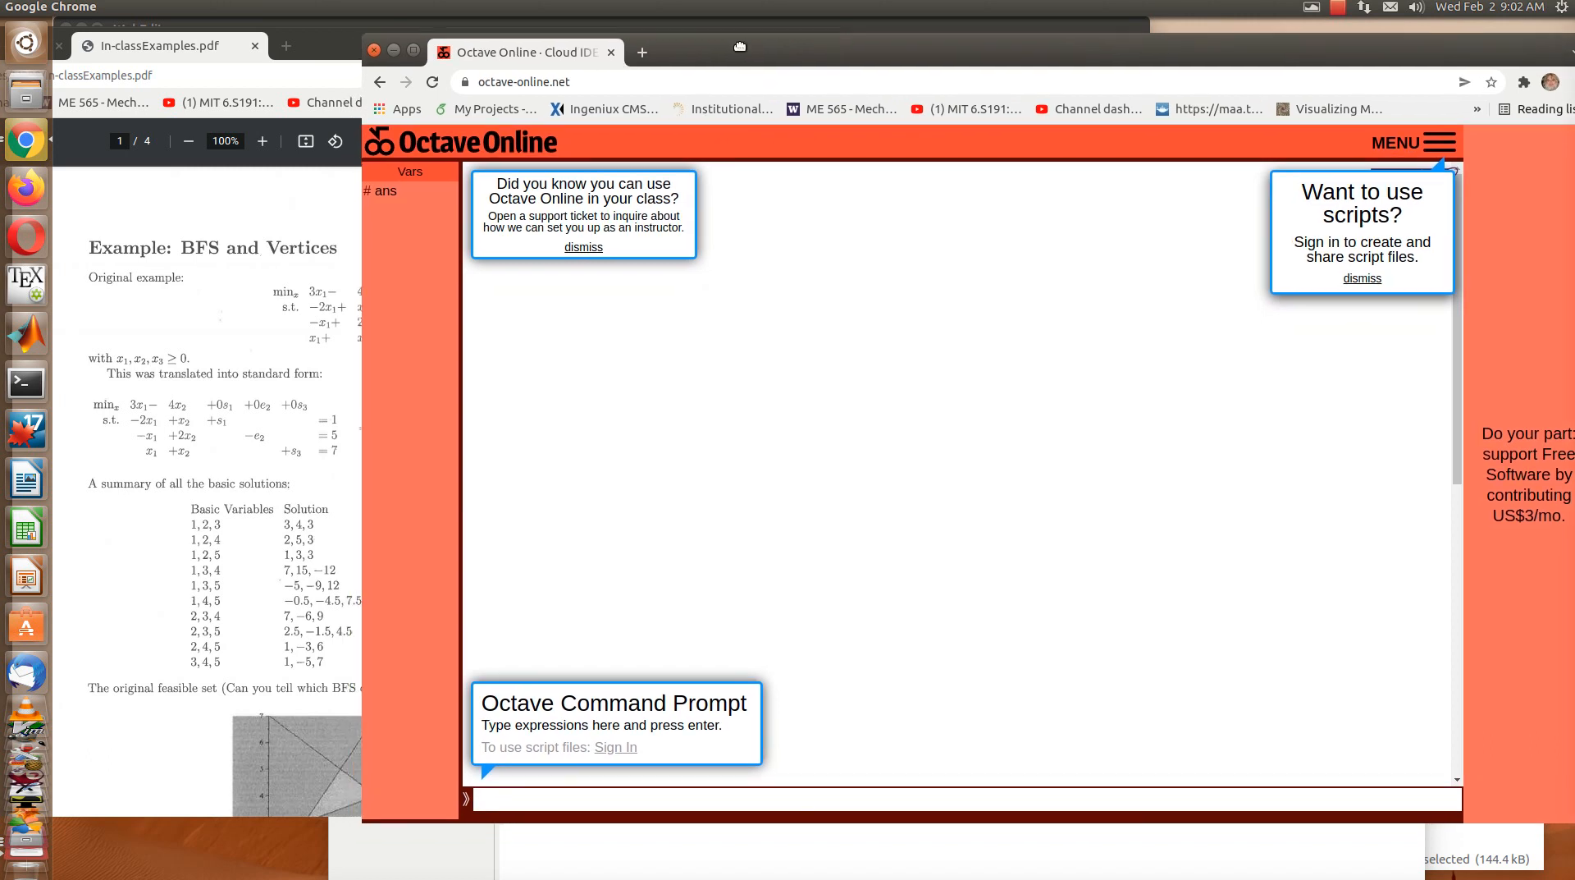
mouse_move(681, 59)
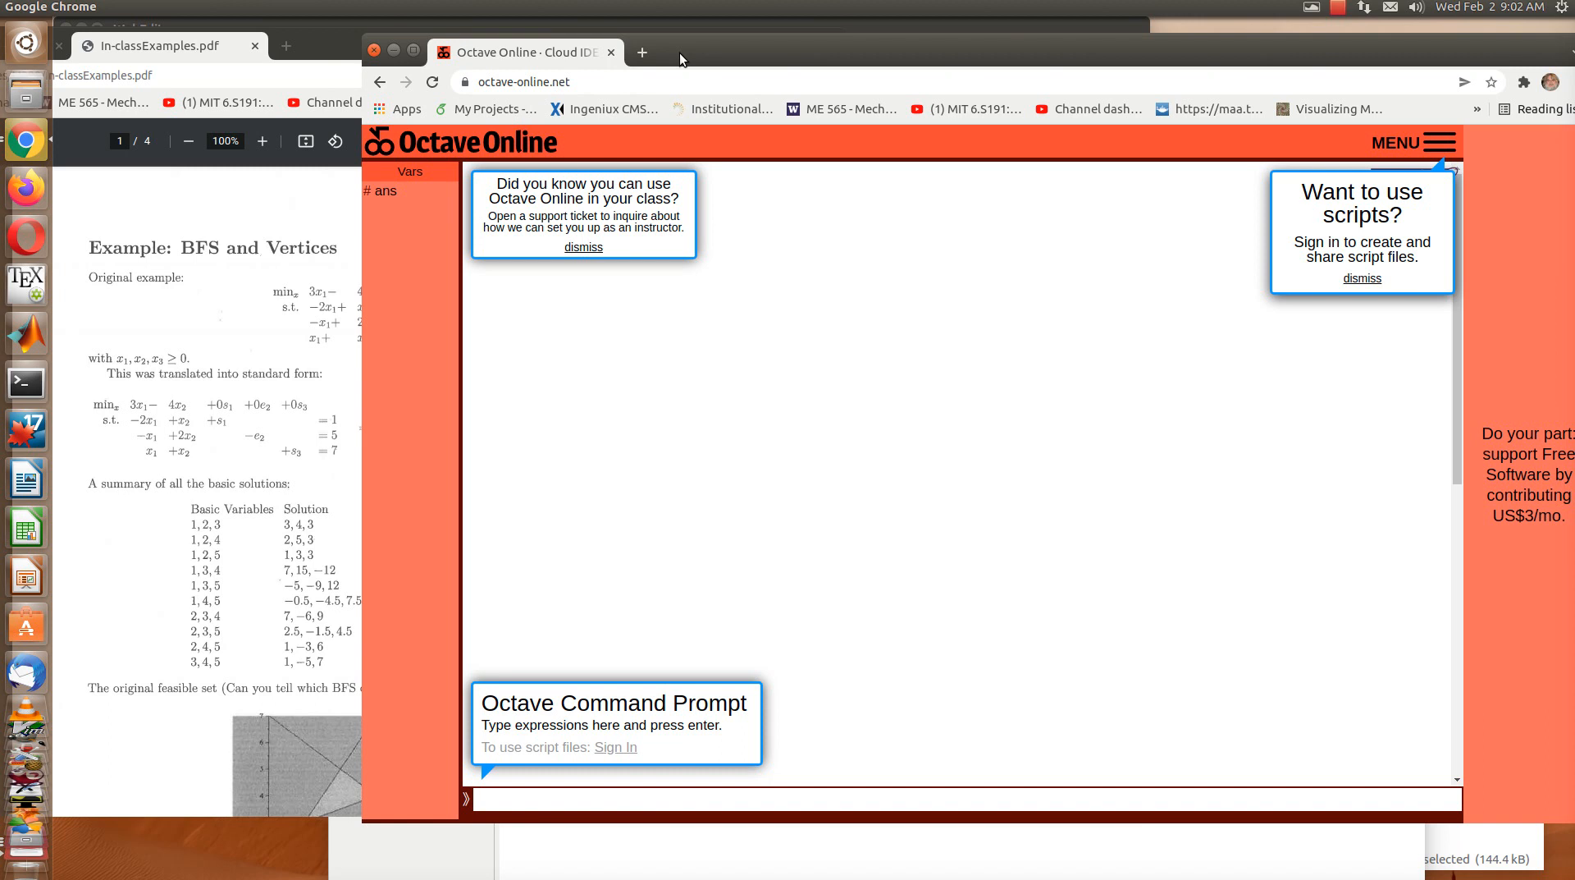
mouse_move(671, 64)
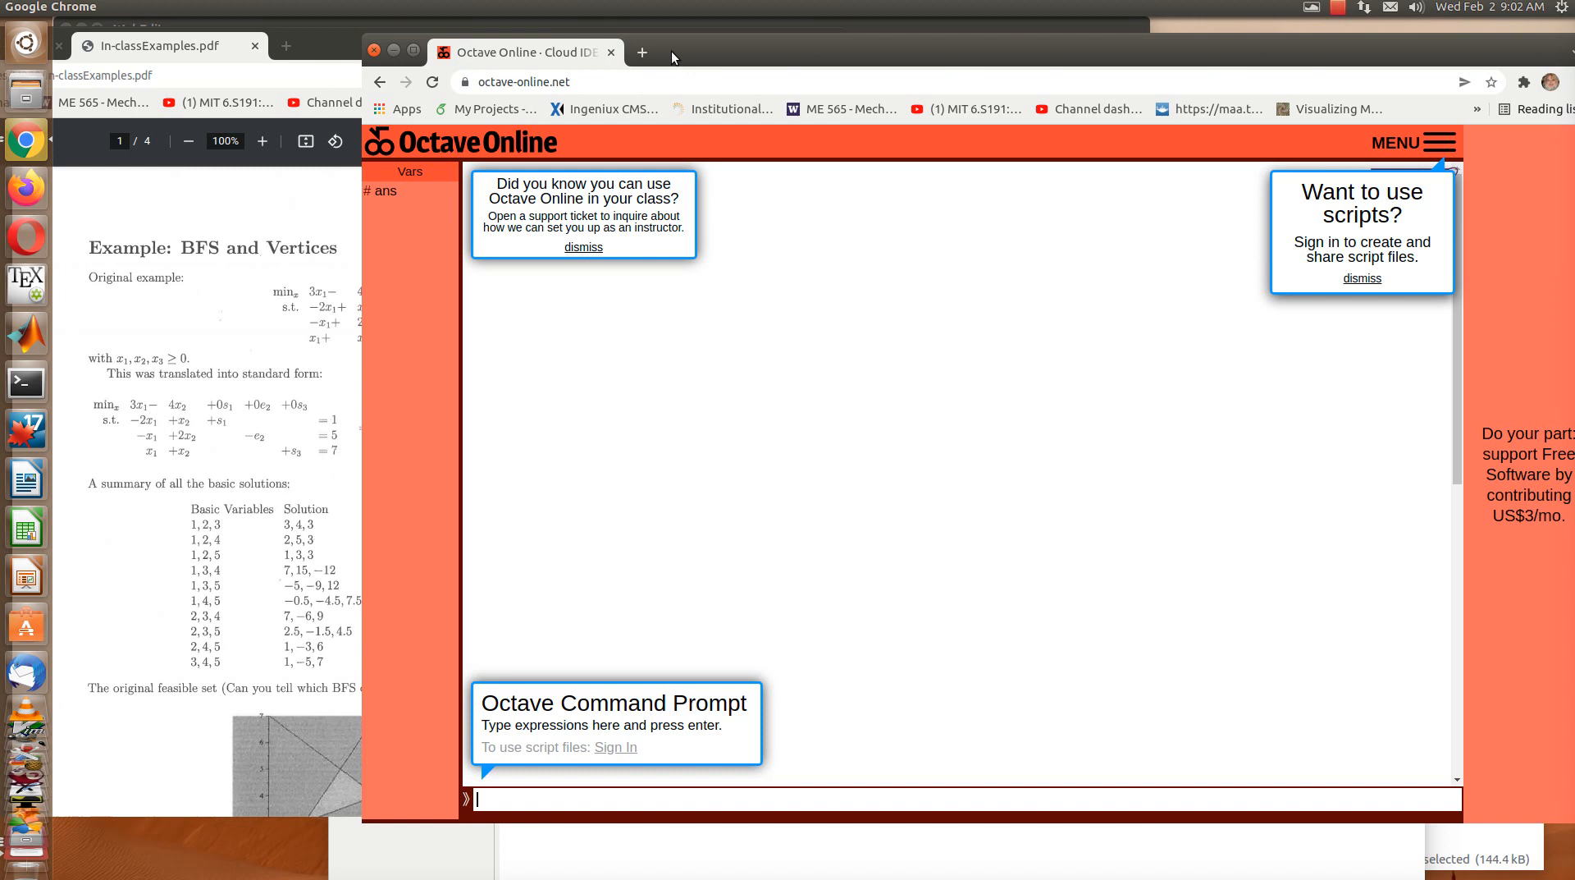
mouse_move(516, 104)
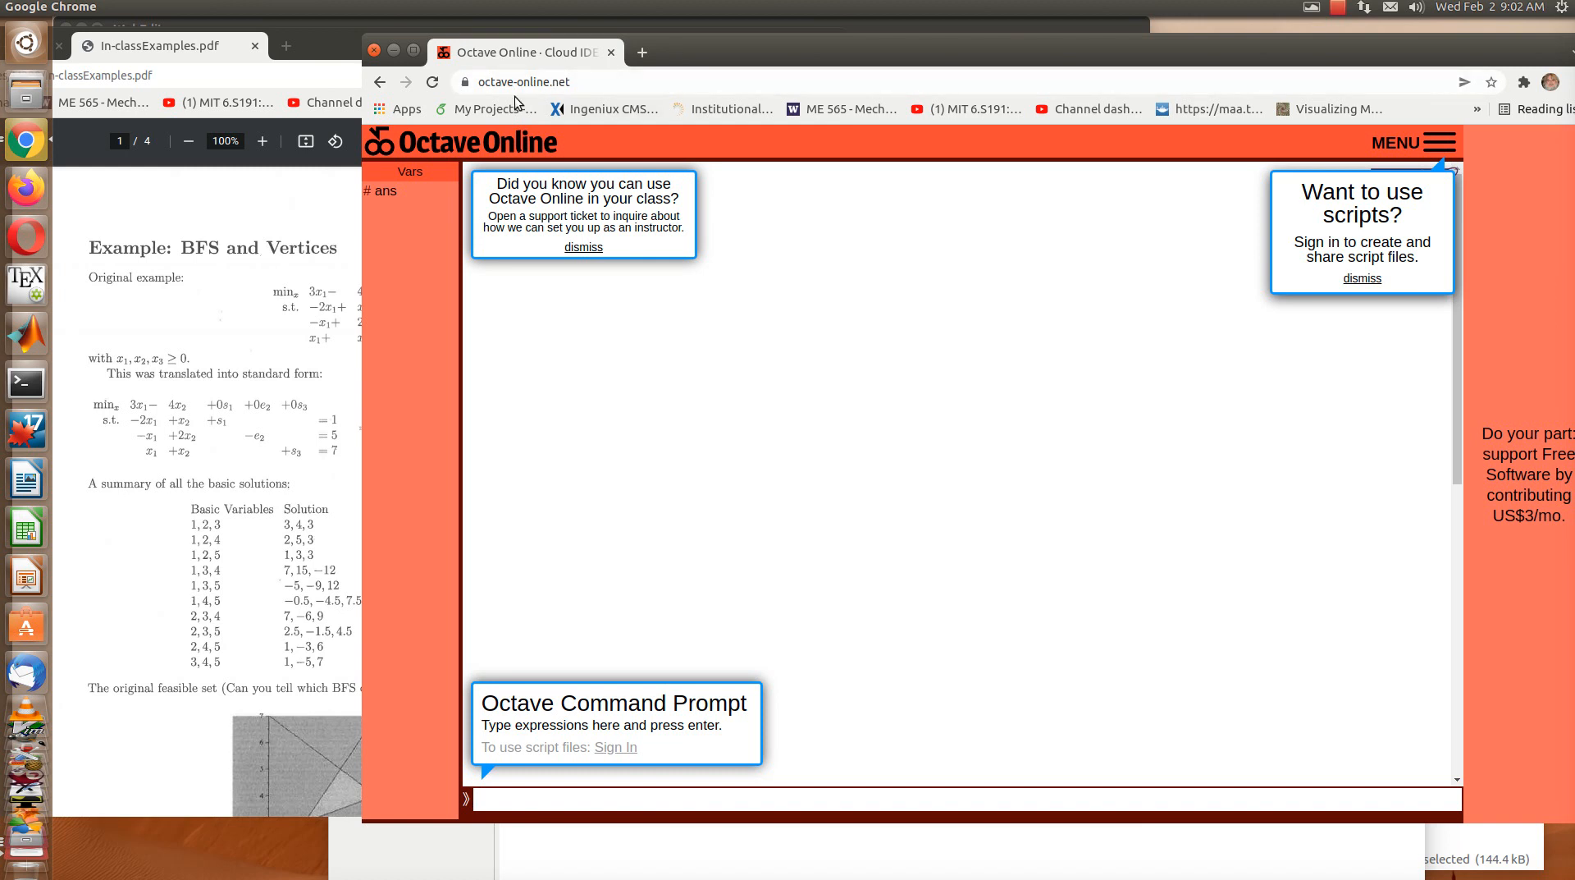
Step: Move the Octave Online window aside so the PDF's standard-form system is readable
click(965, 798)
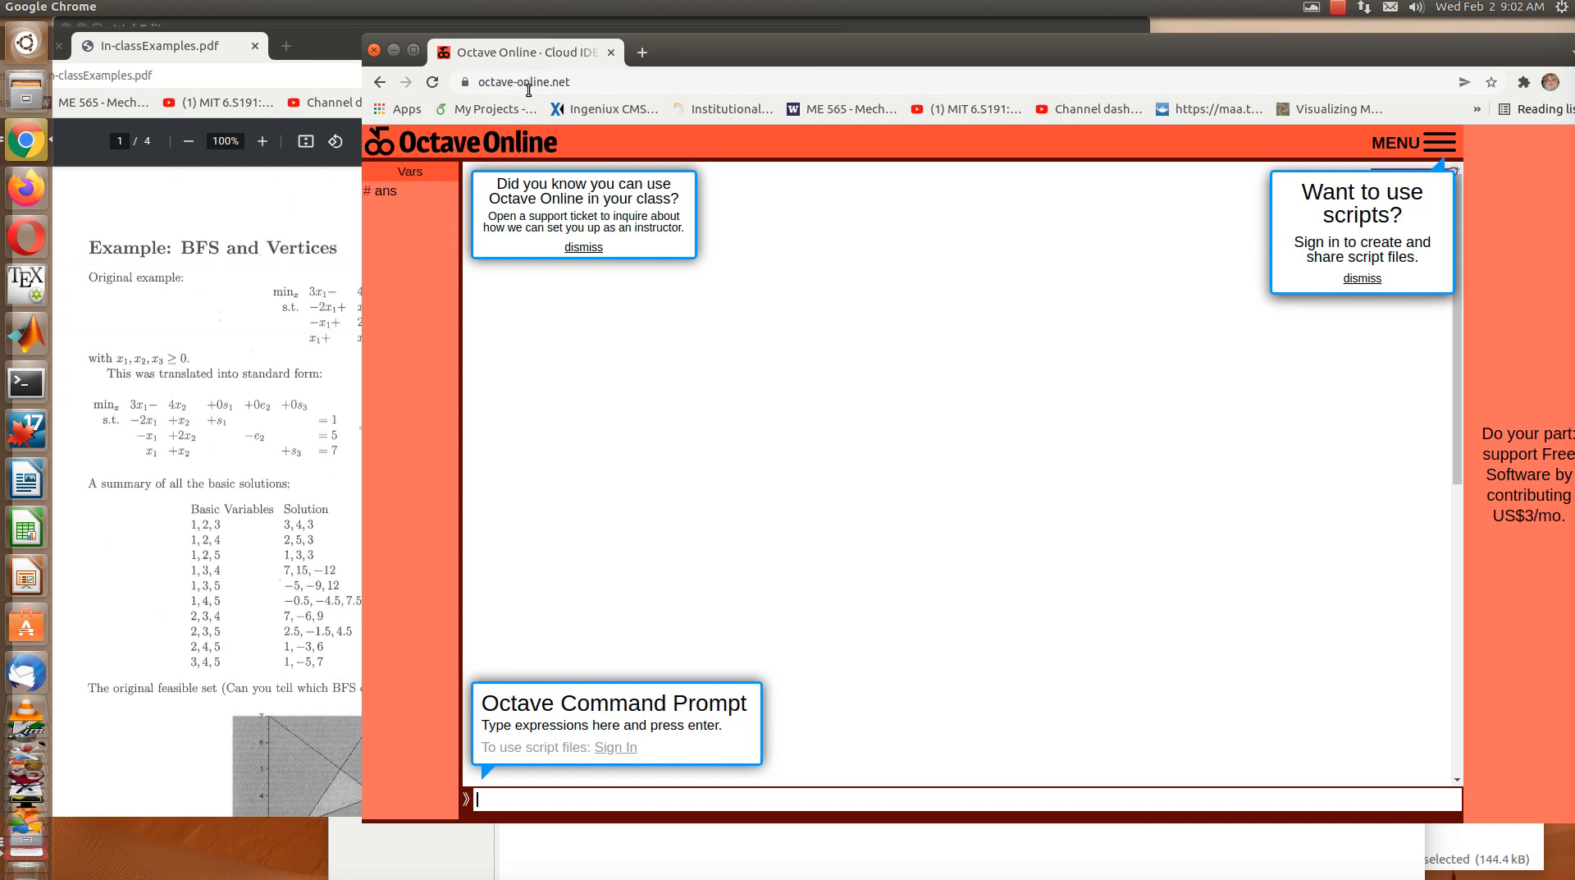
mouse_move(578, 89)
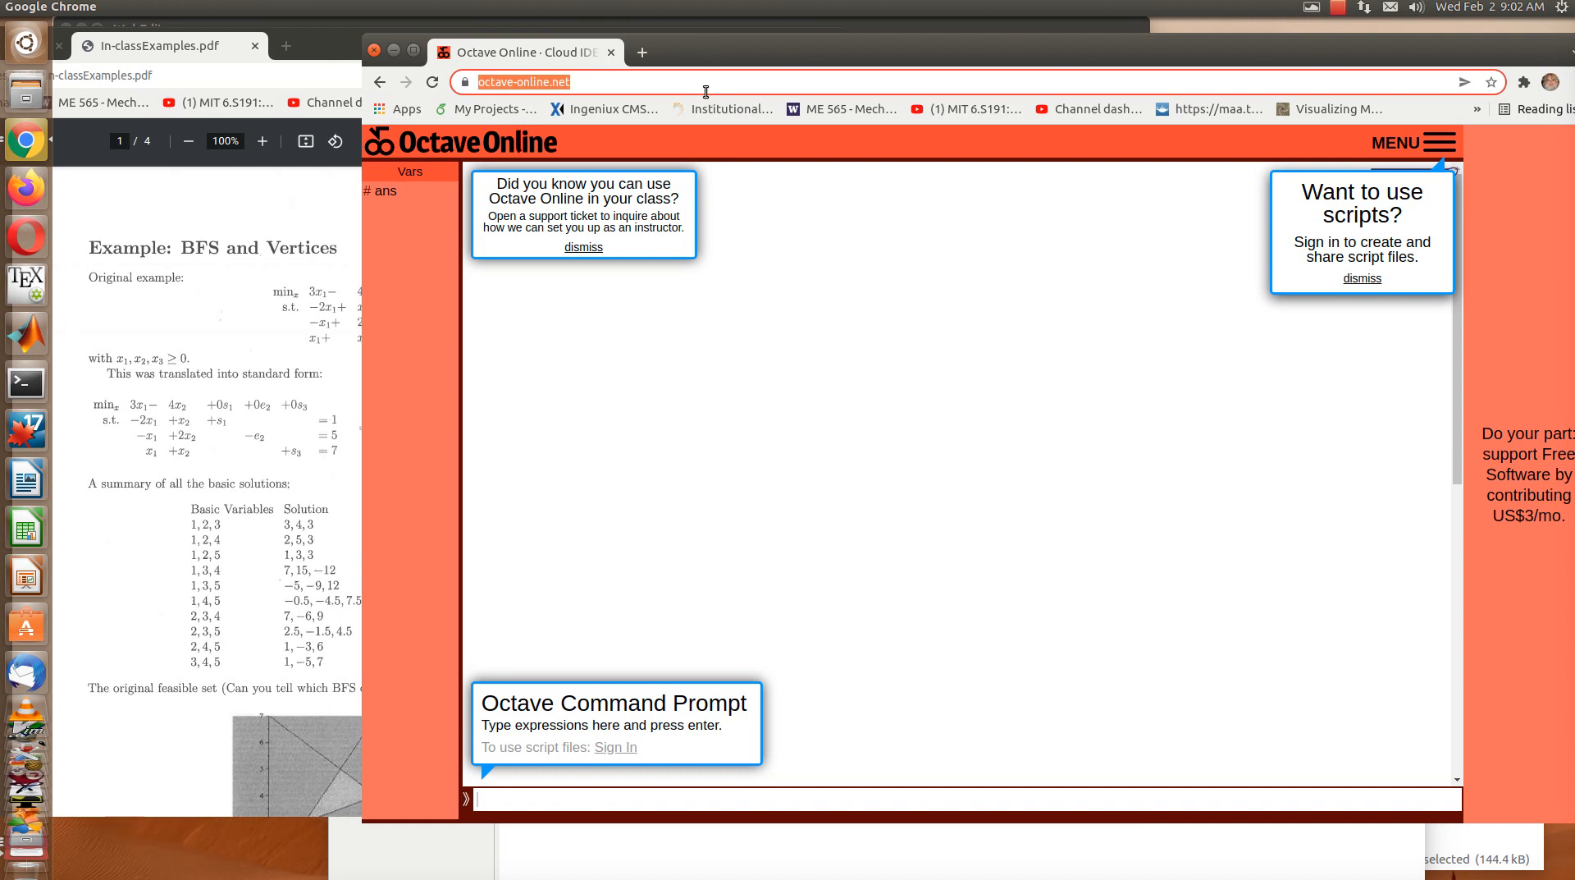
click(804, 778)
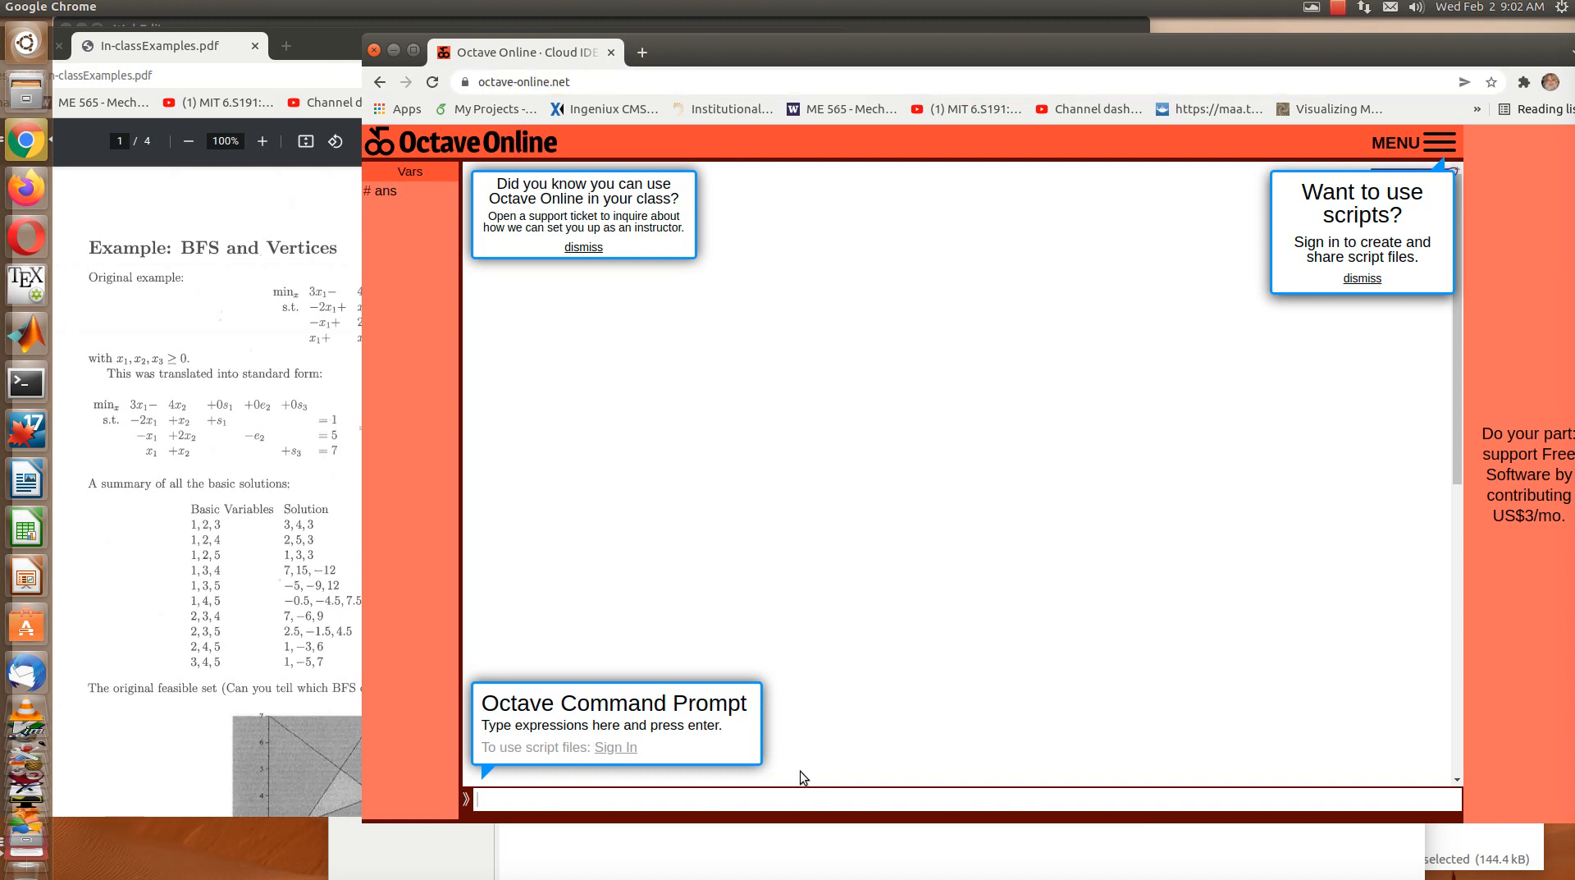
mouse_move(615, 747)
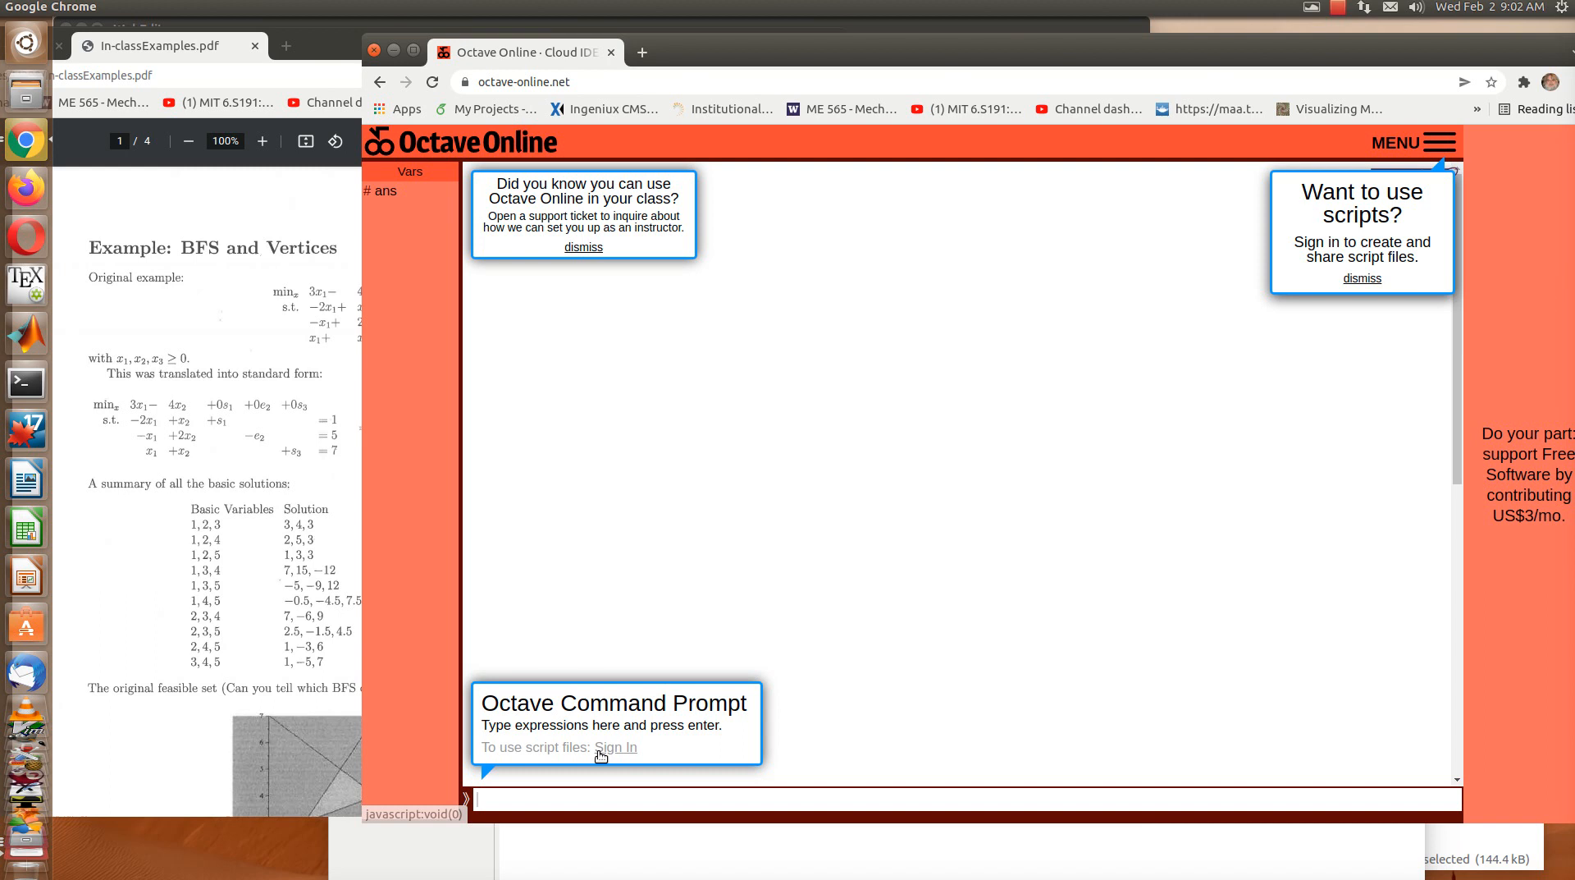
mouse_move(587, 377)
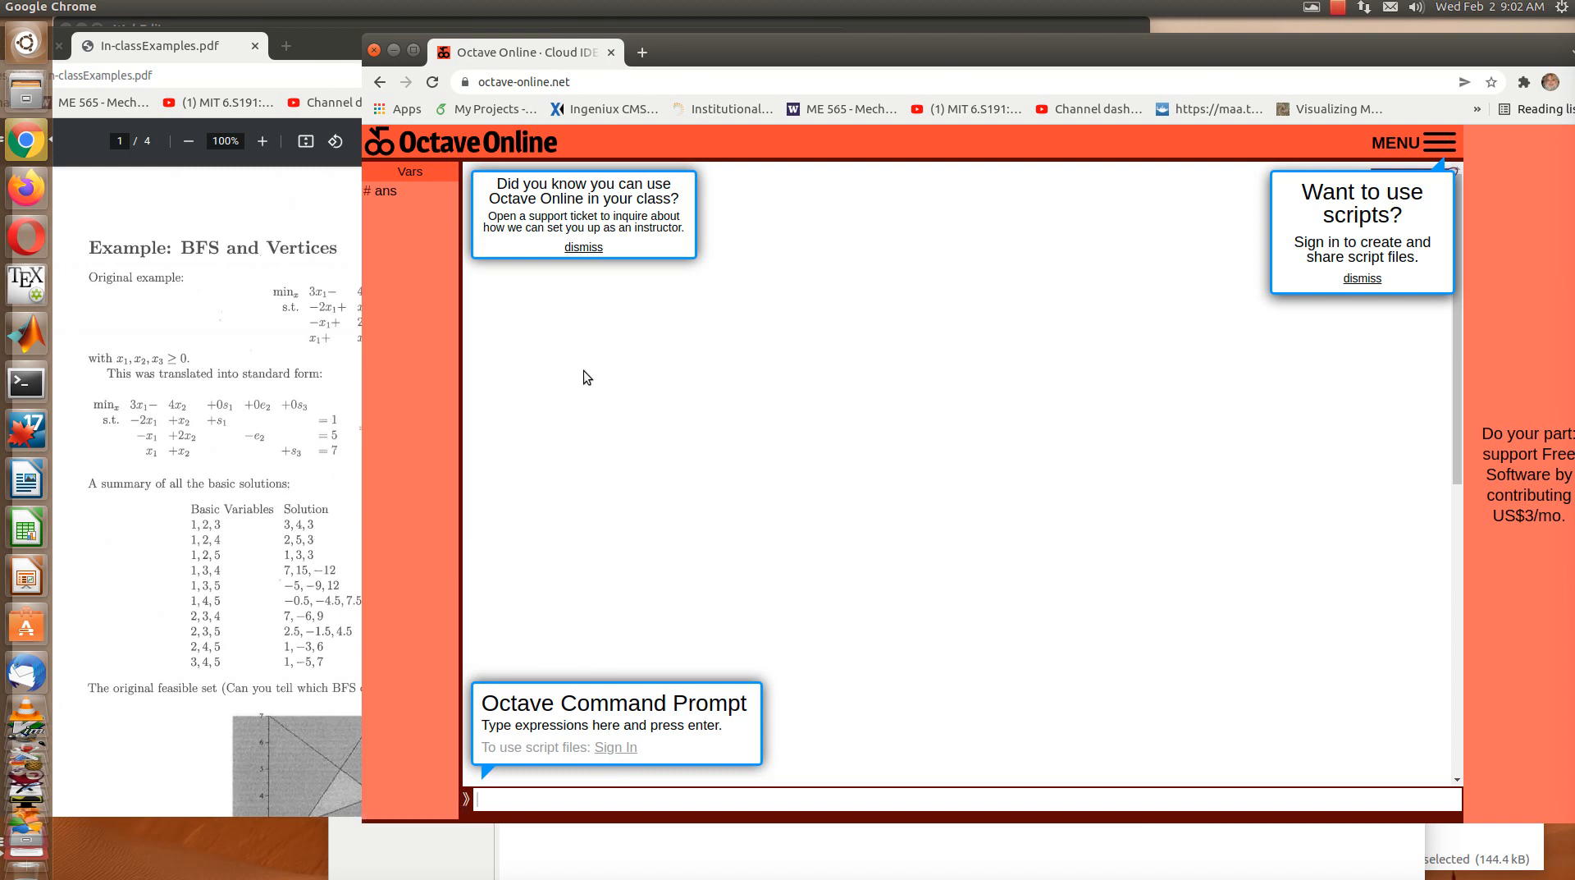
mouse_move(437, 302)
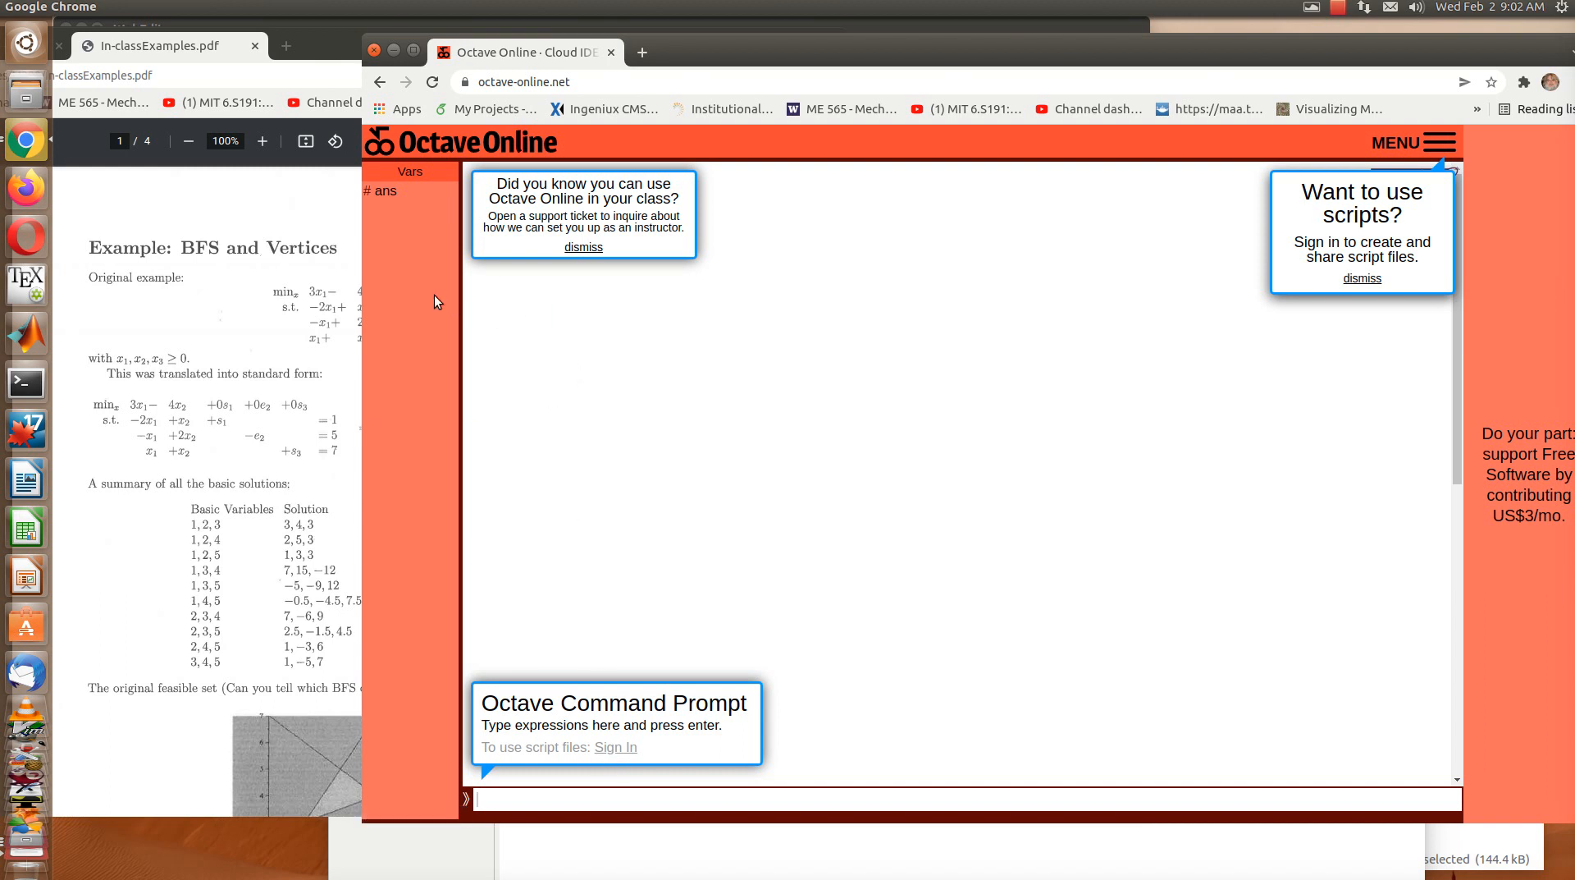
mouse_move(391, 381)
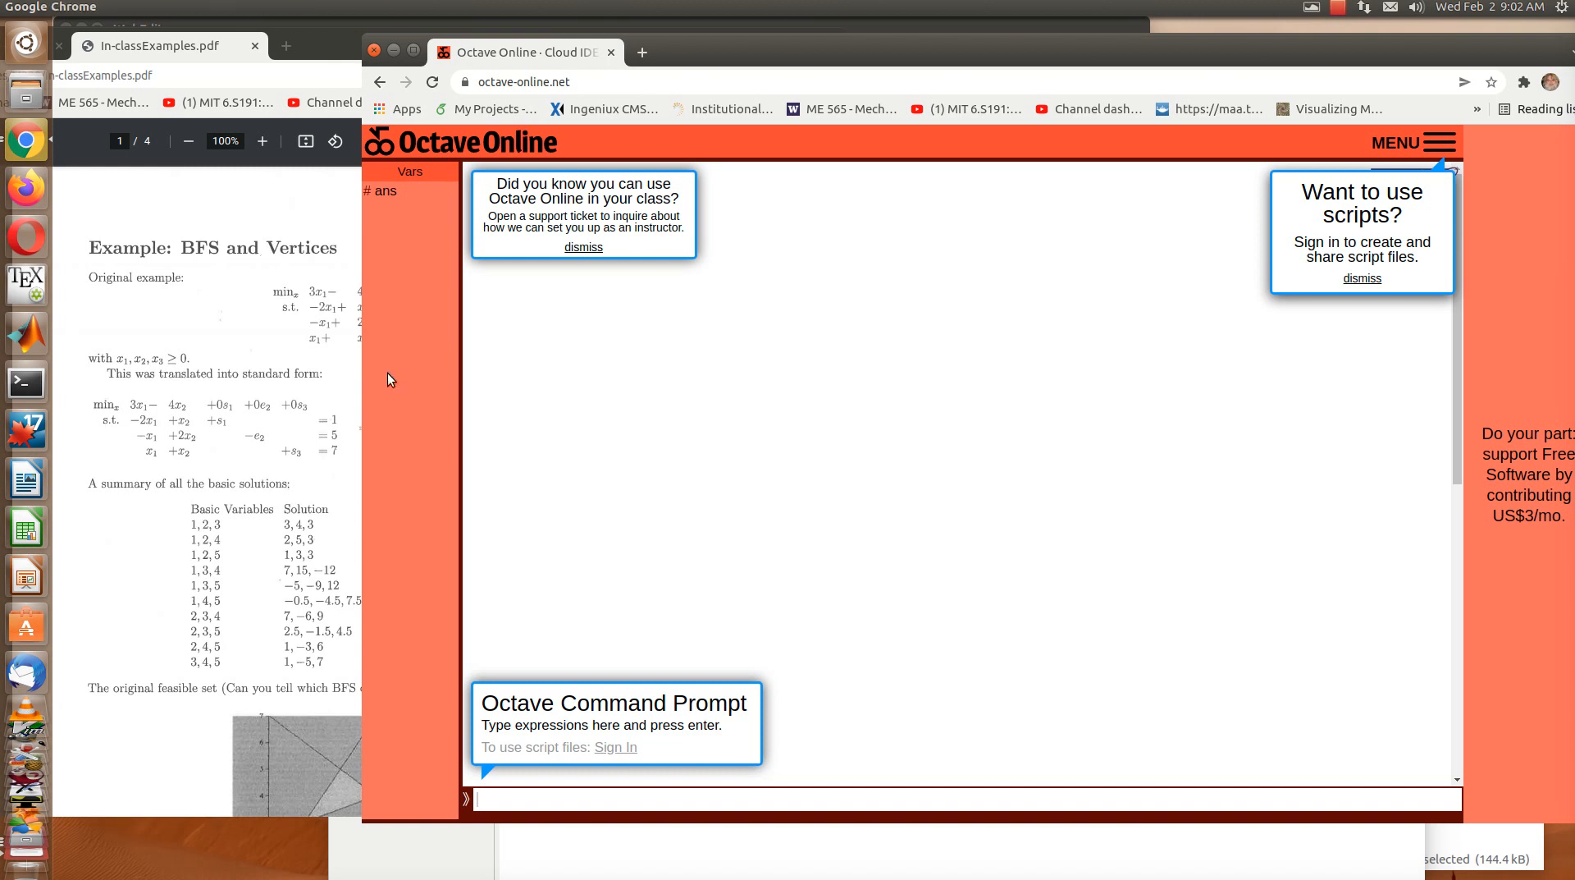
mouse_move(594, 822)
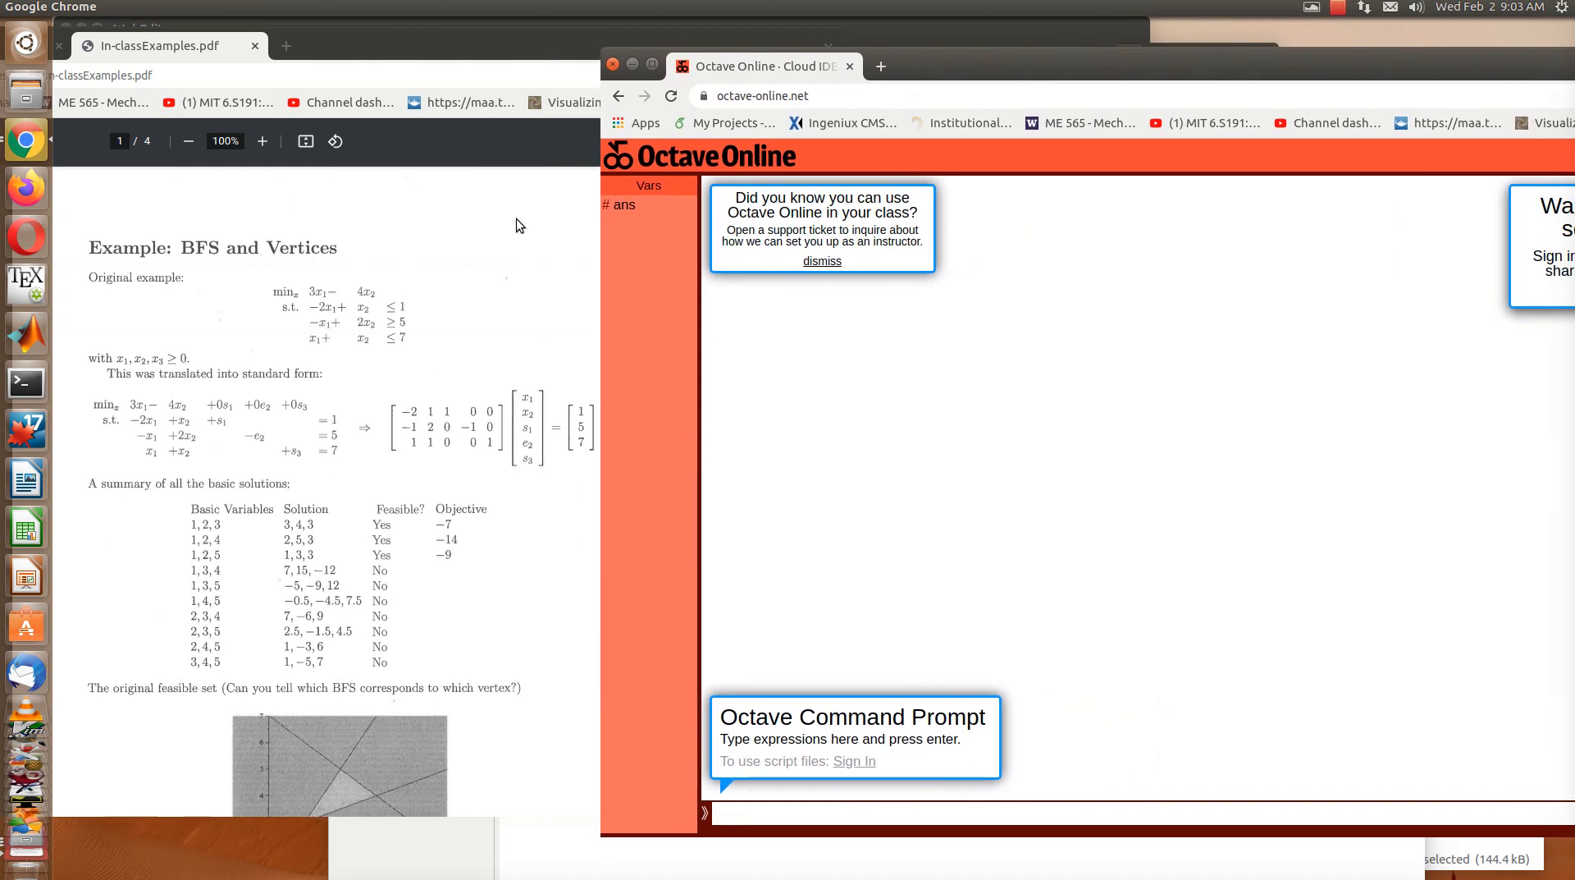
mouse_move(311, 300)
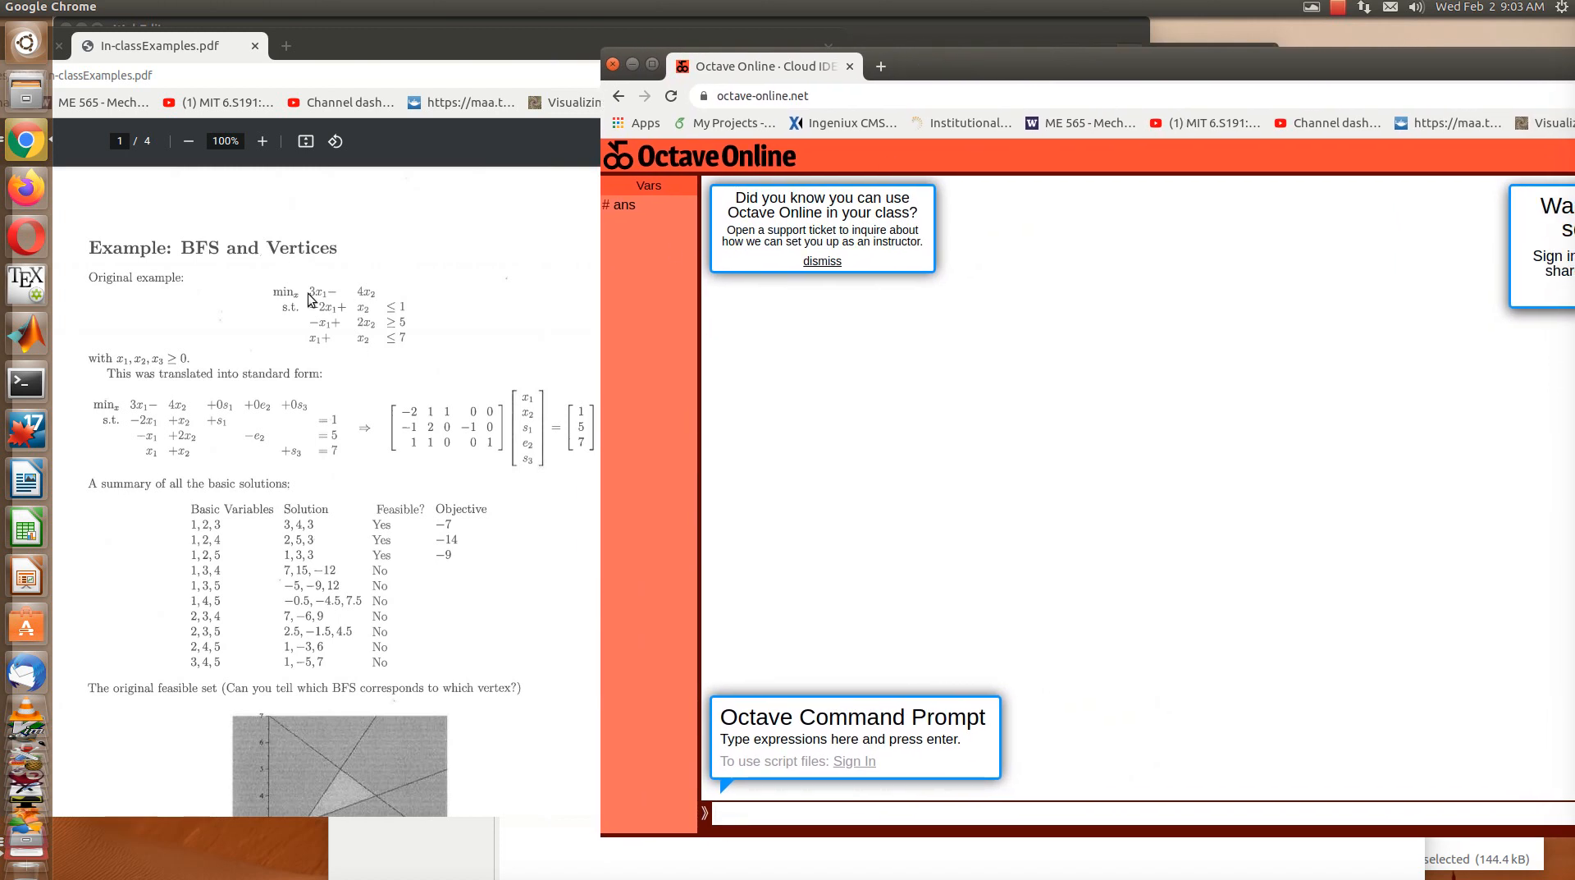
mouse_move(387, 305)
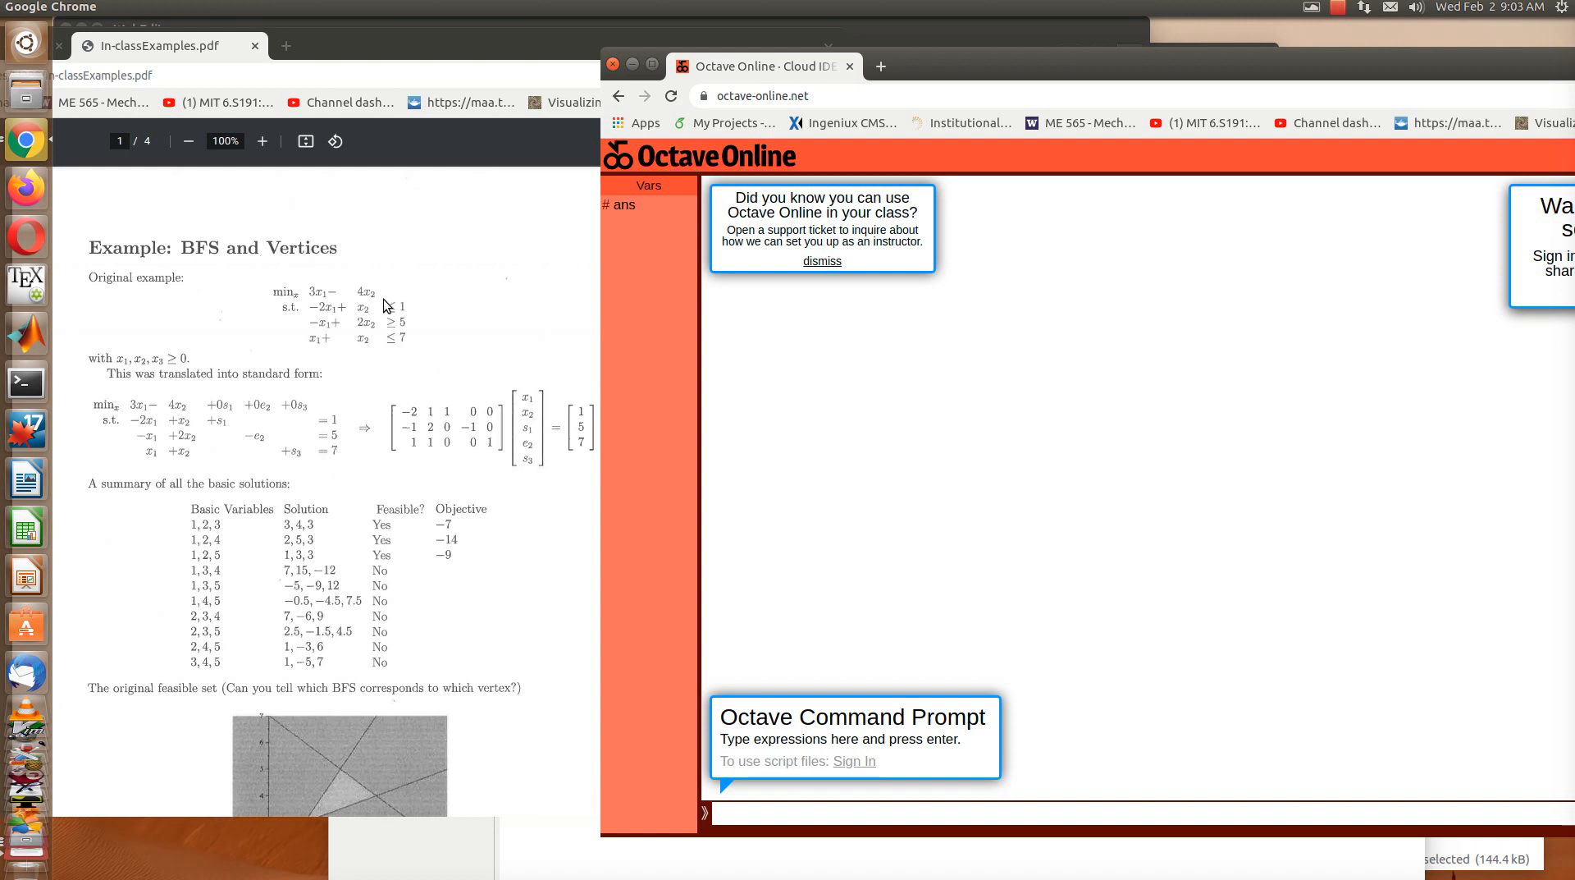
mouse_move(401, 340)
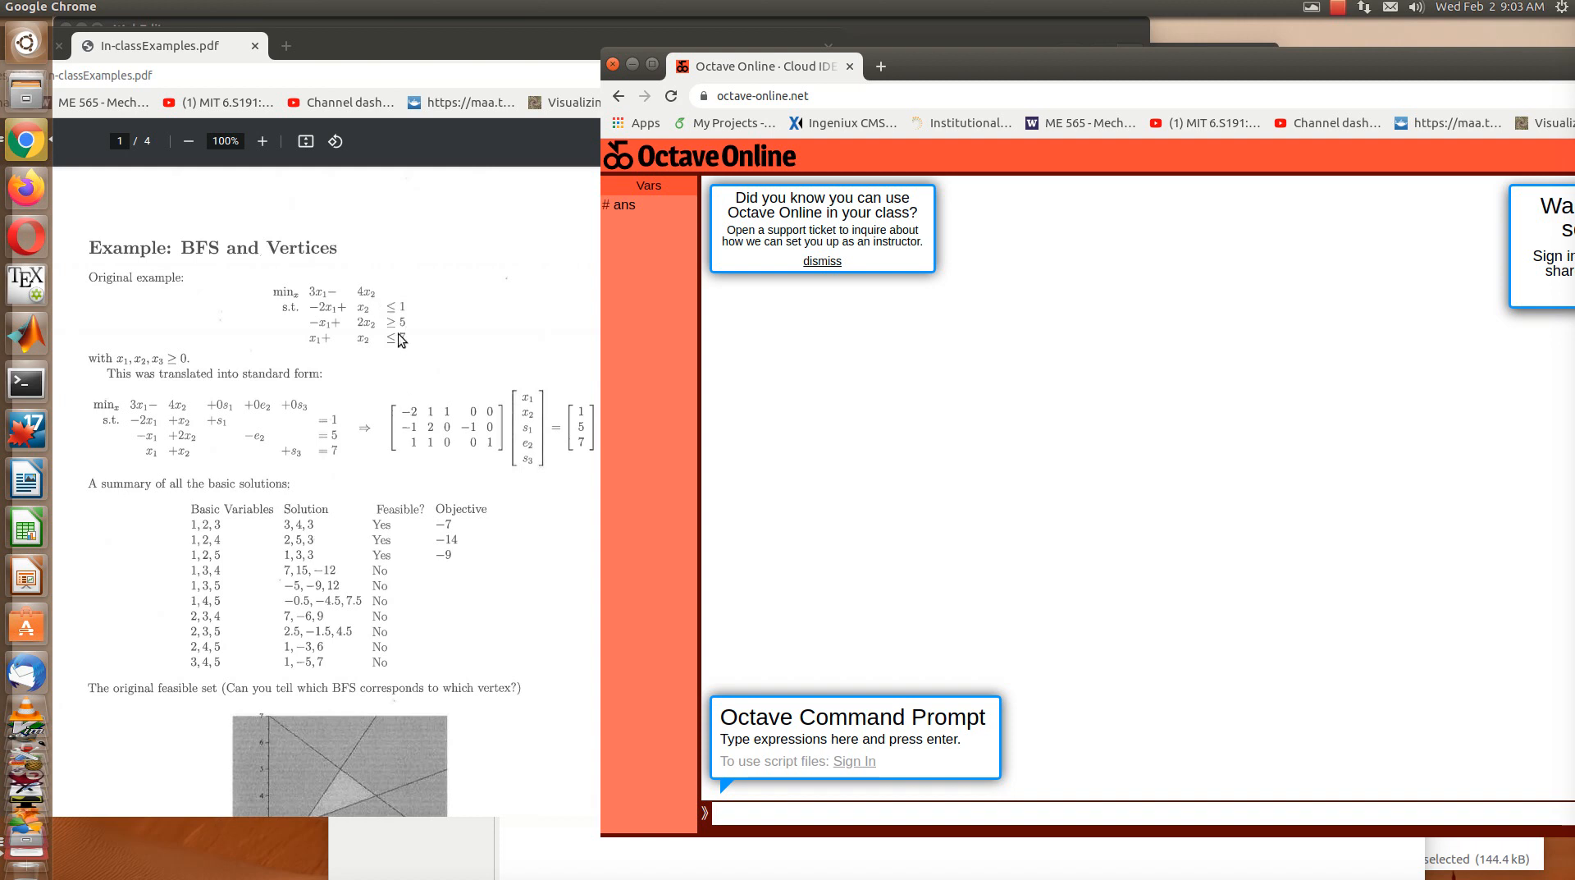
mouse_move(305, 415)
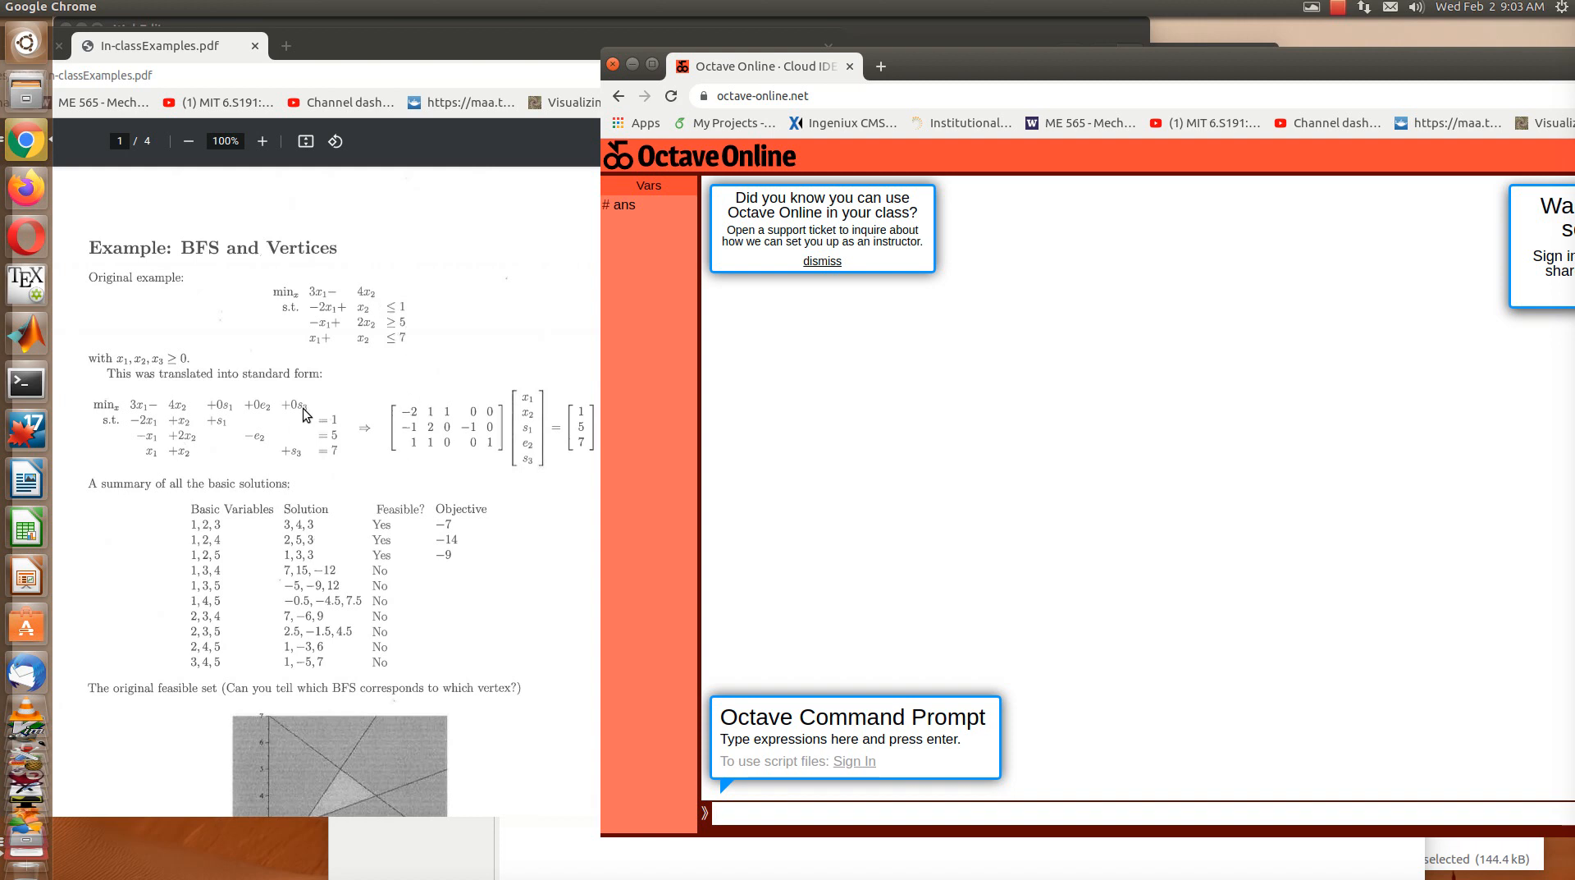
mouse_move(463, 476)
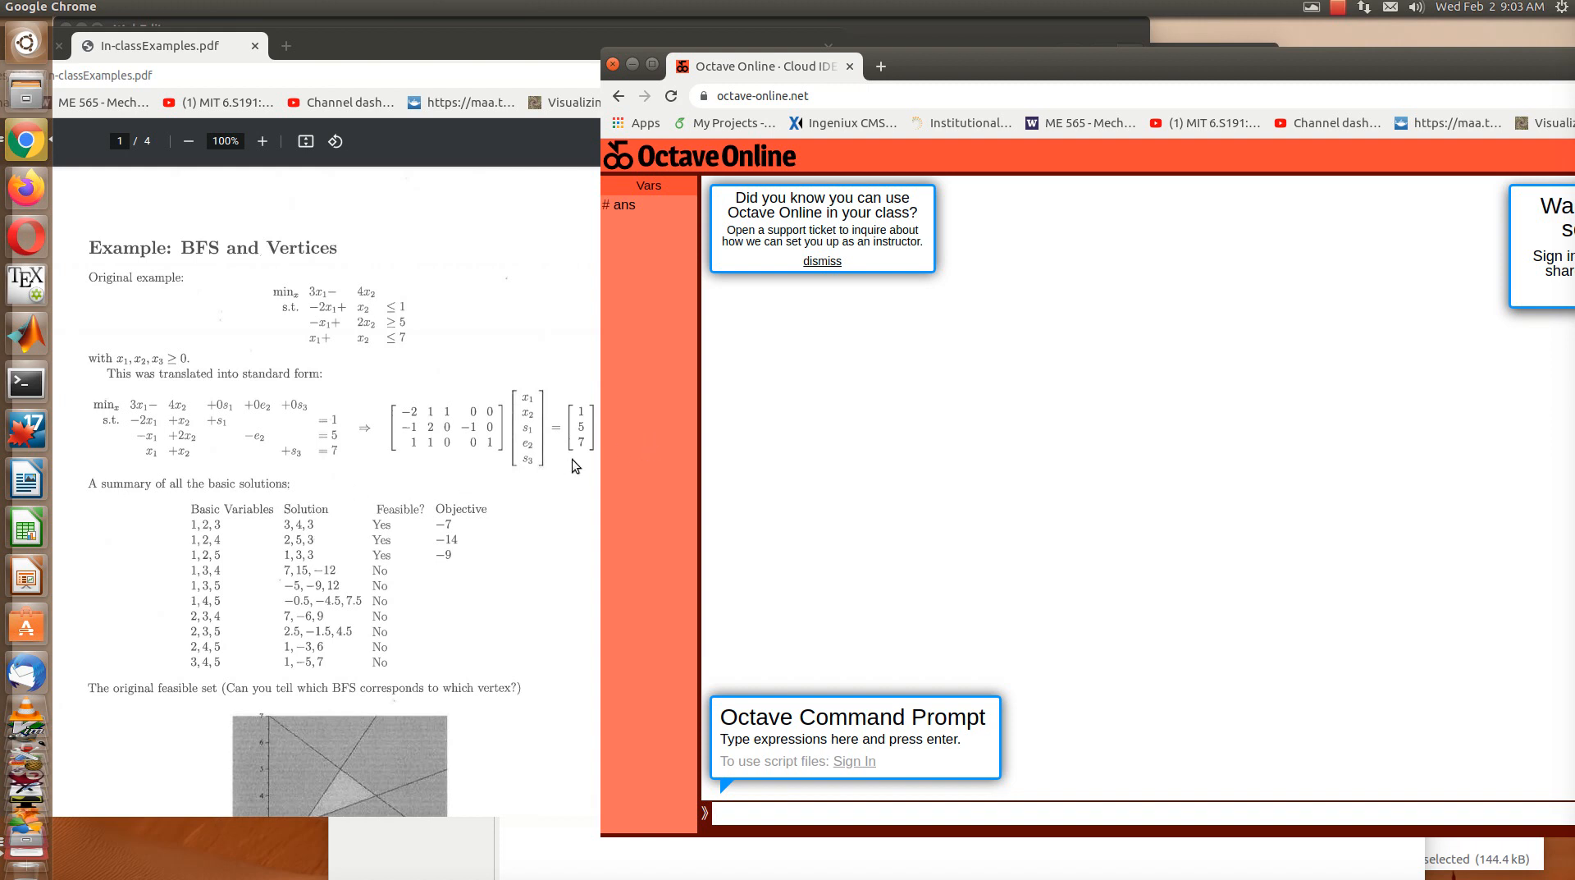
mouse_move(515, 455)
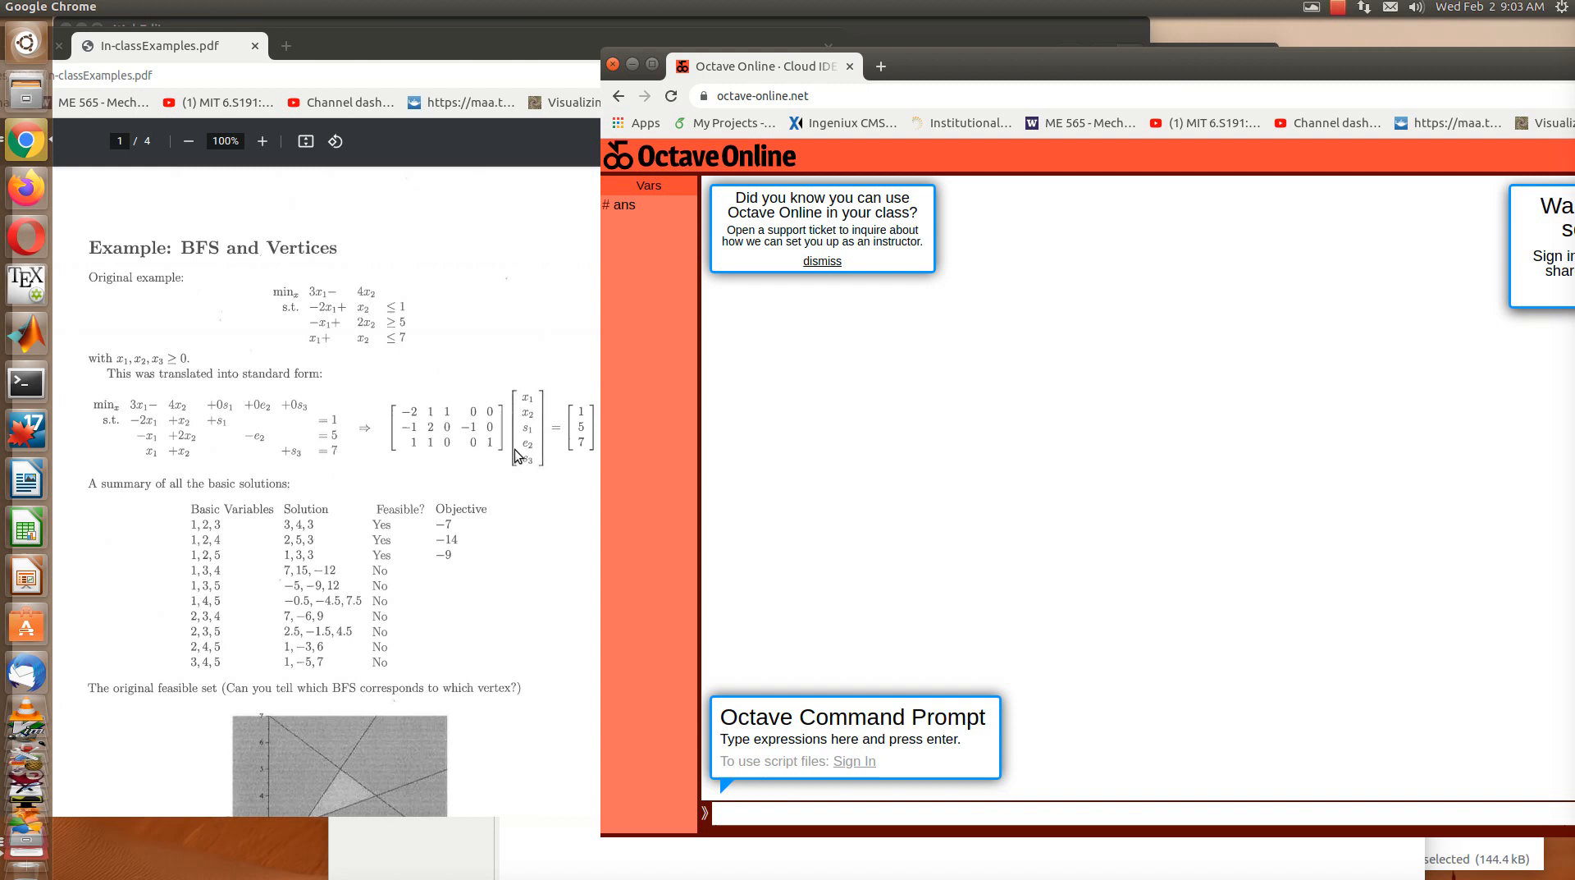
mouse_move(773, 419)
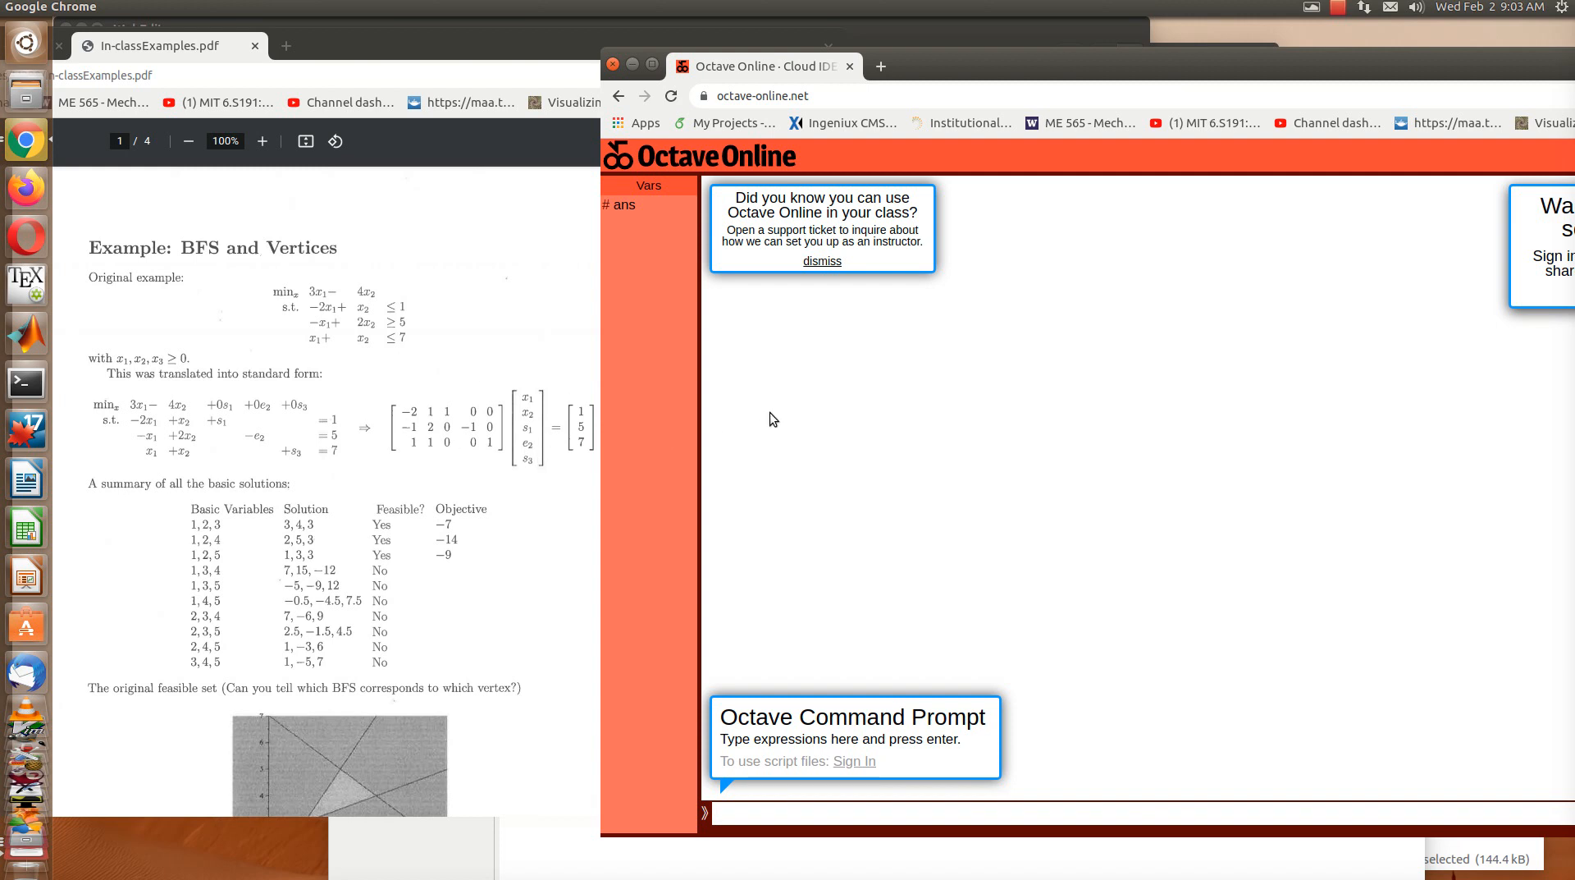
Step: Define A=[-2 1 1 0 0; -1 2 0 -1 0; 1 1 0 0 1] and display it in the console
text(A=[)
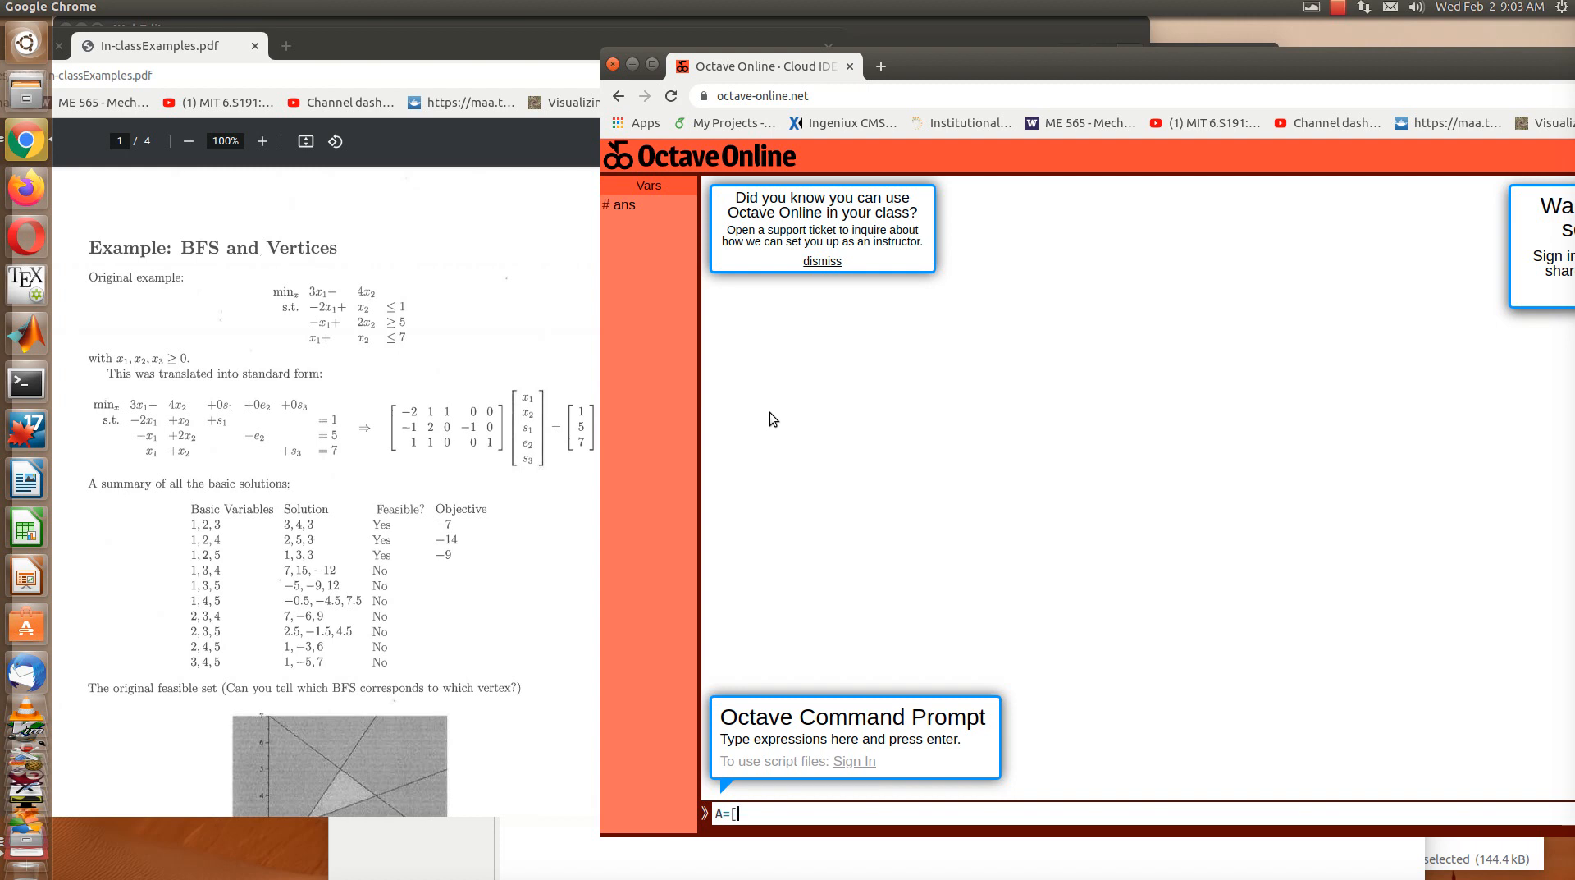
text(-2 1 1)
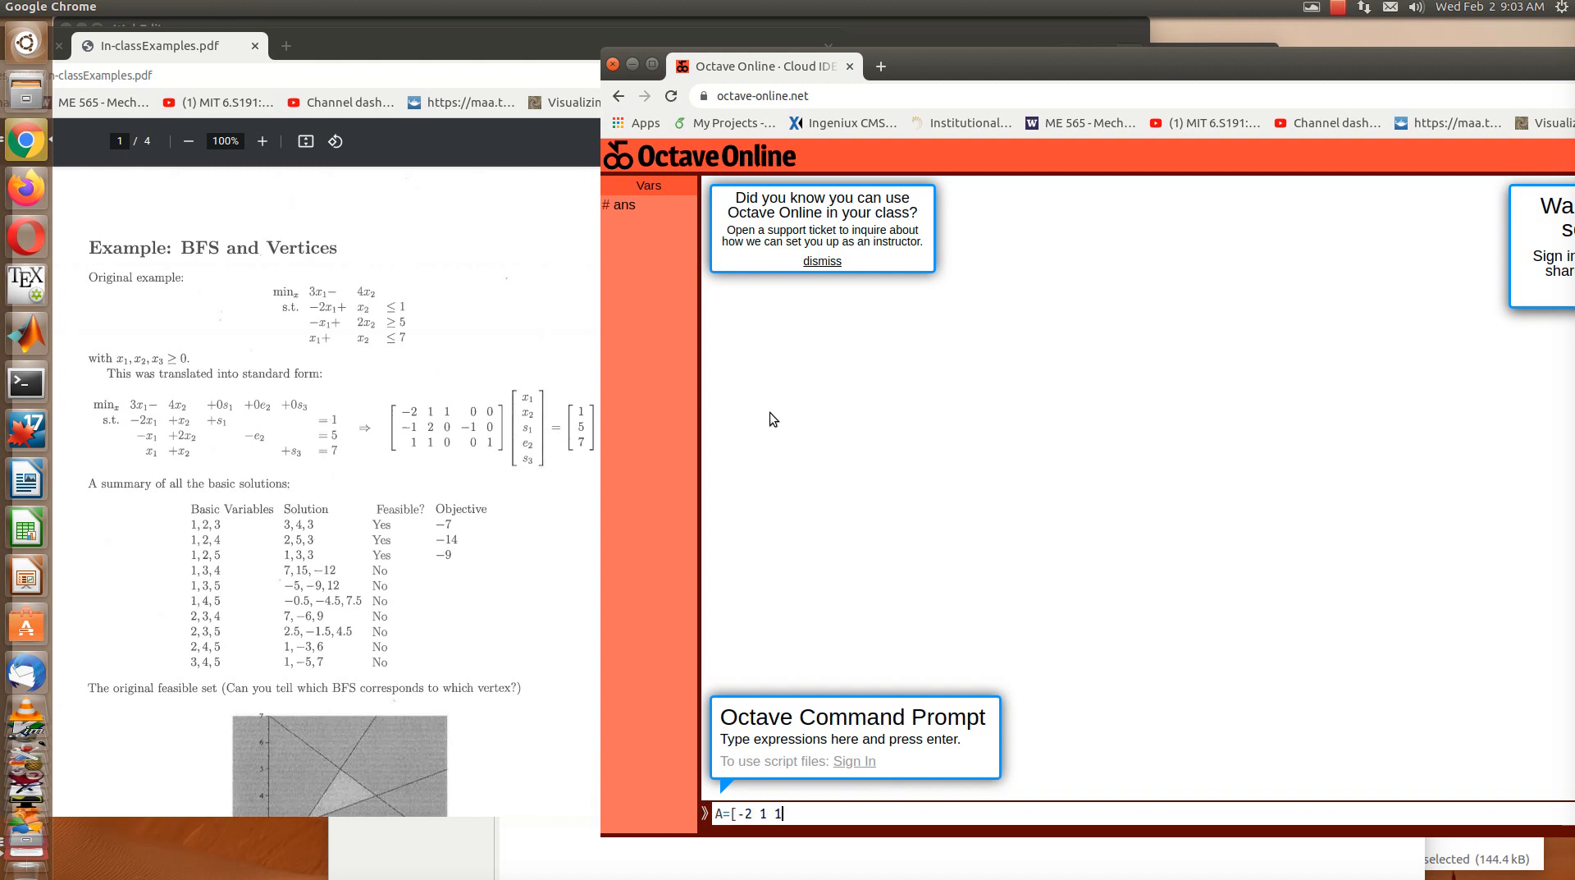
text(0 0)
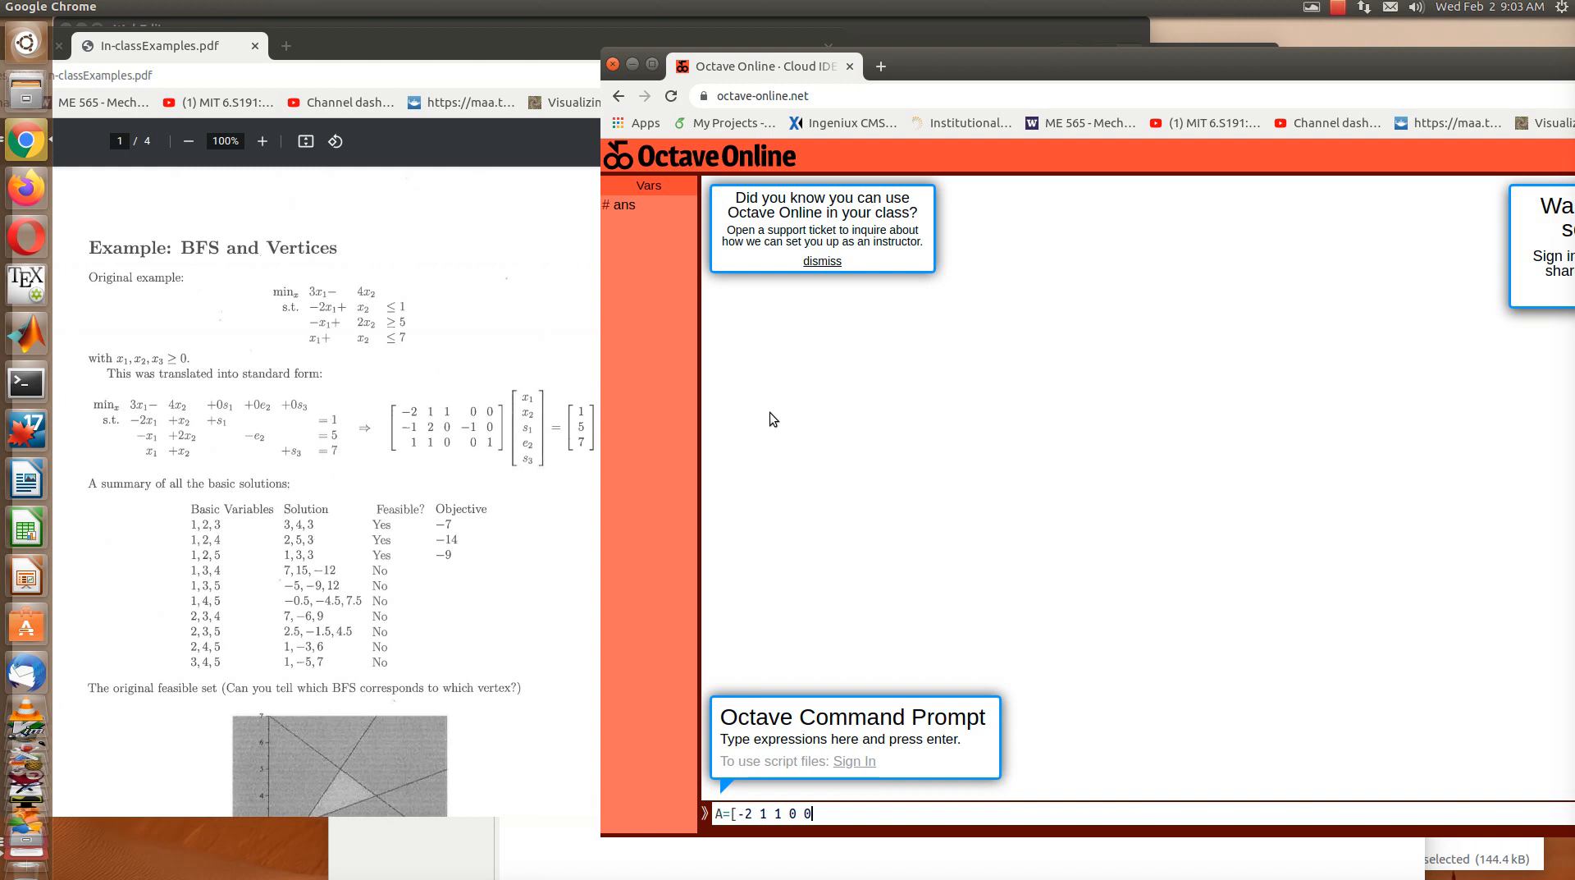
text(;)
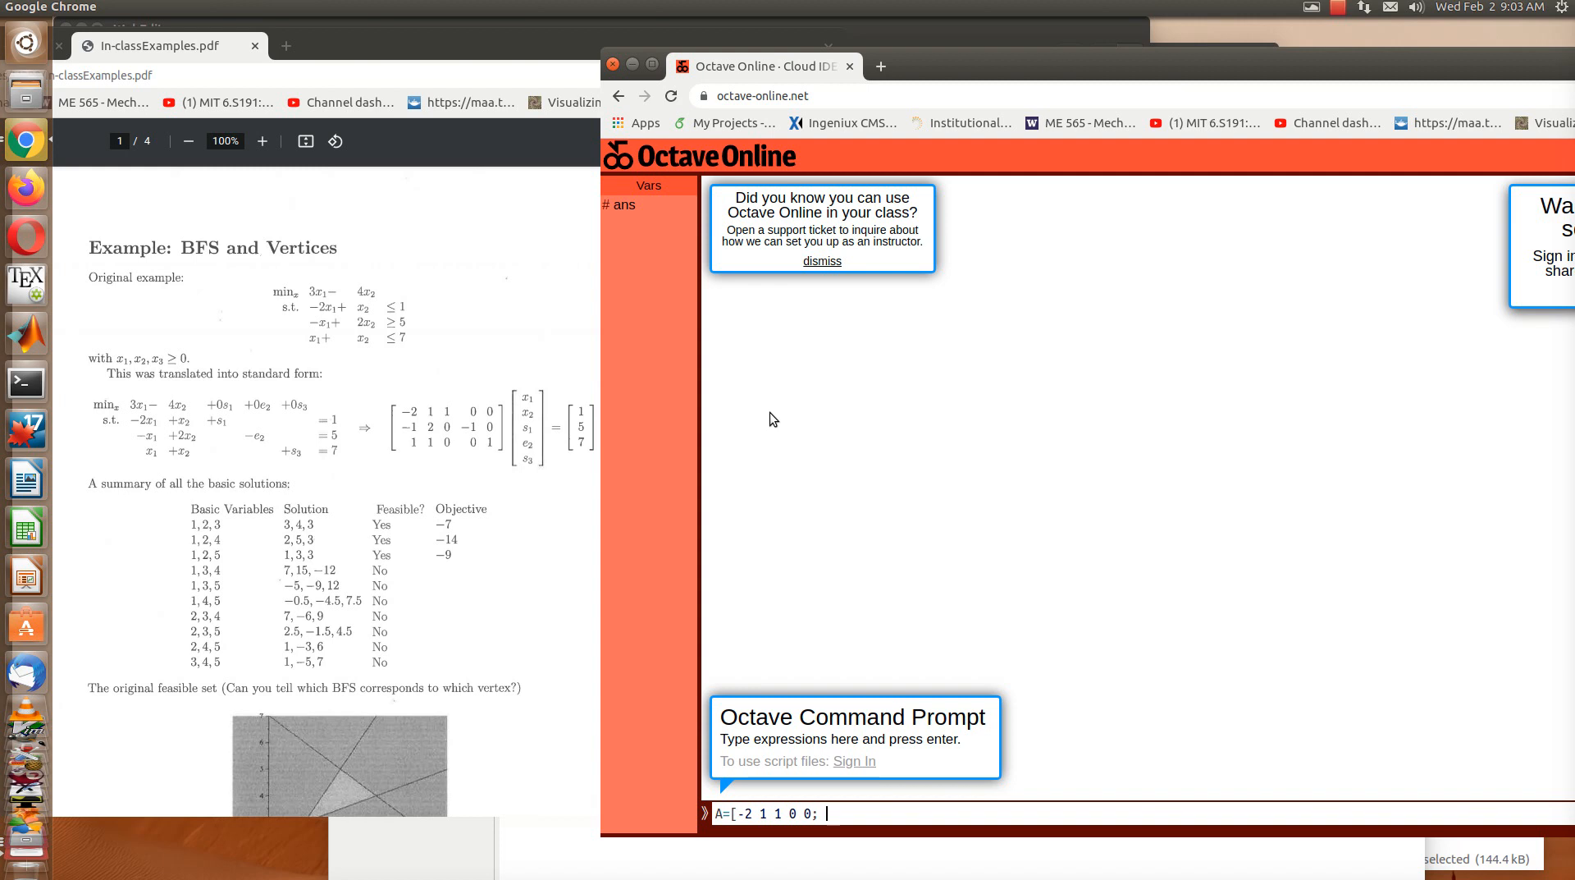
text(-1 2)
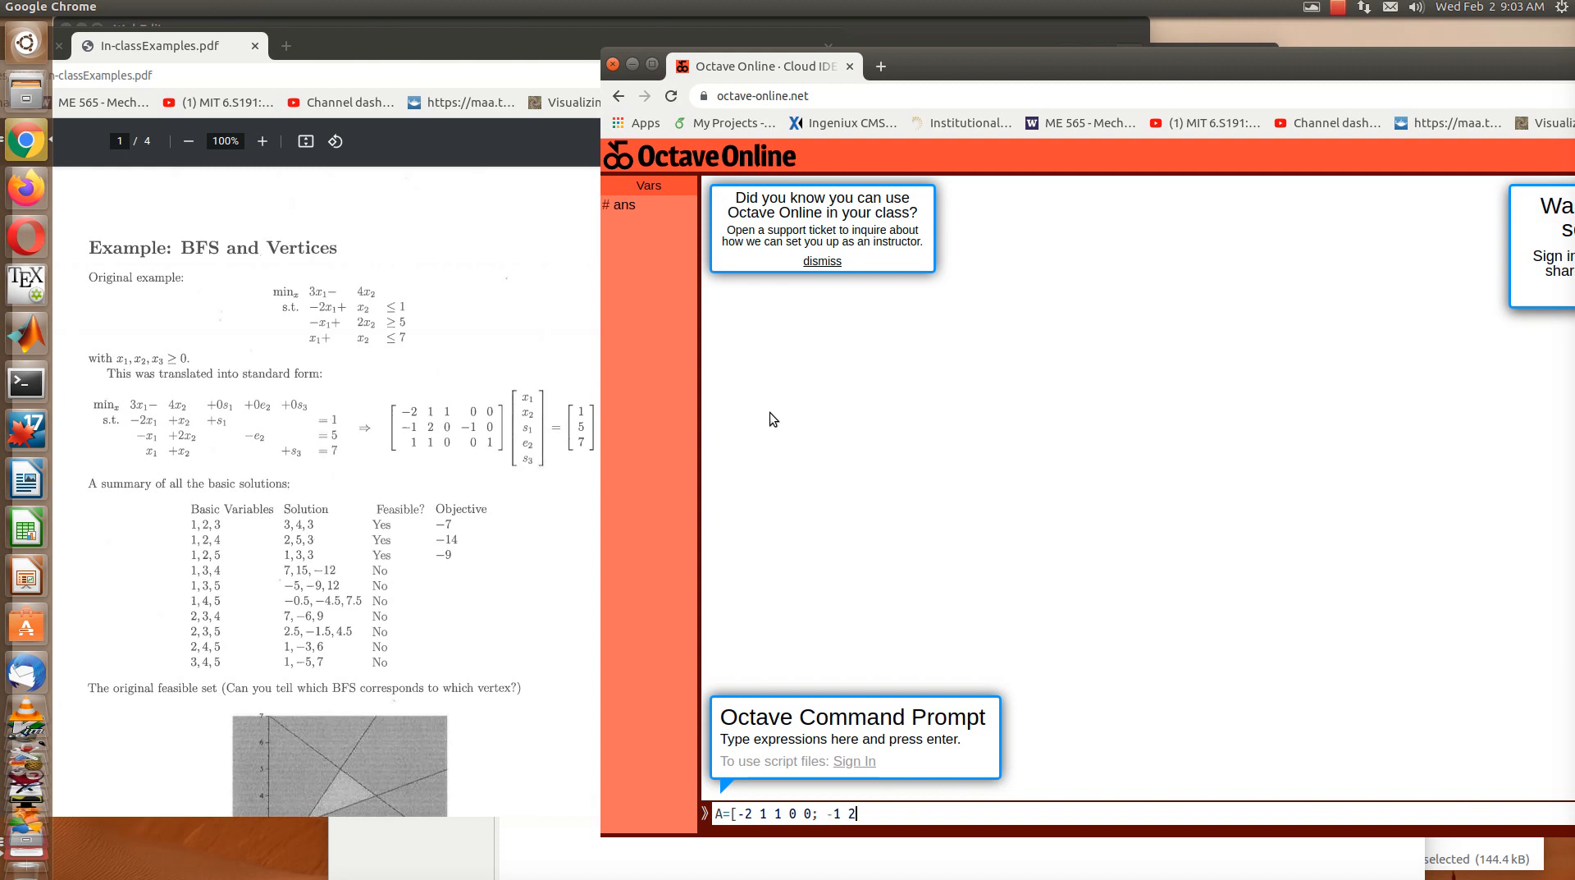
text(0 -1)
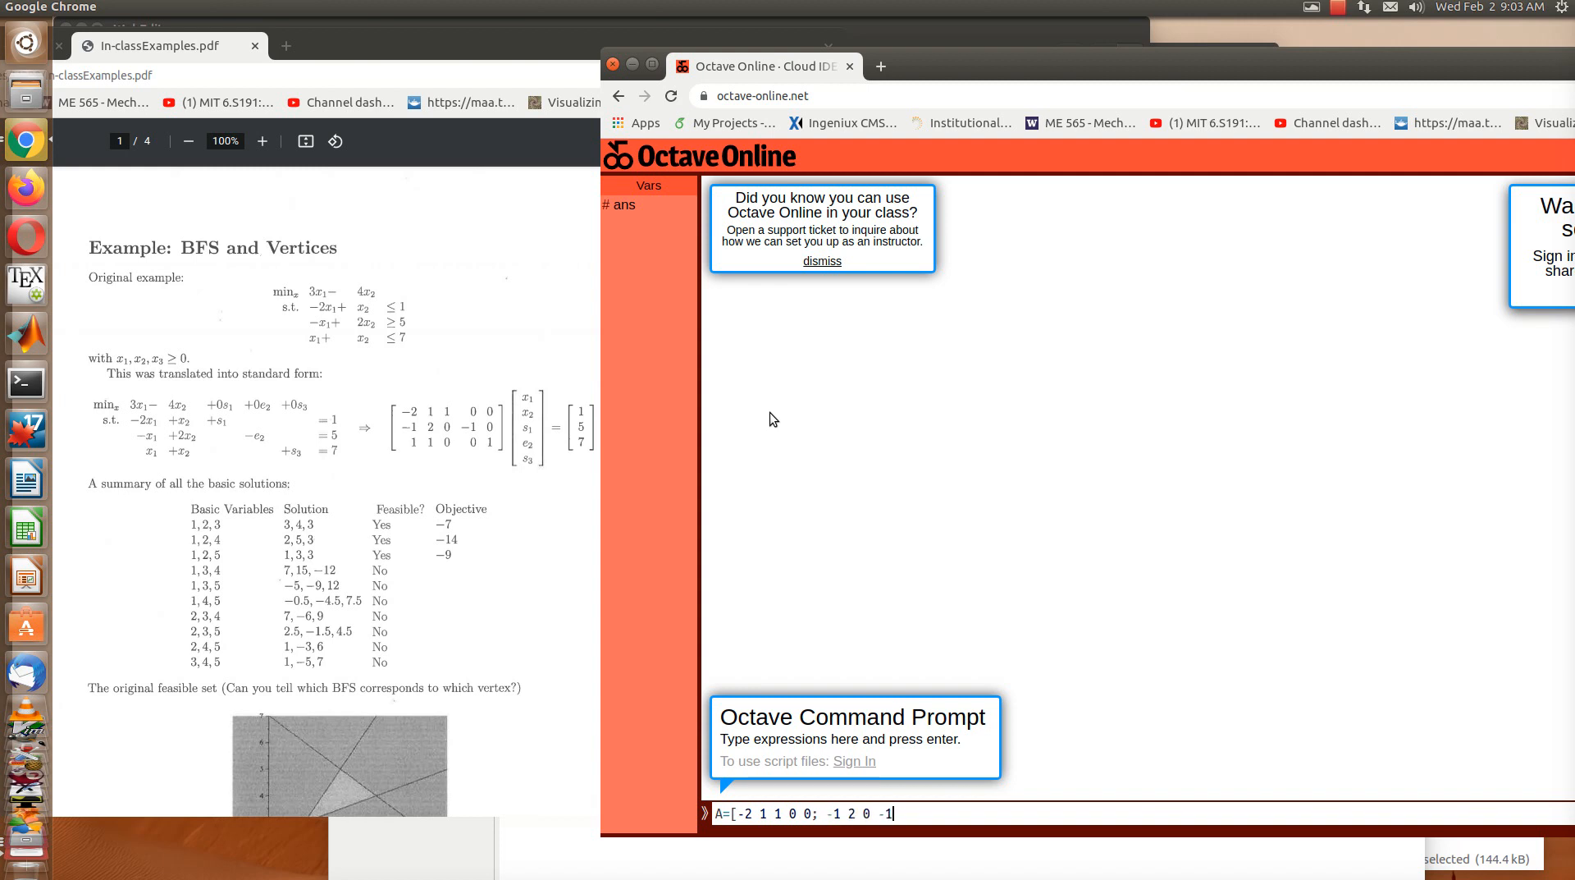
text(0;)
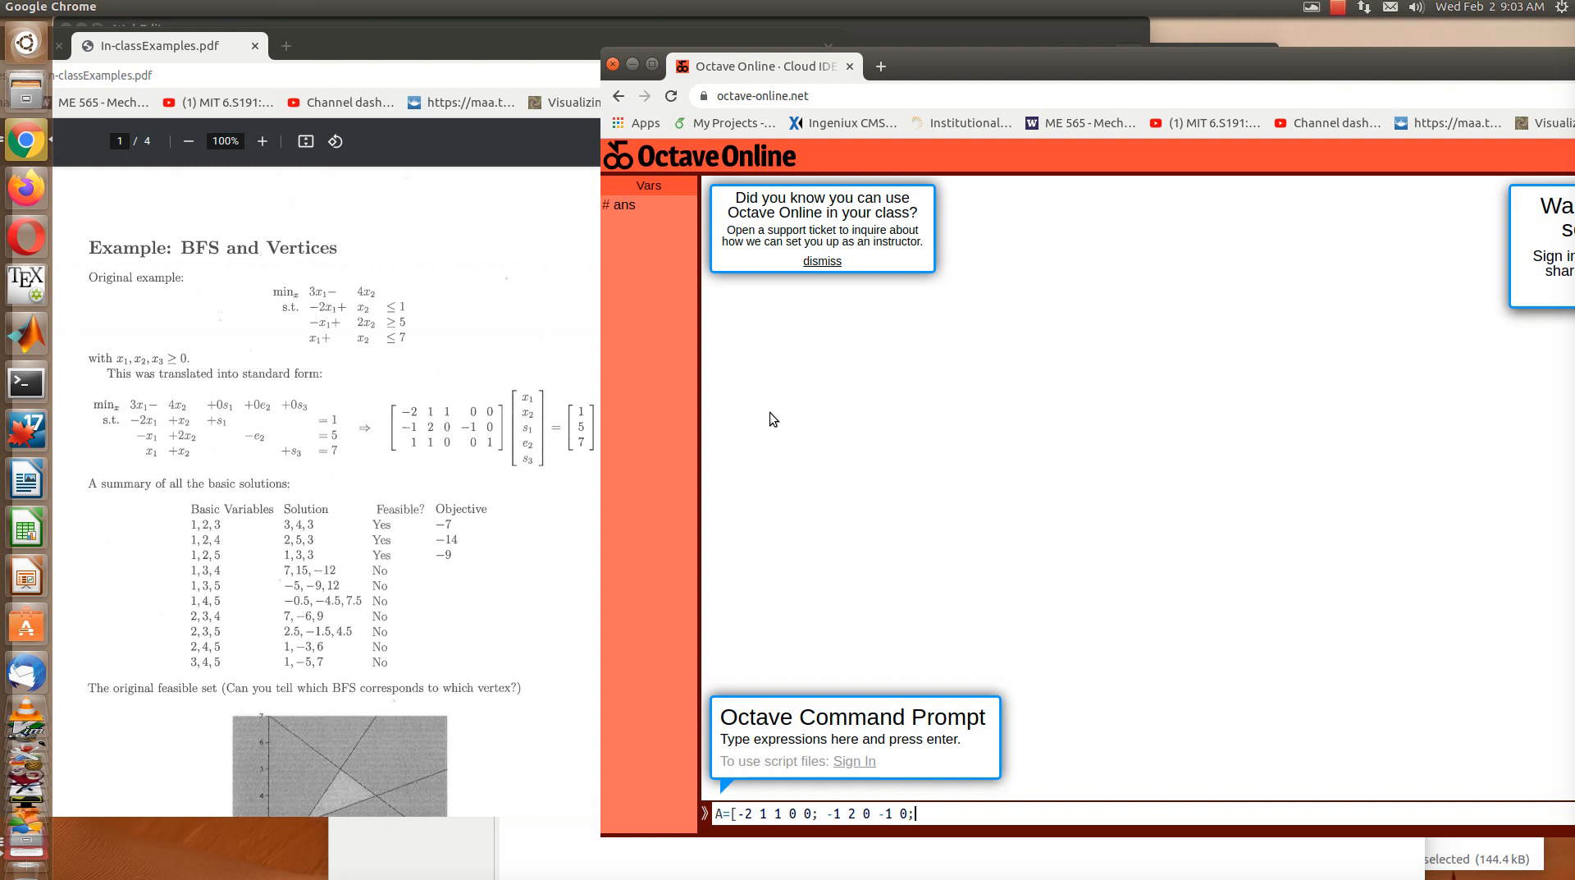
text(1 1 0 0 1)
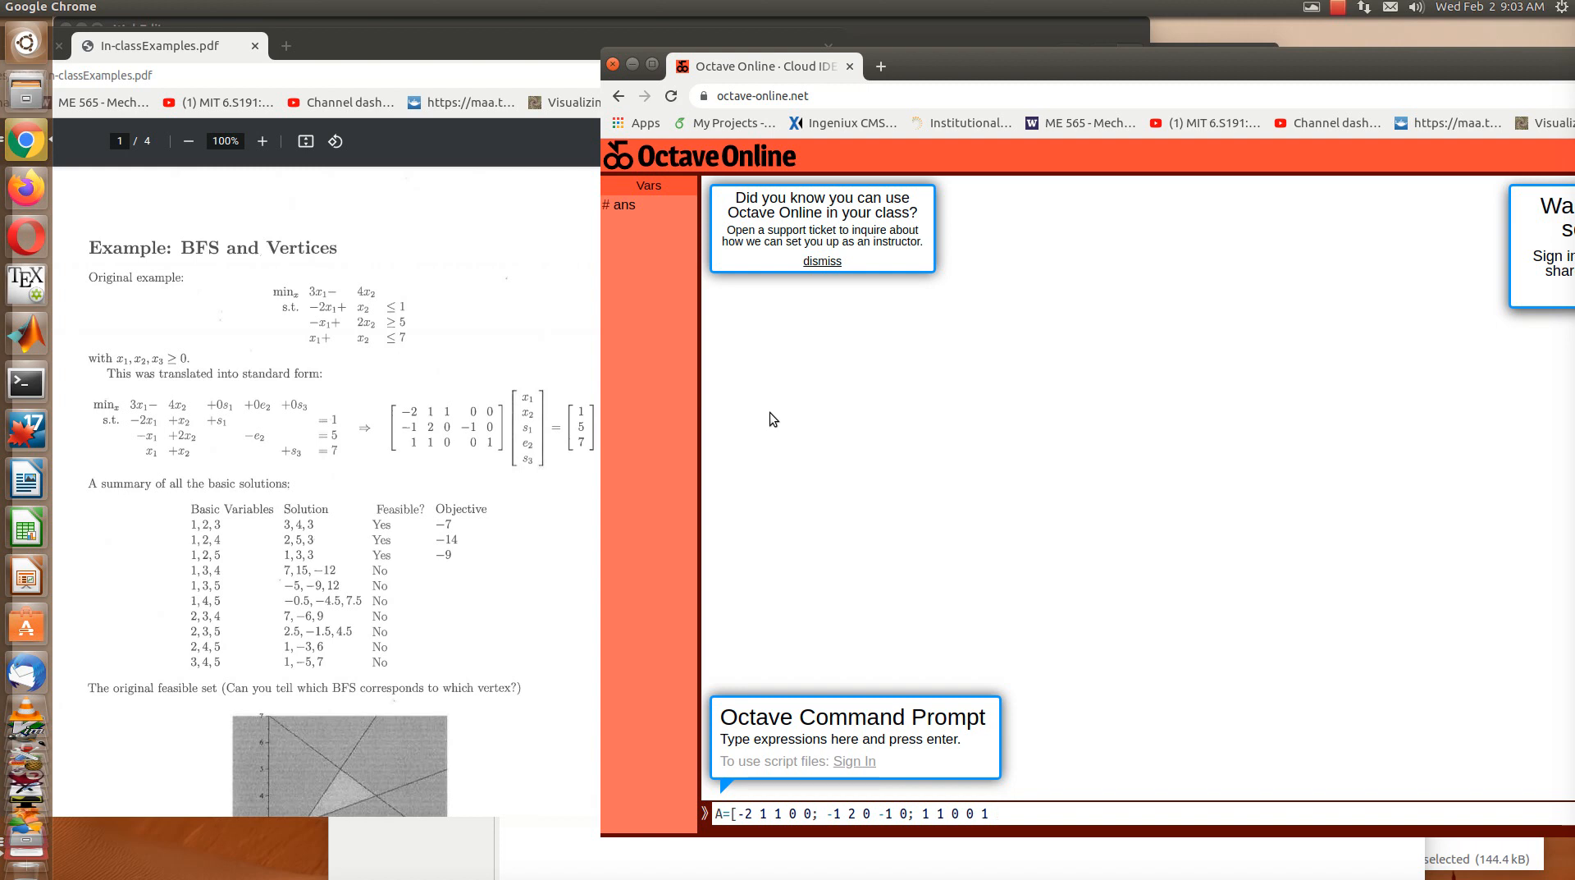
text(])
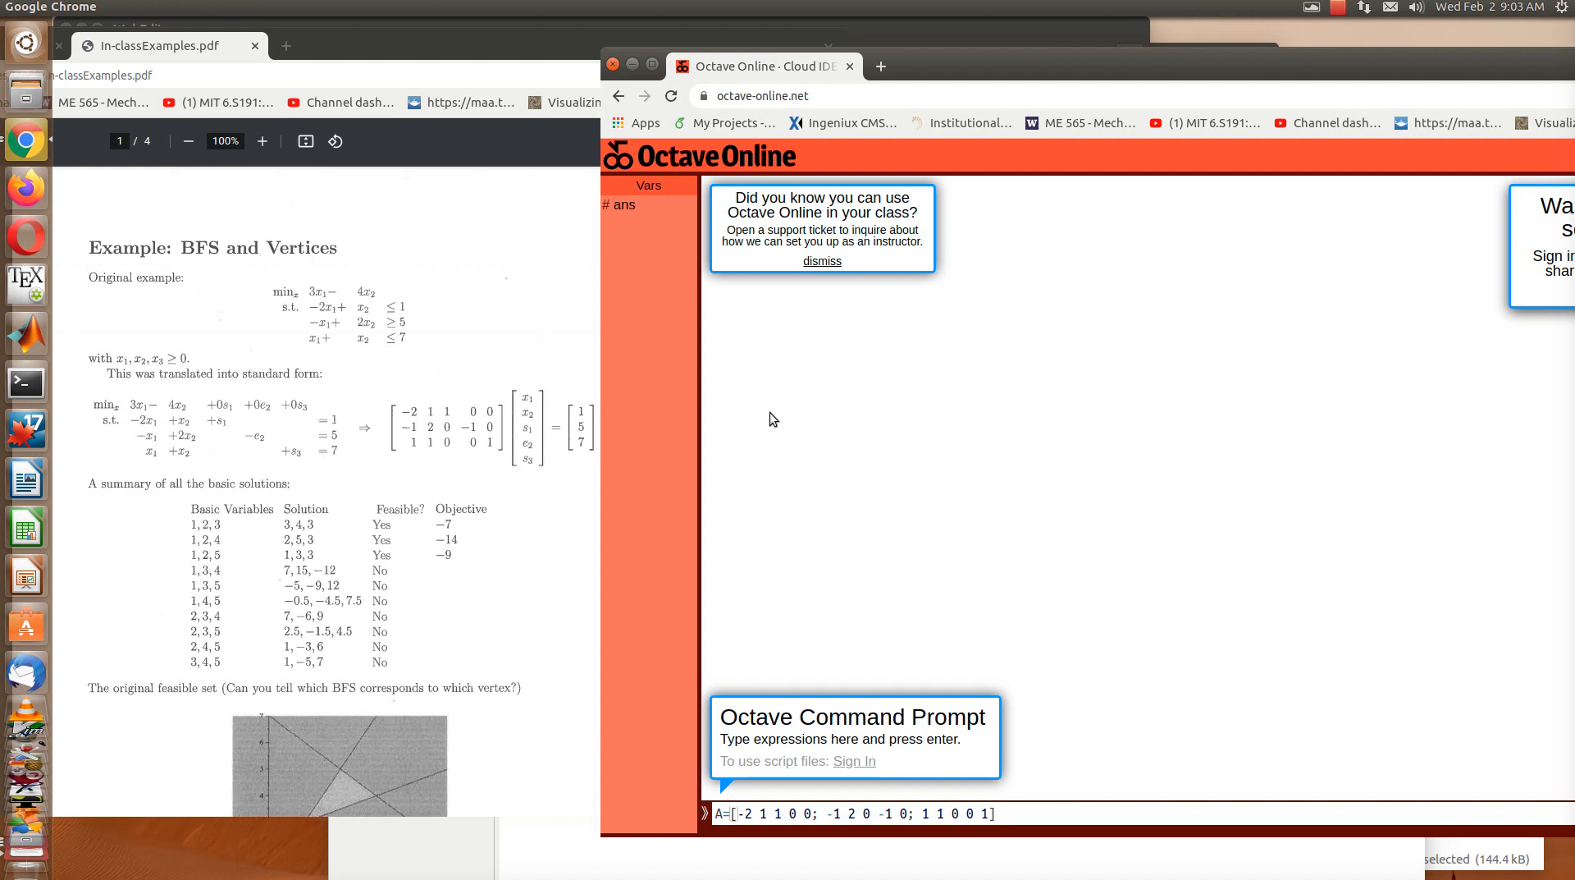
key(Return)
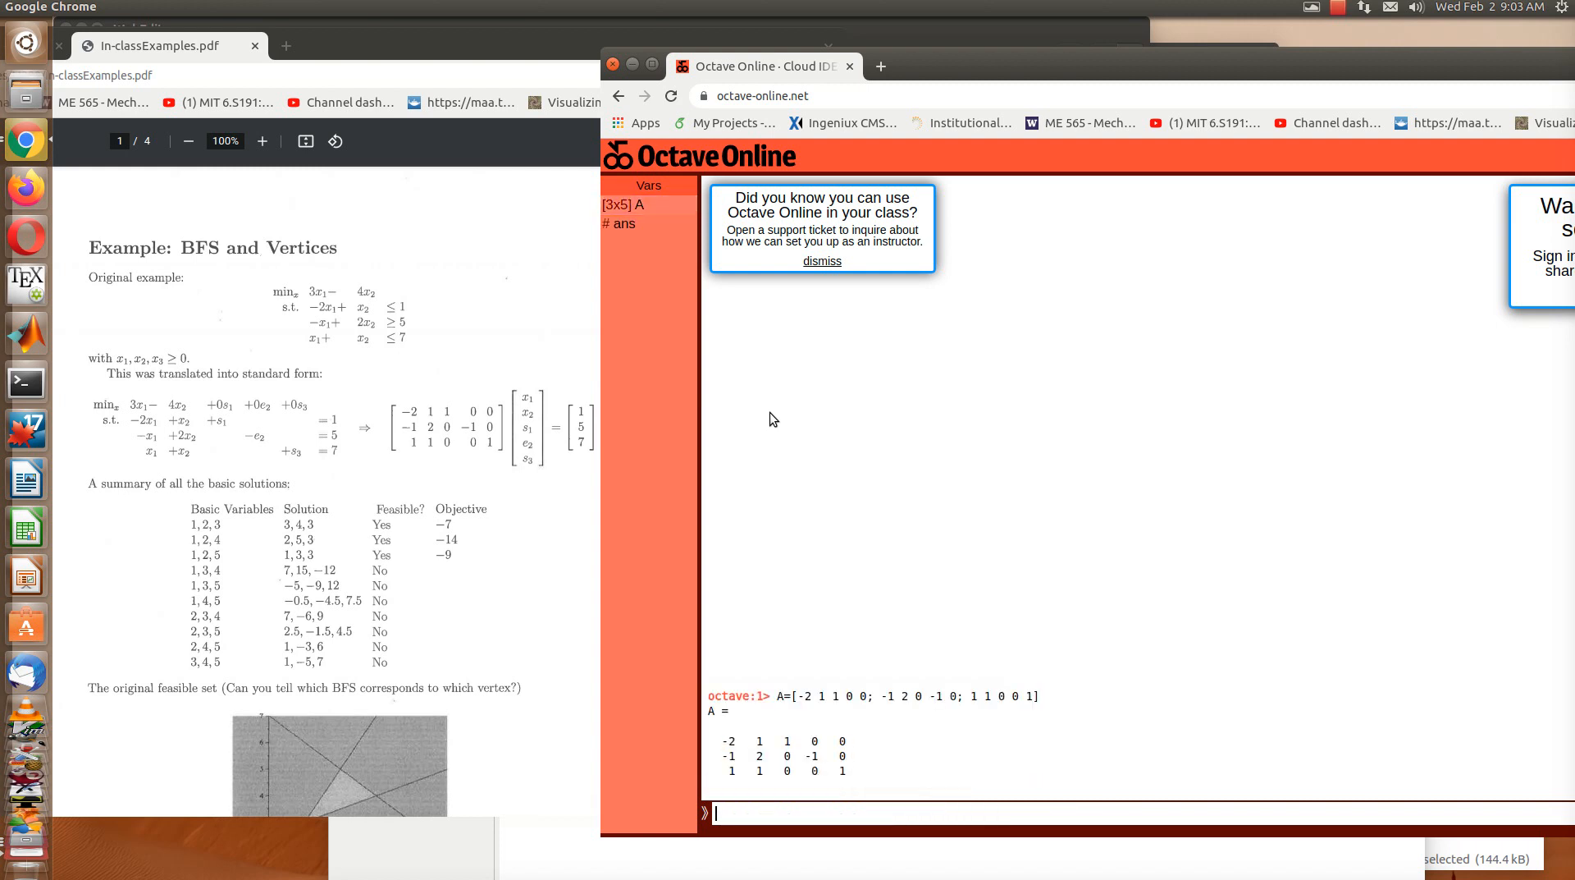
Step: Re-enter the same A definition with a trailing semicolon so its output is suppressed
text(A=[-2 1 1 0 0; -1 2 0 -1 0; 1 1 0 0 1])
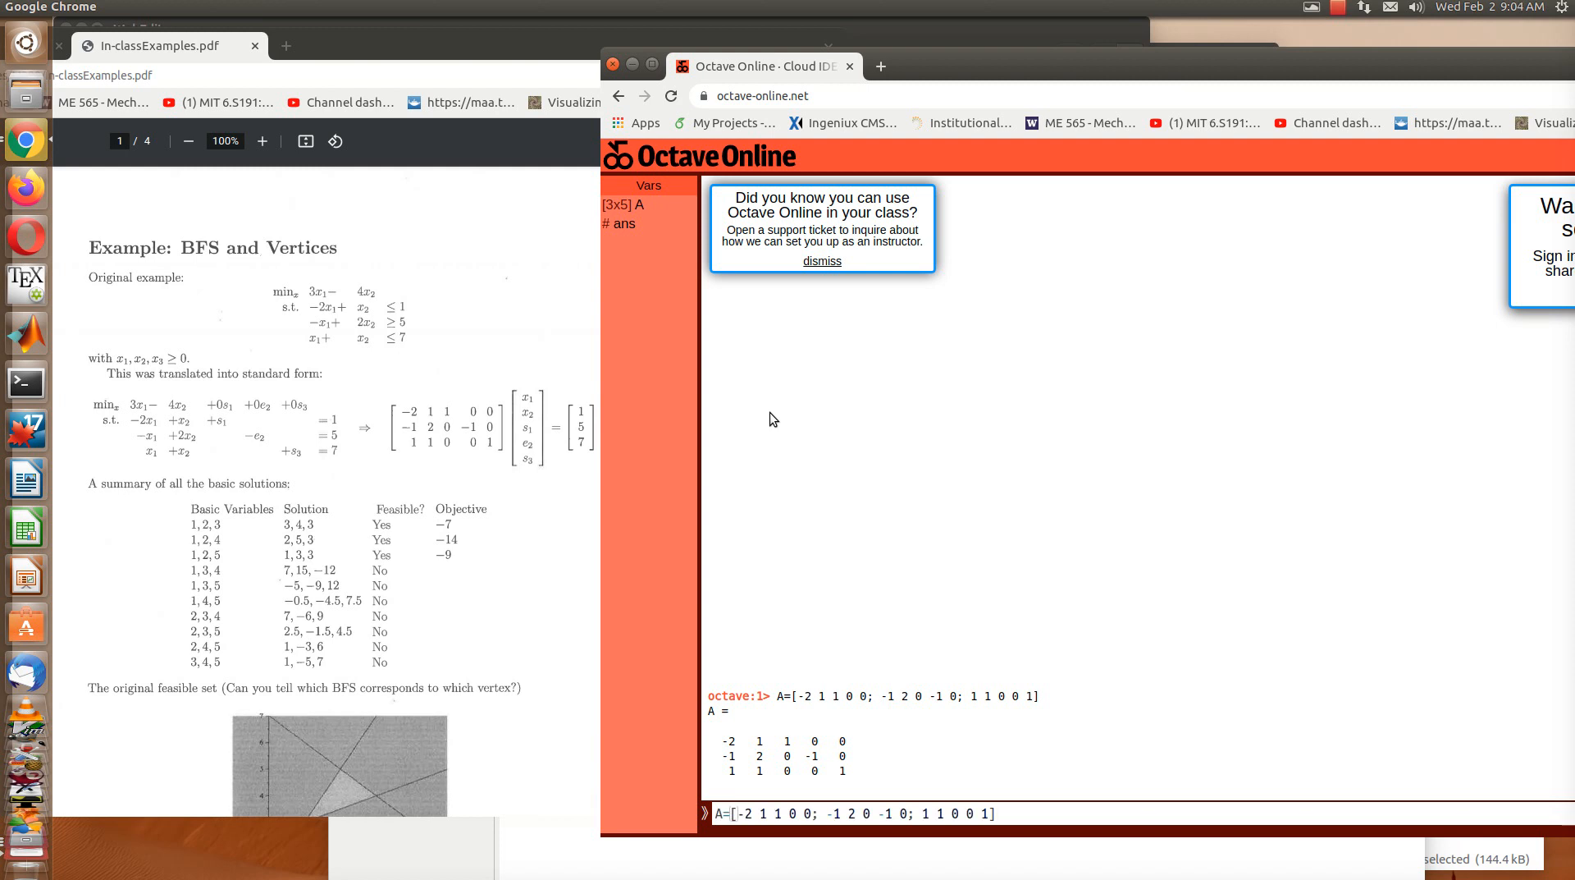
key(Return)
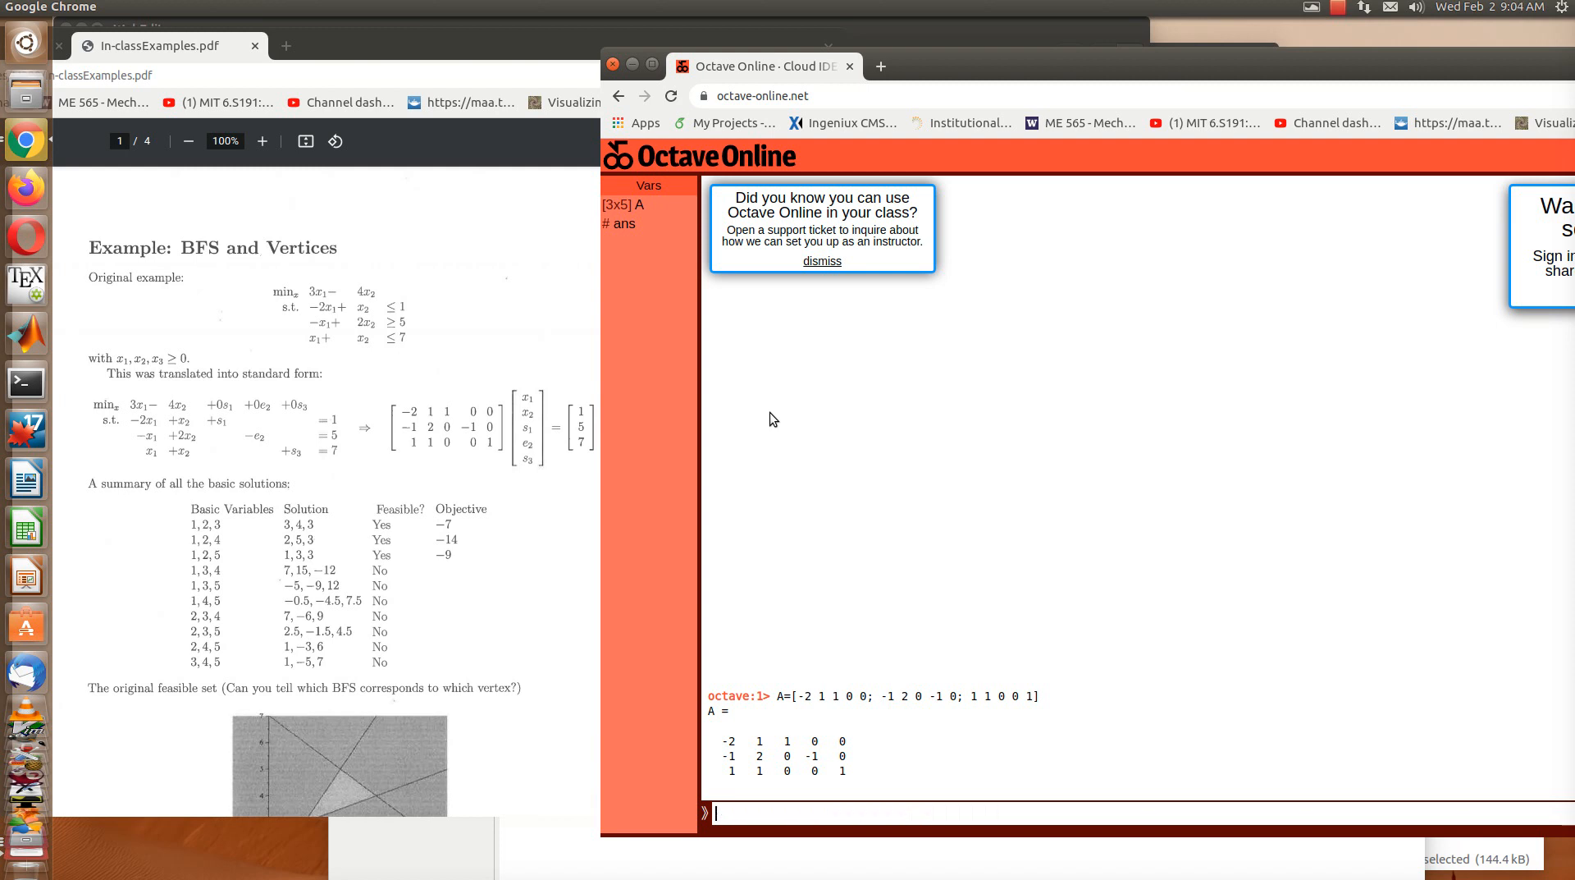
text(A=[-2 1 1 0 0; -1 2 0 -1 0; 1 1 0 0 1])
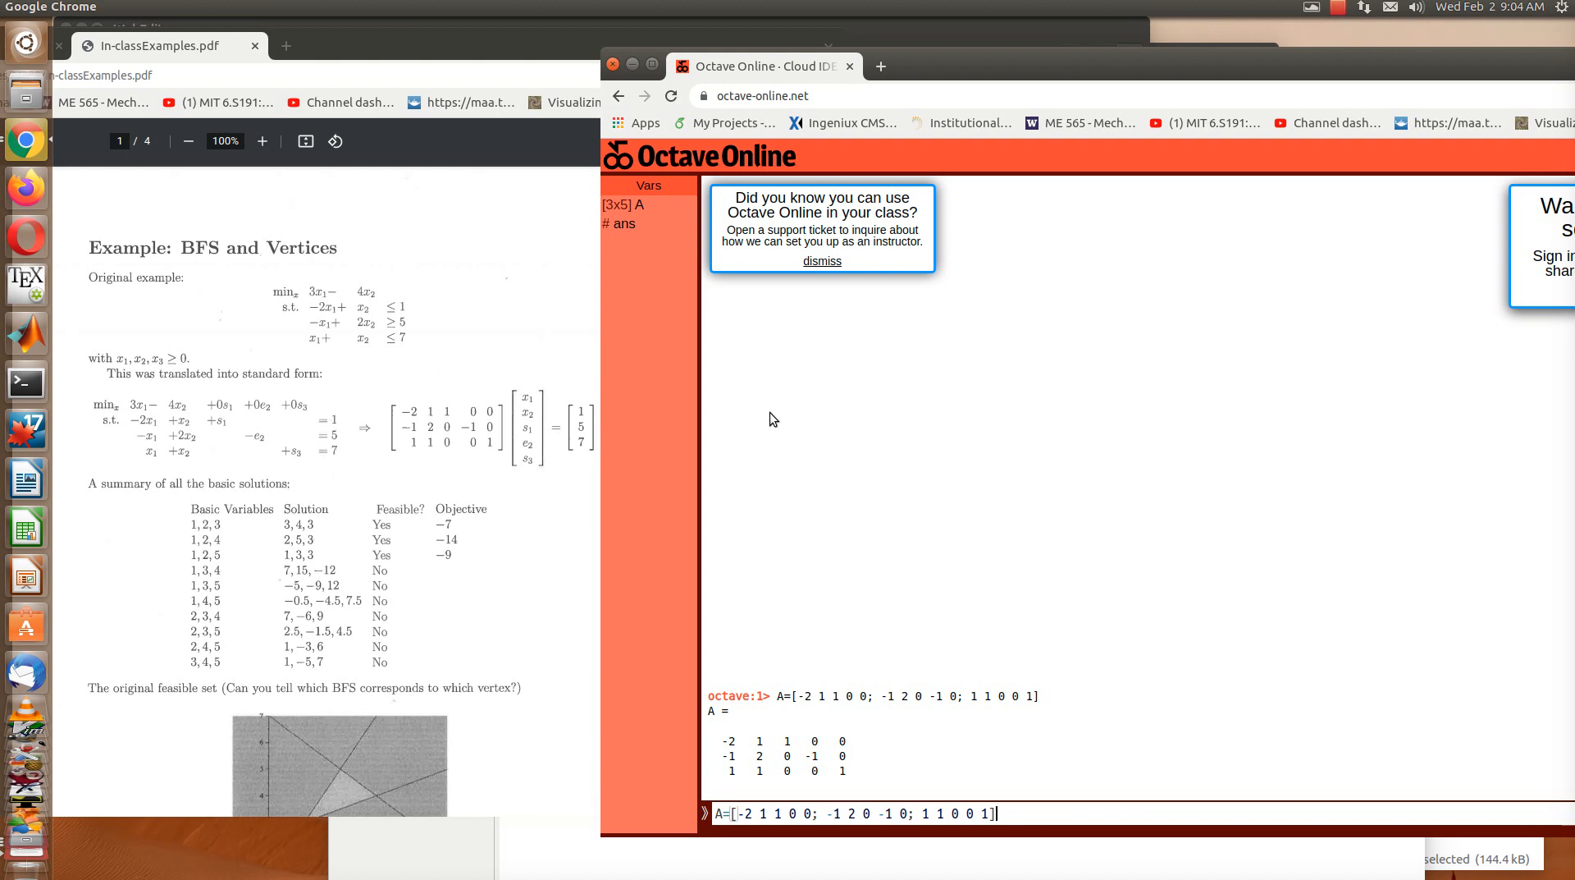
text(;)
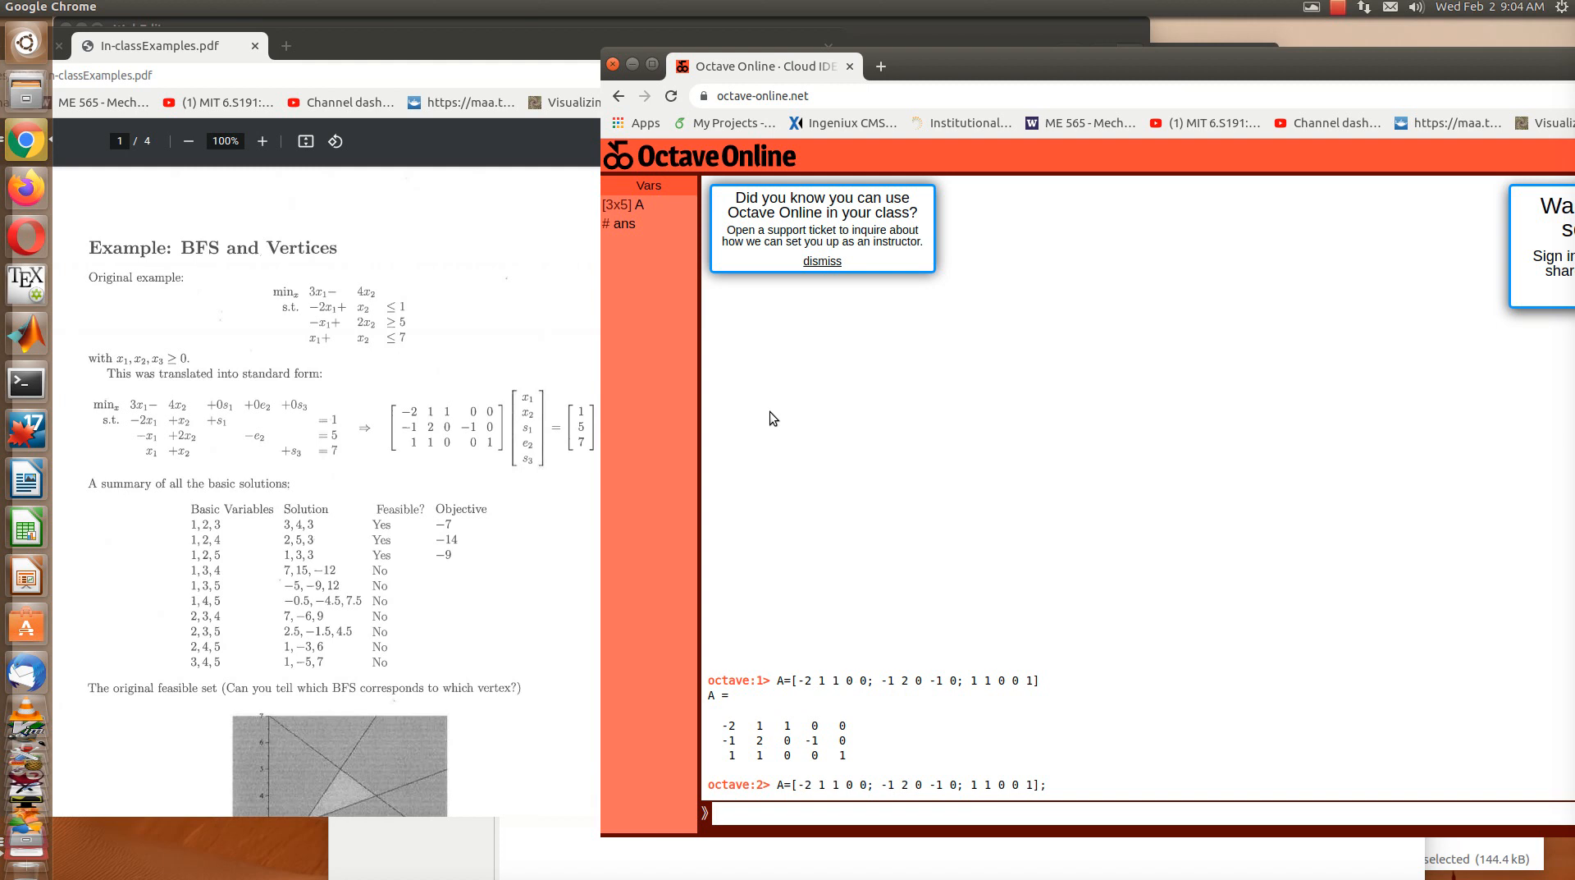
Step: Define b=[1;5;7] and echo its three entries in the console
text(b=)
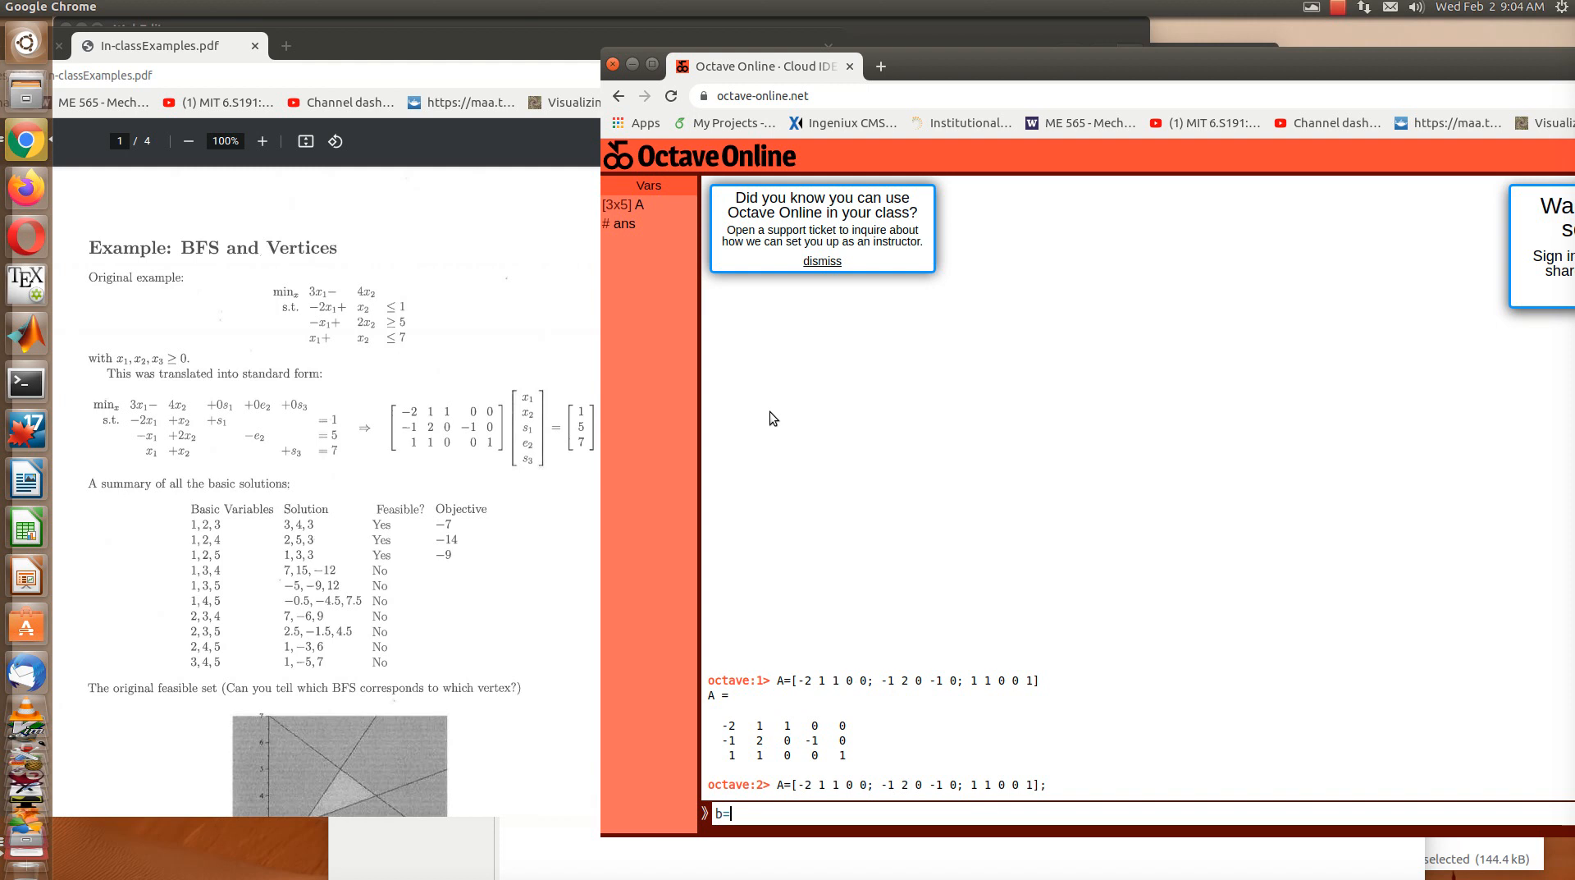
text([)
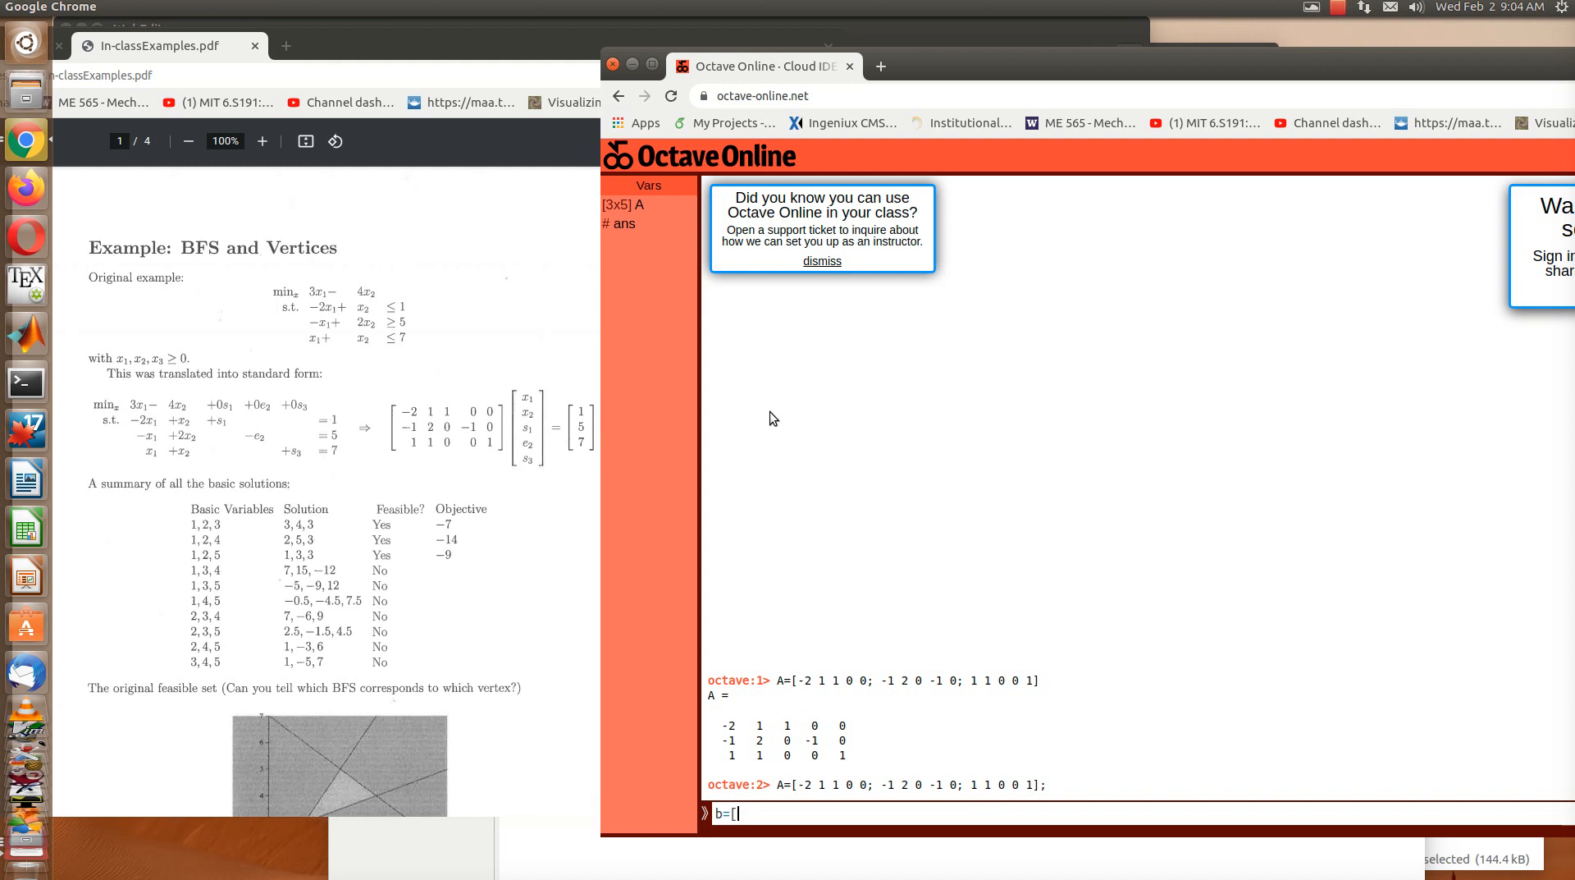
text(1;)
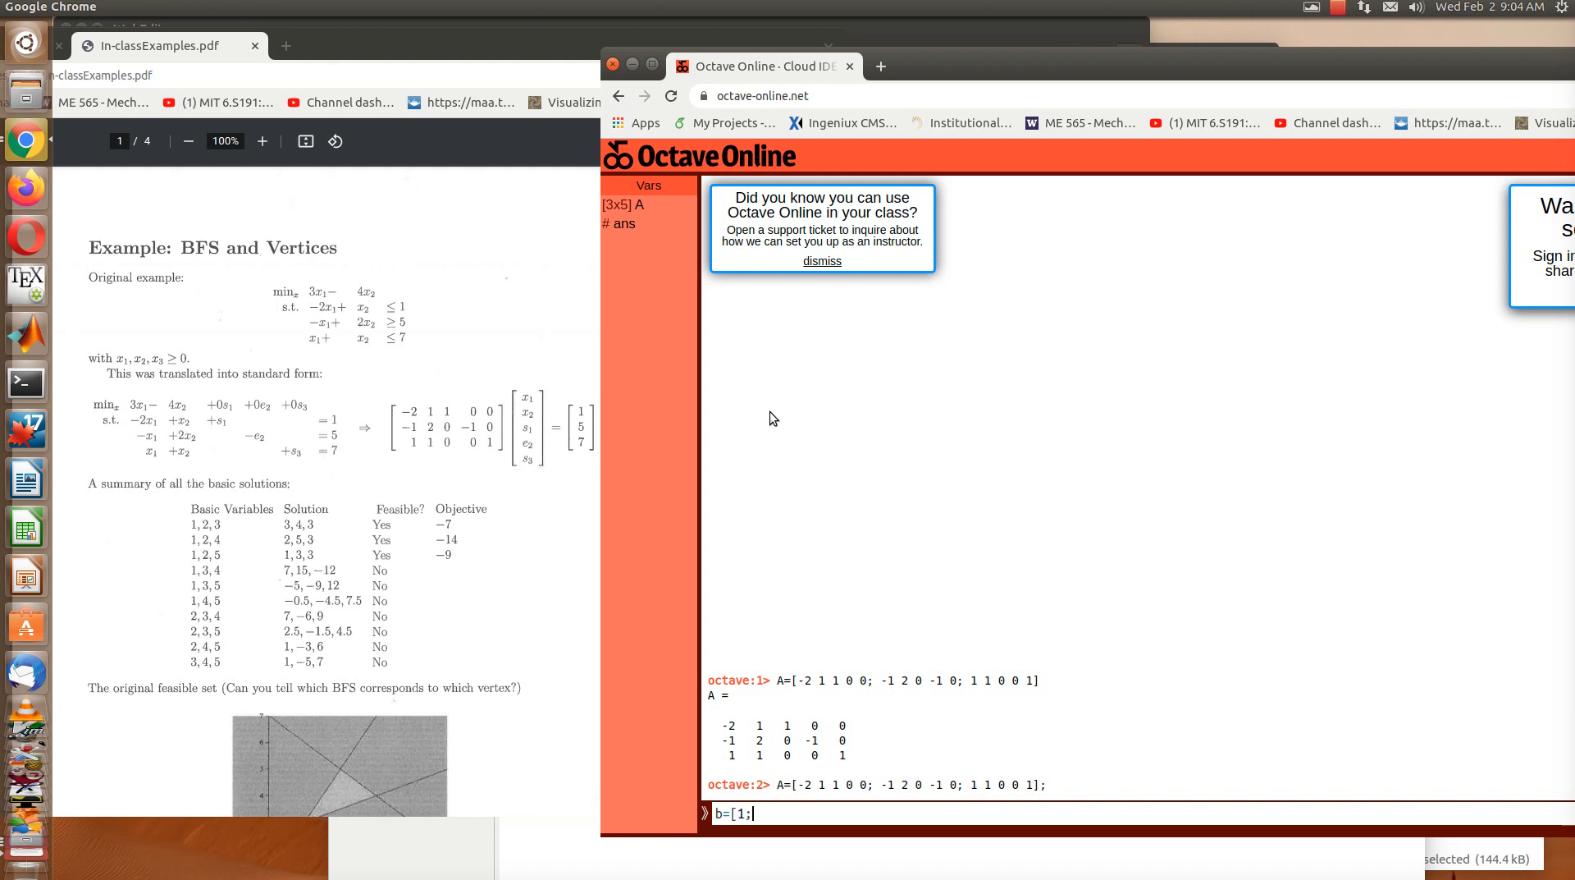
text(5;7)
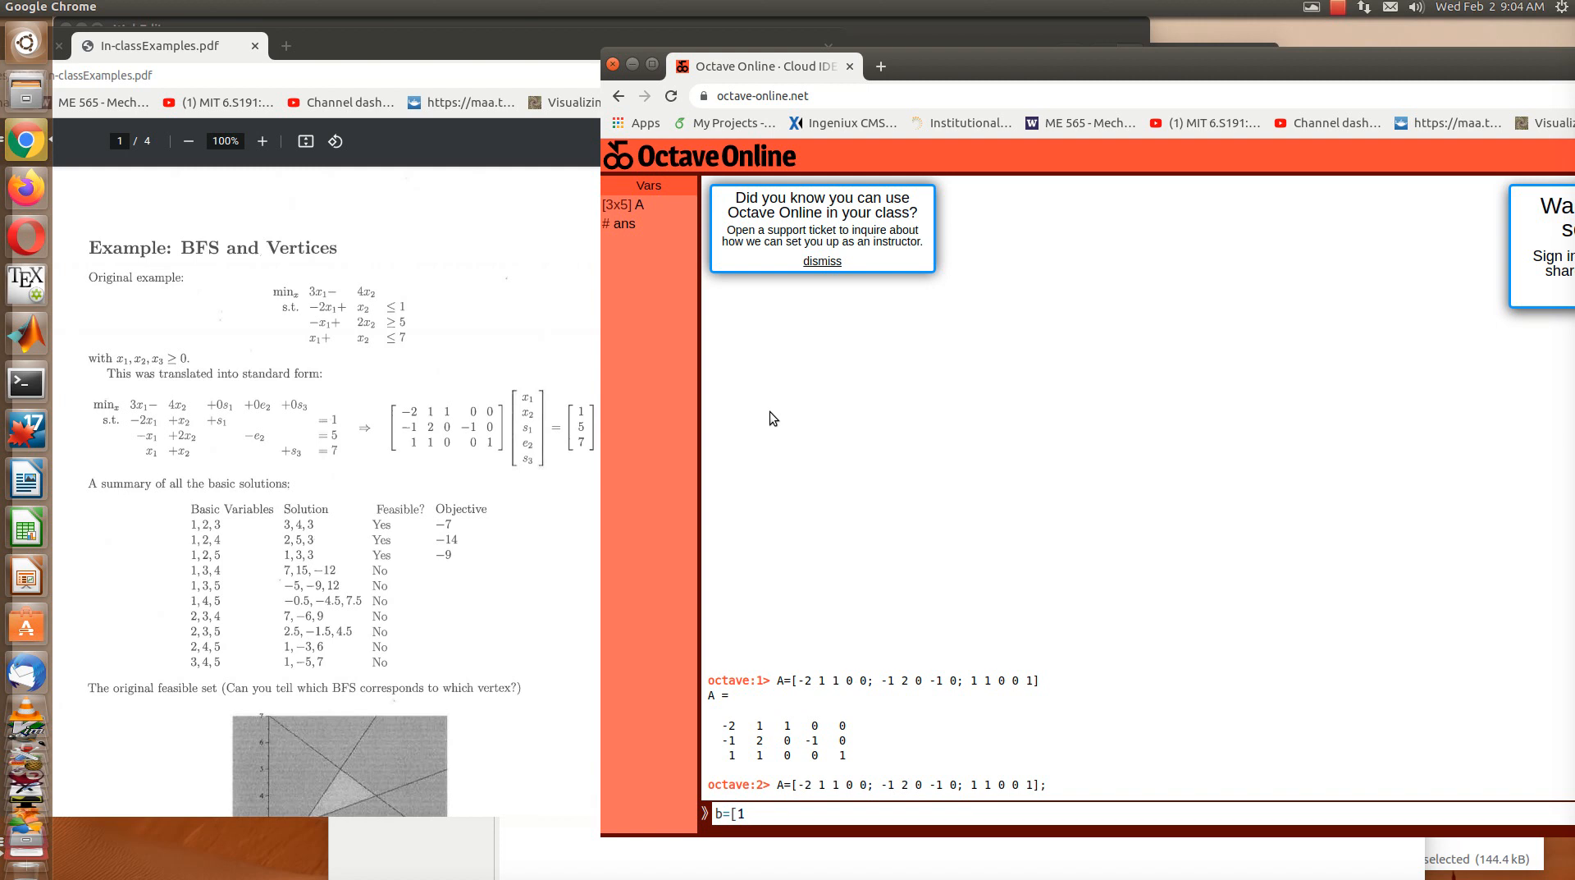
text(;)
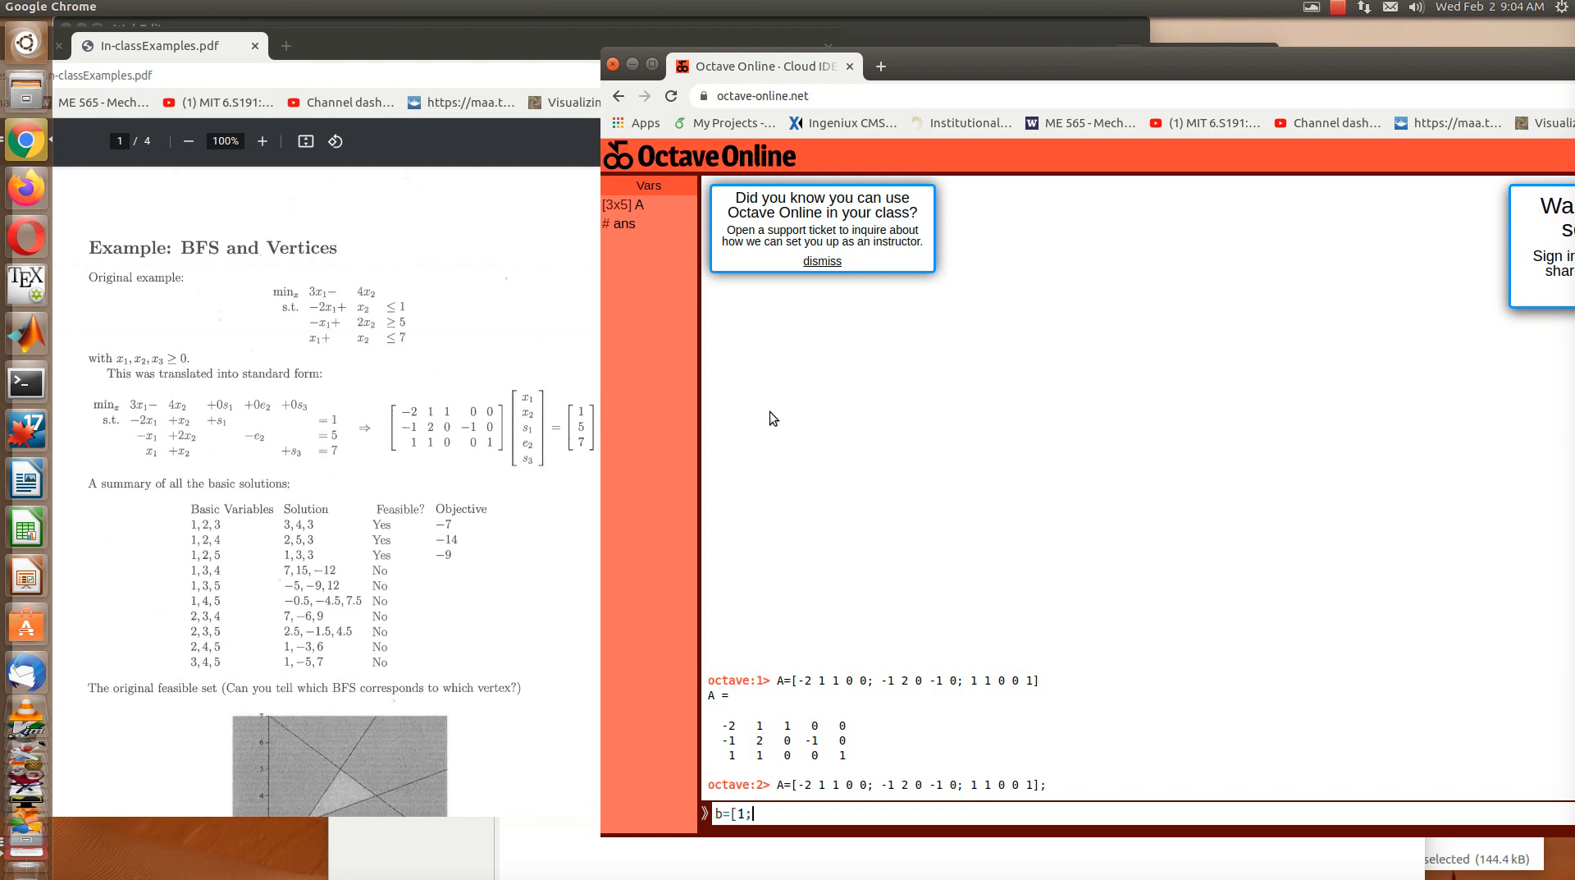
text(5;7])
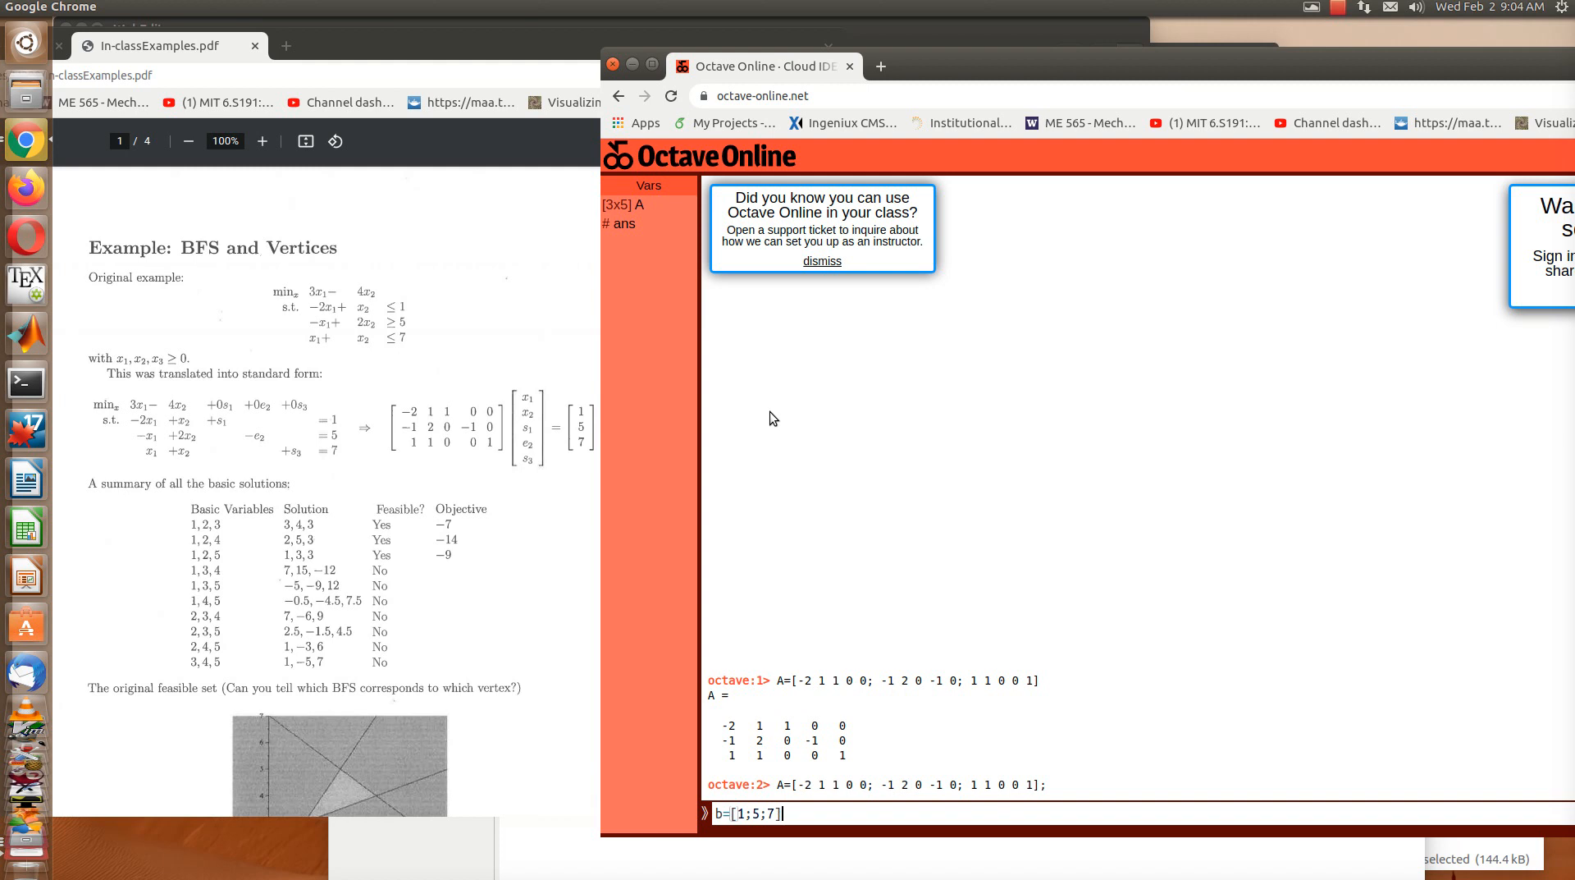
key(Return)
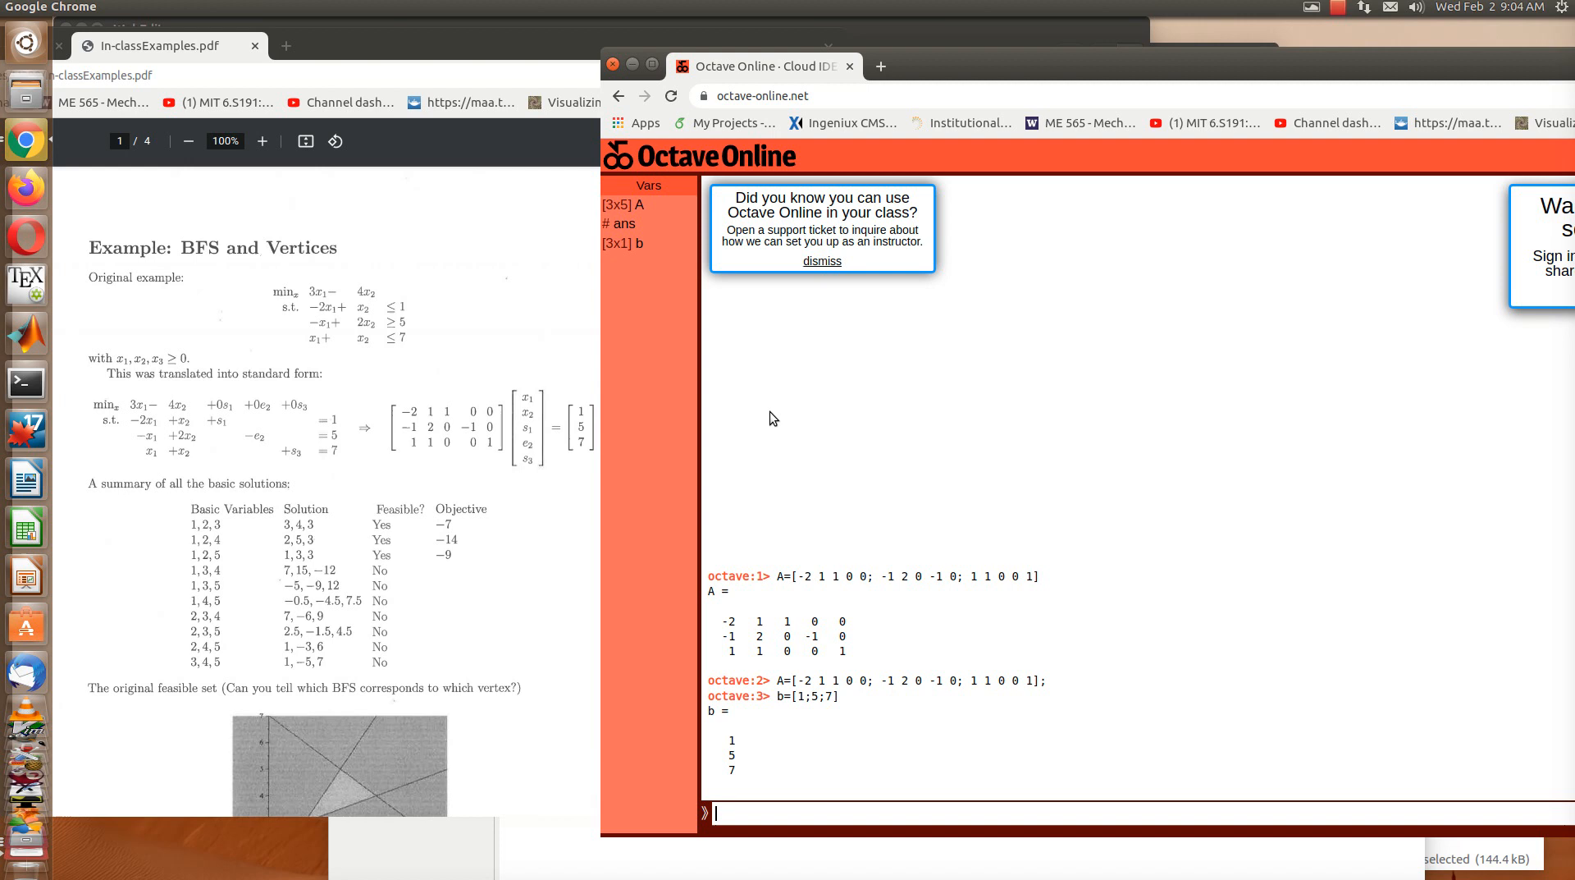
Step: Form the 3x6 augmented matrix B=[A b] and print it
text(B)
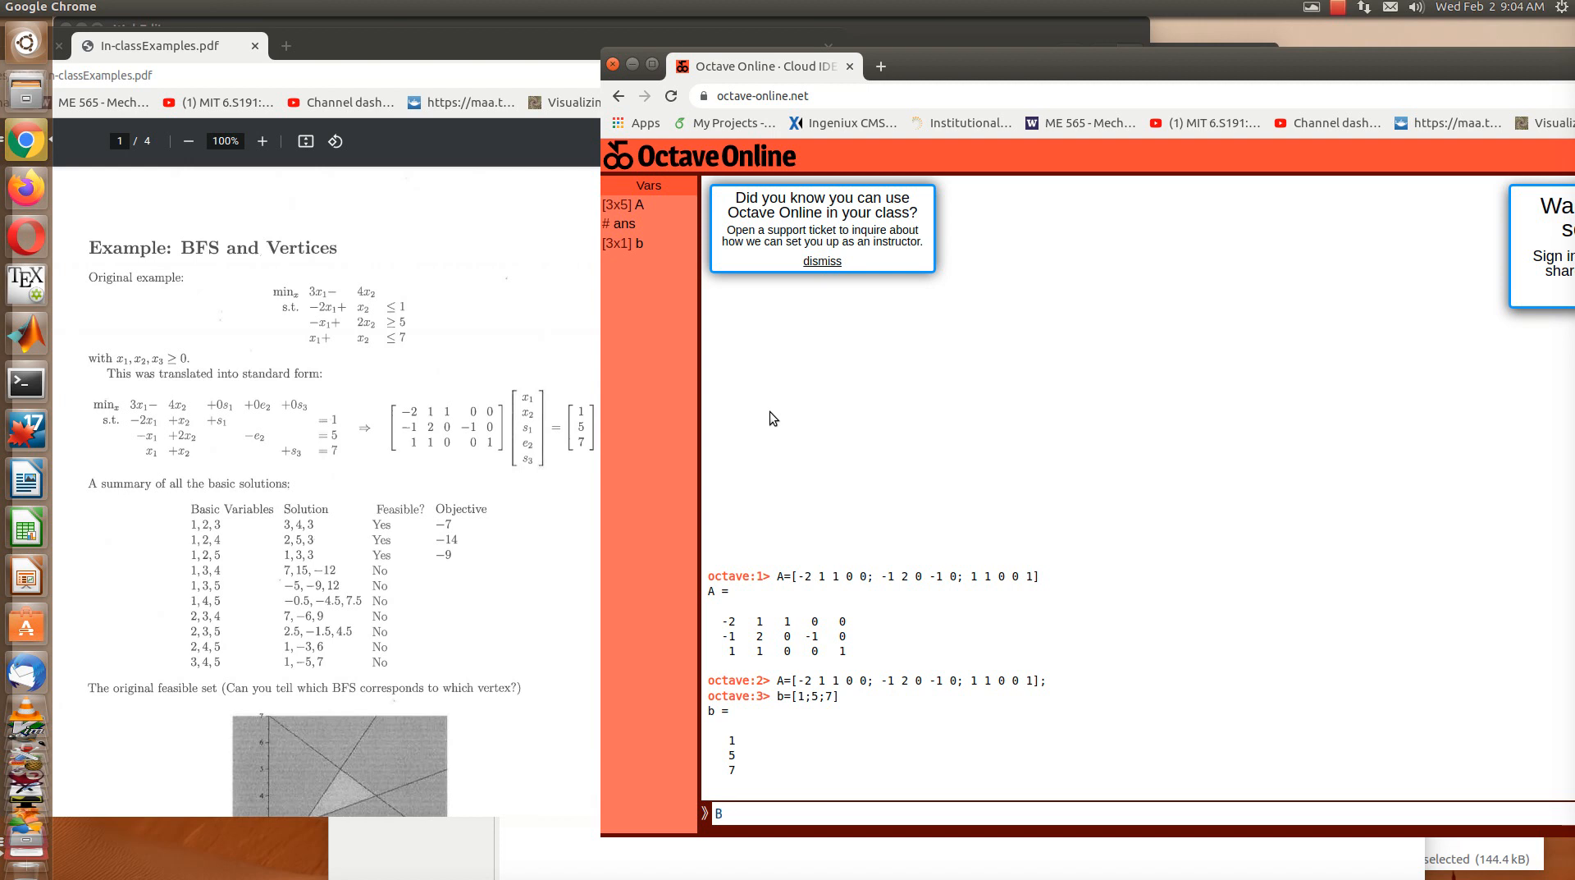
text(=)
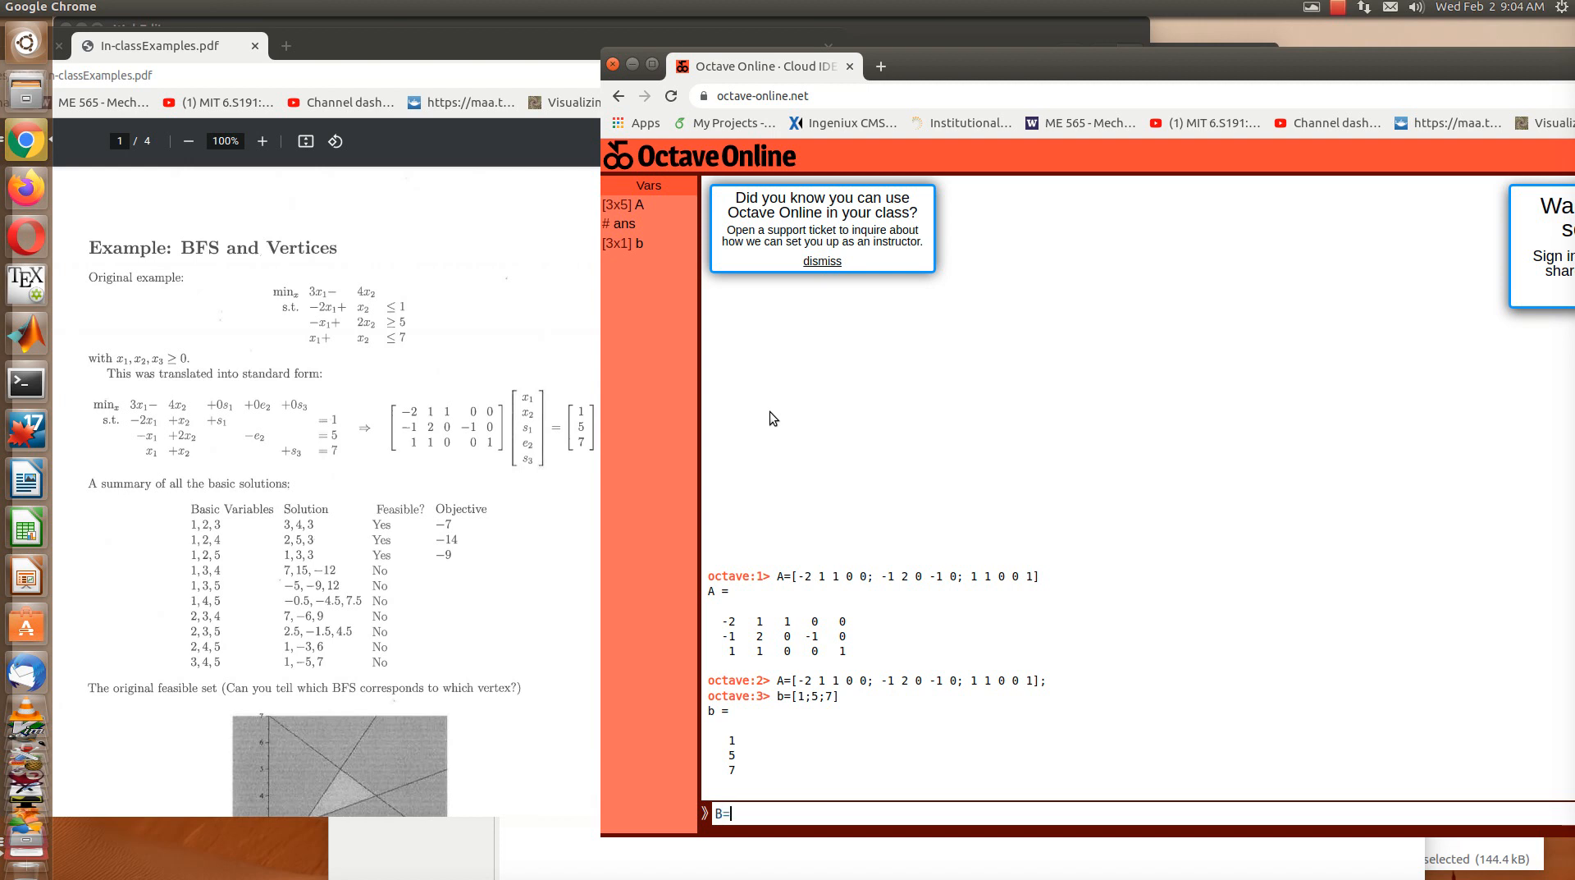
text([)
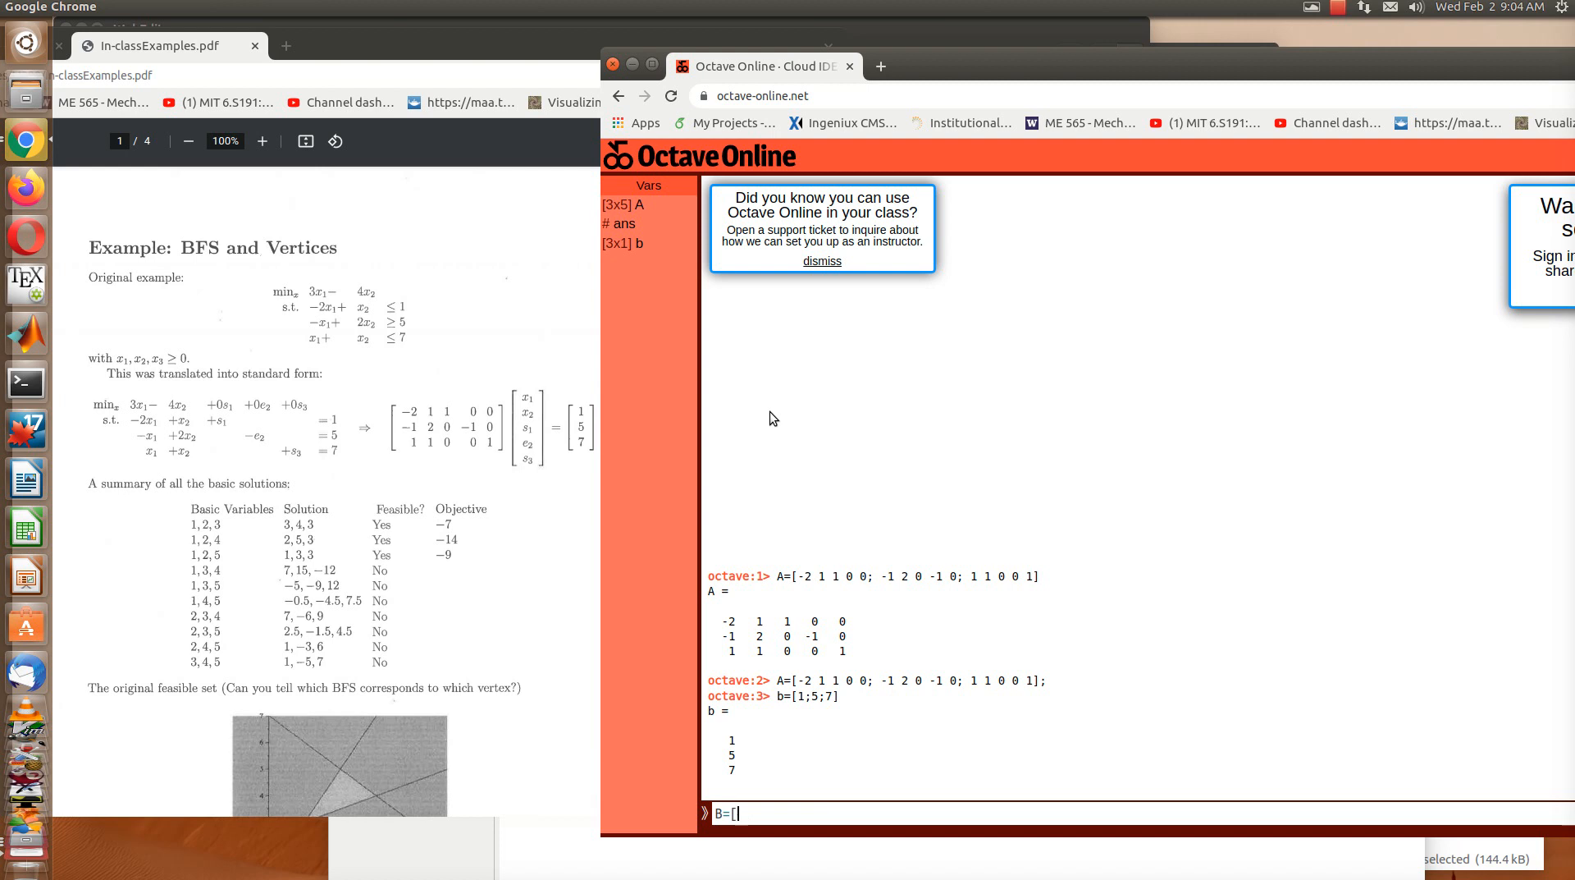
text(A)
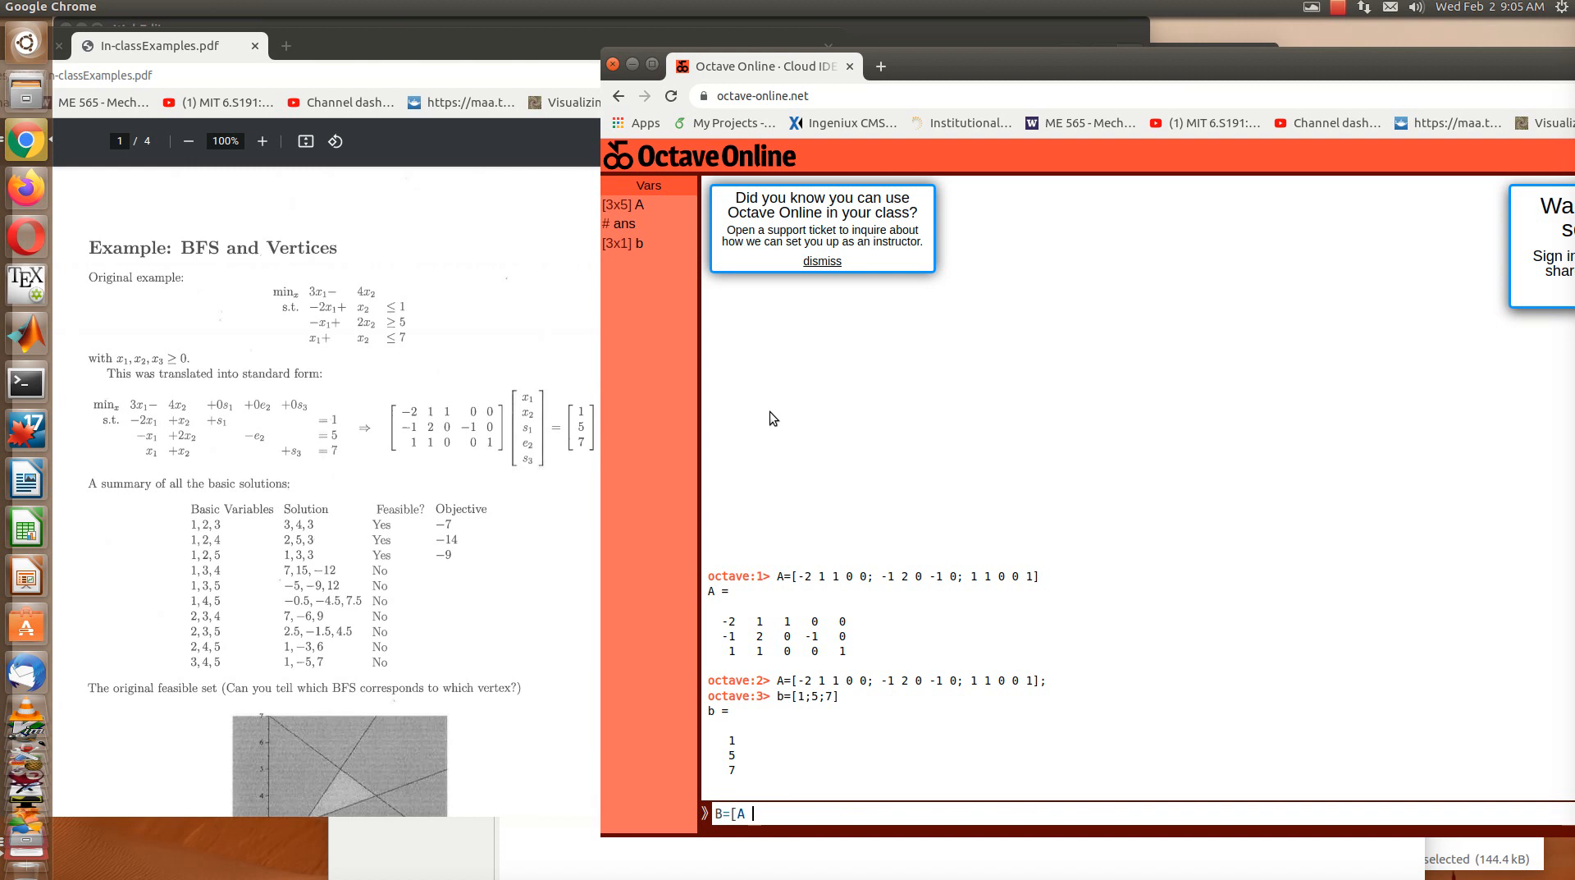
text(b)
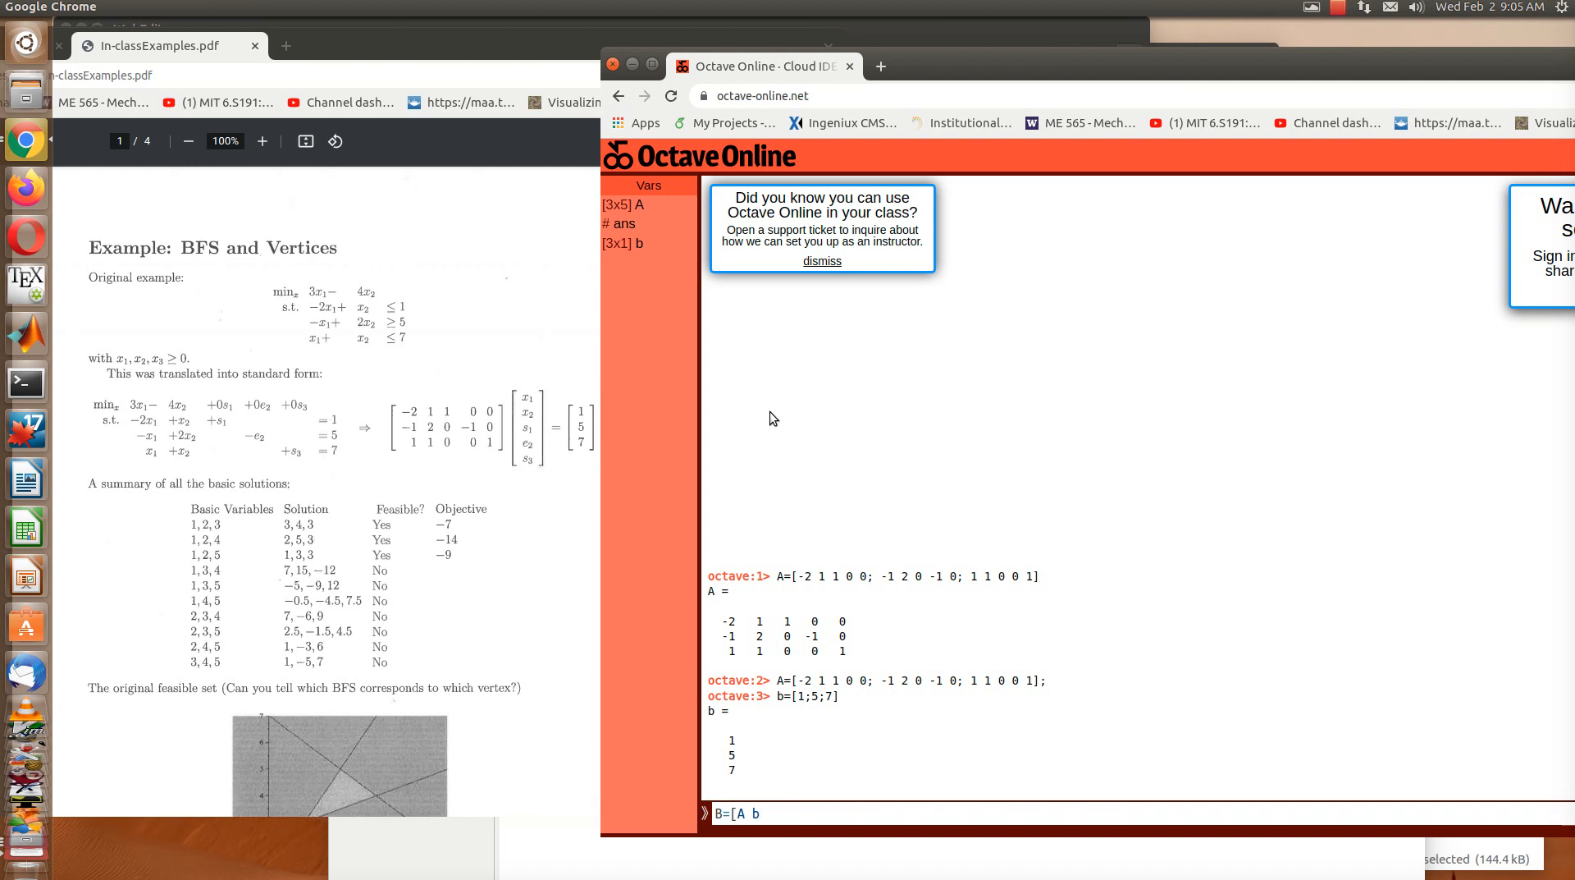
text(])
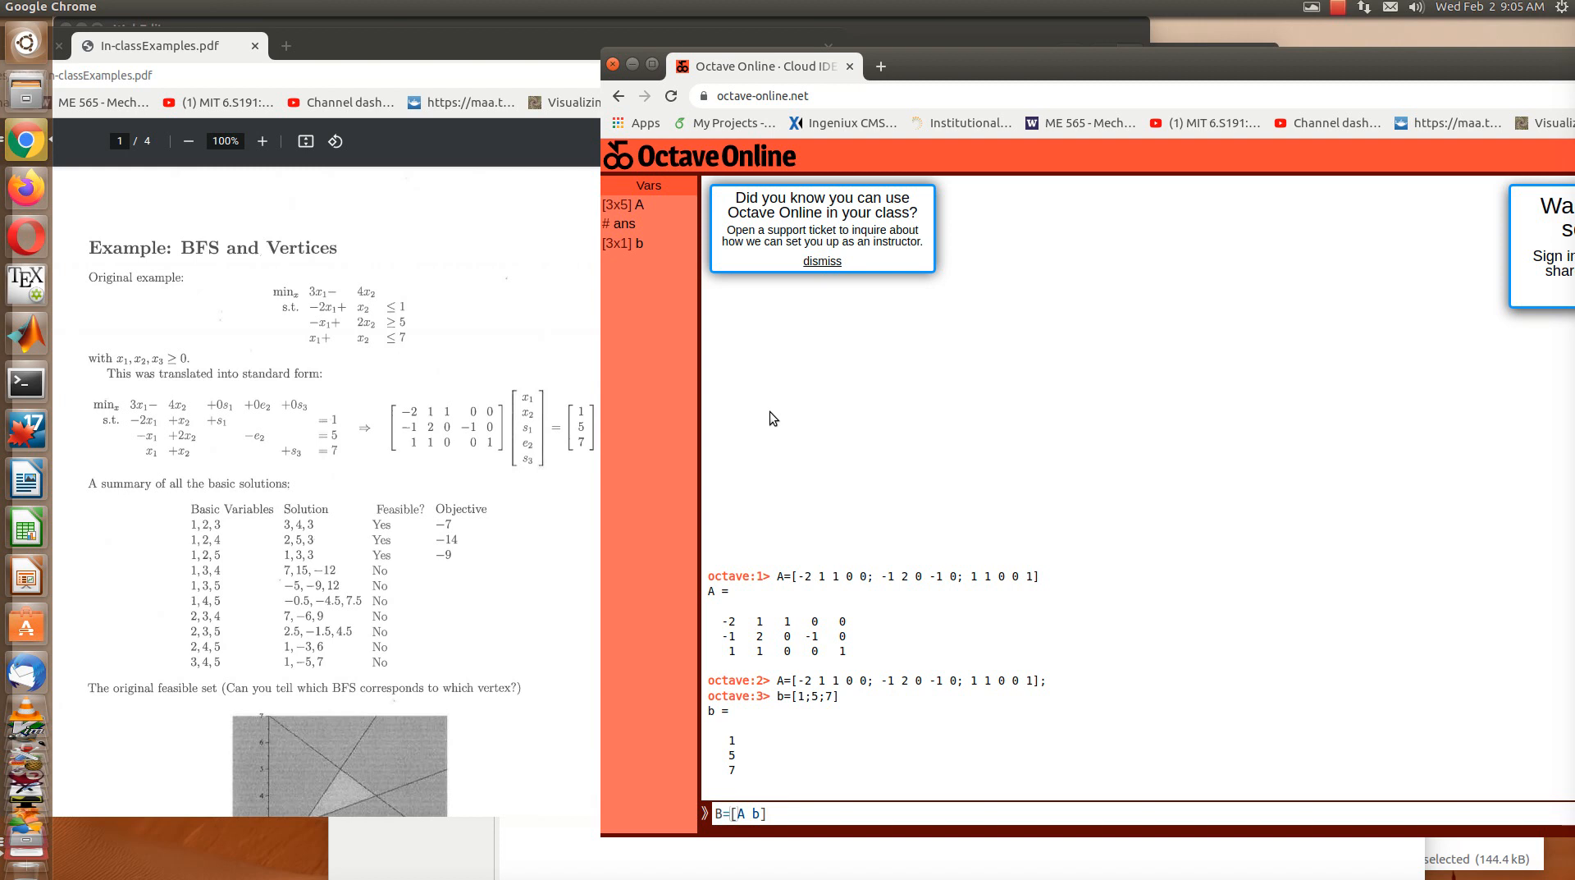
key(Return)
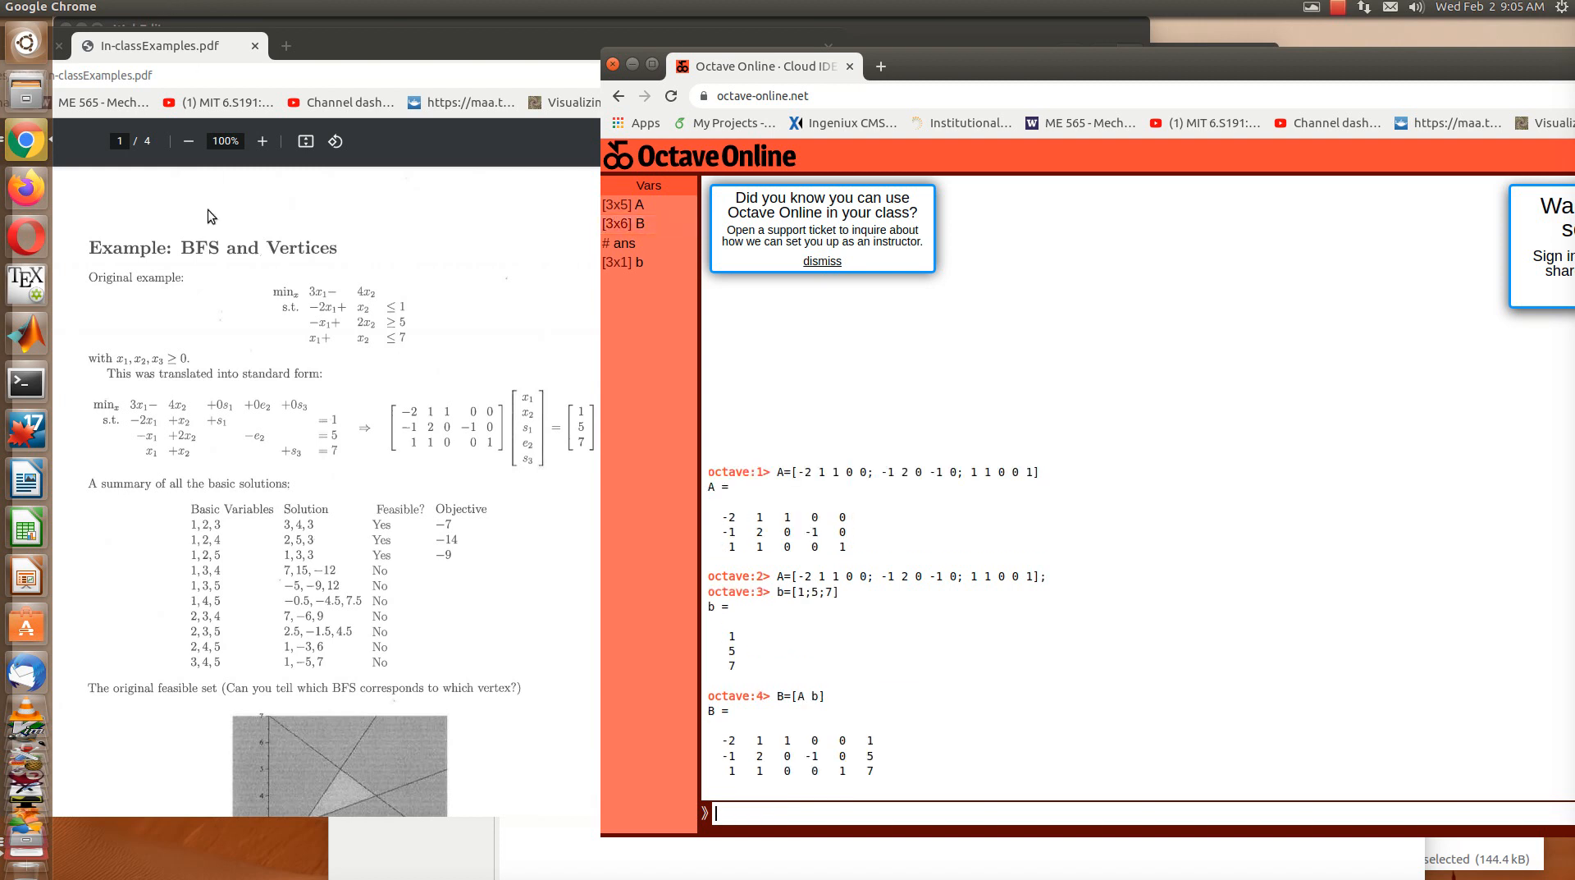
mouse_move(859, 788)
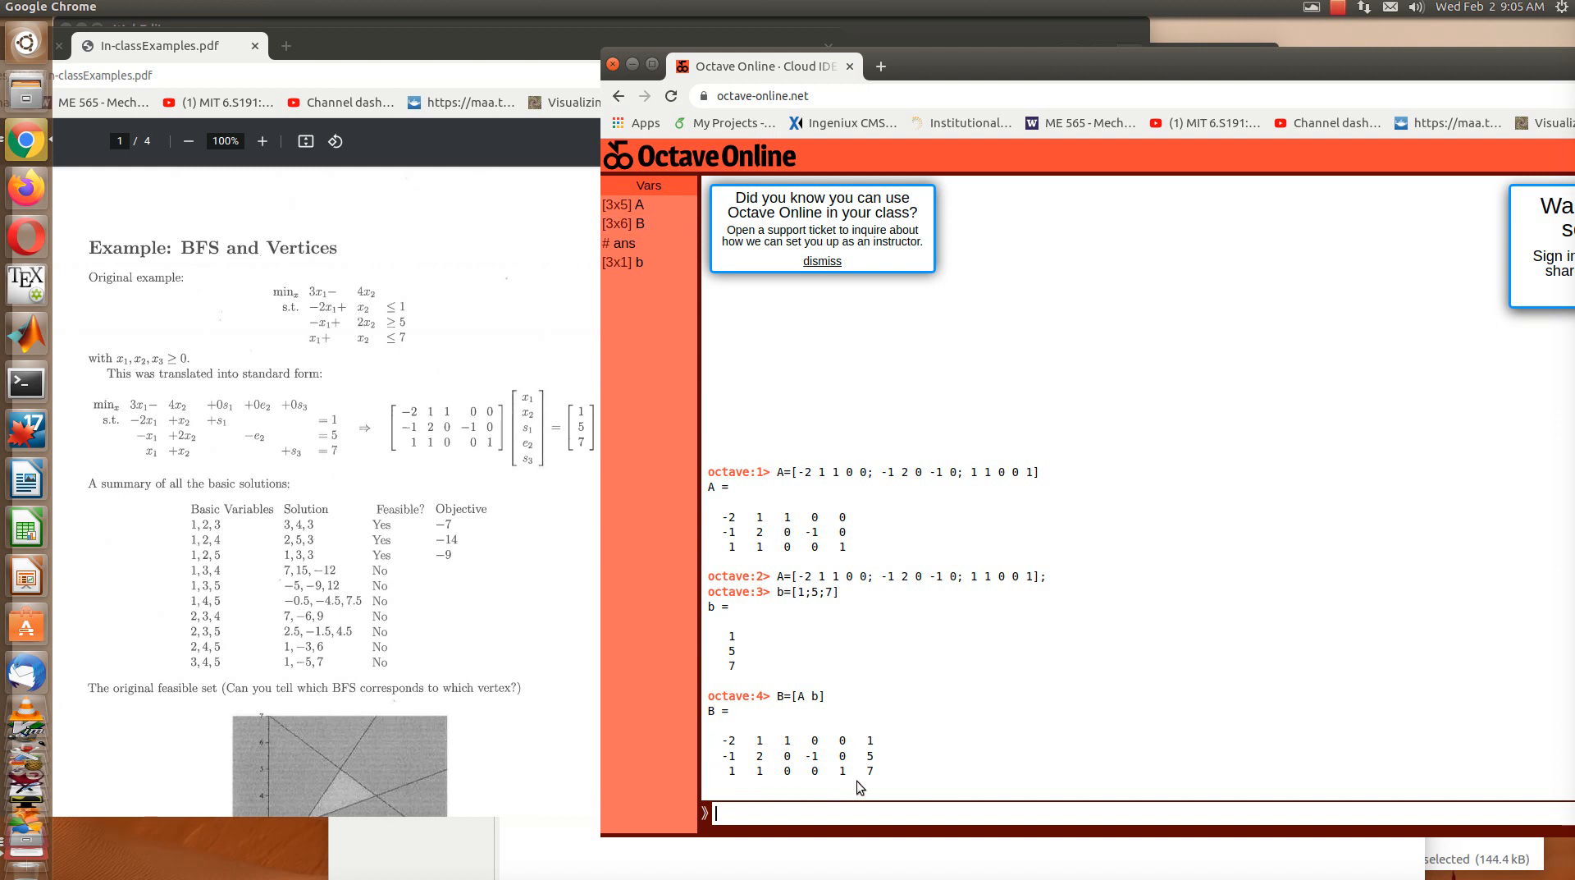
mouse_move(860, 763)
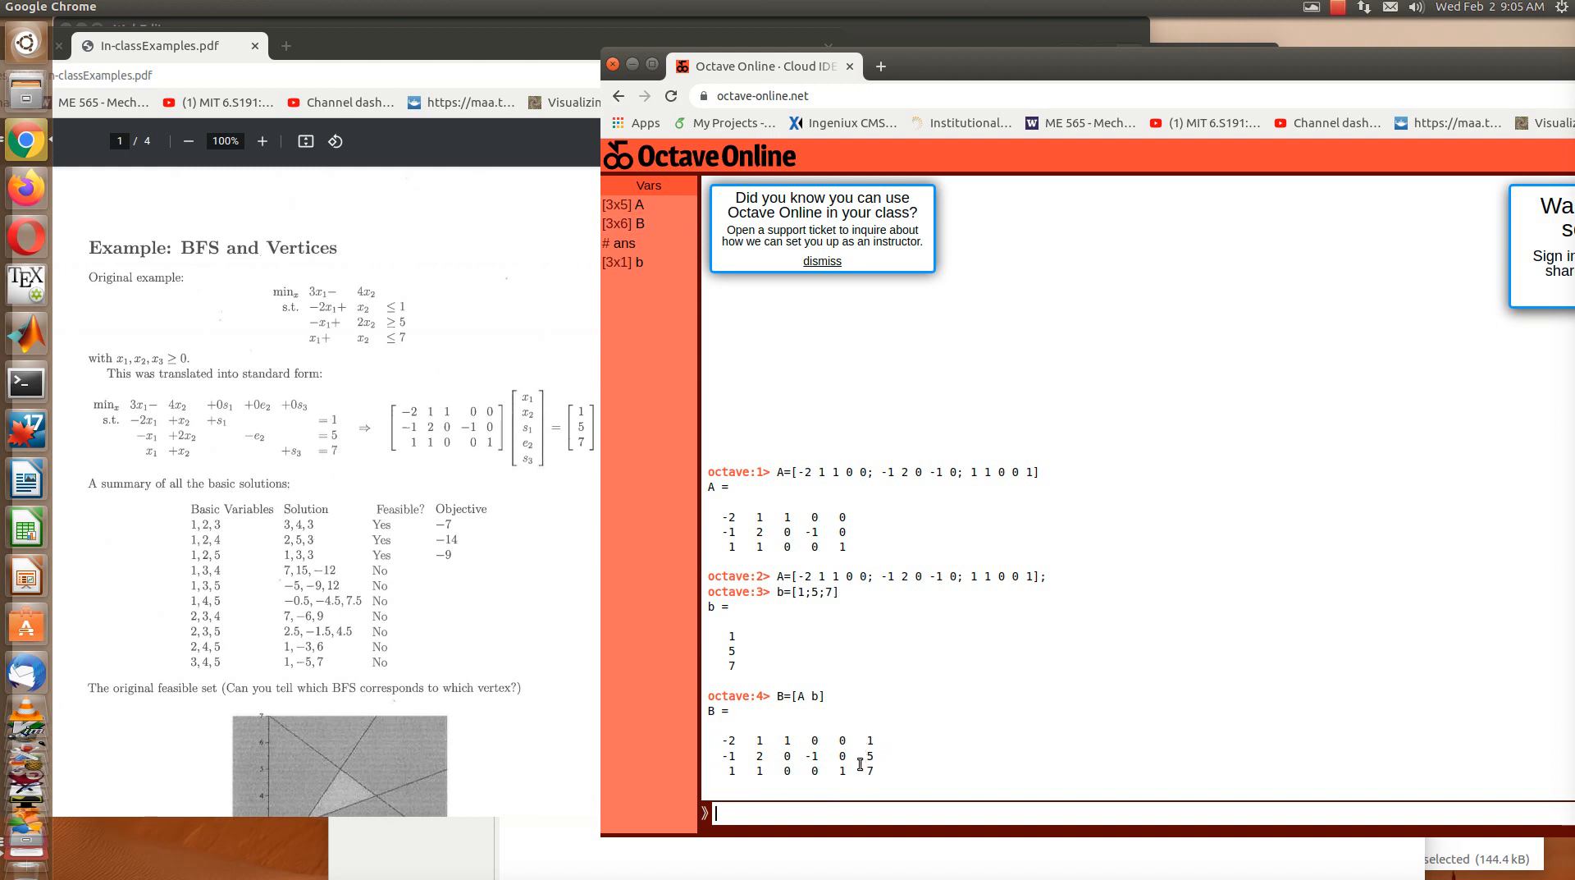
mouse_move(989, 615)
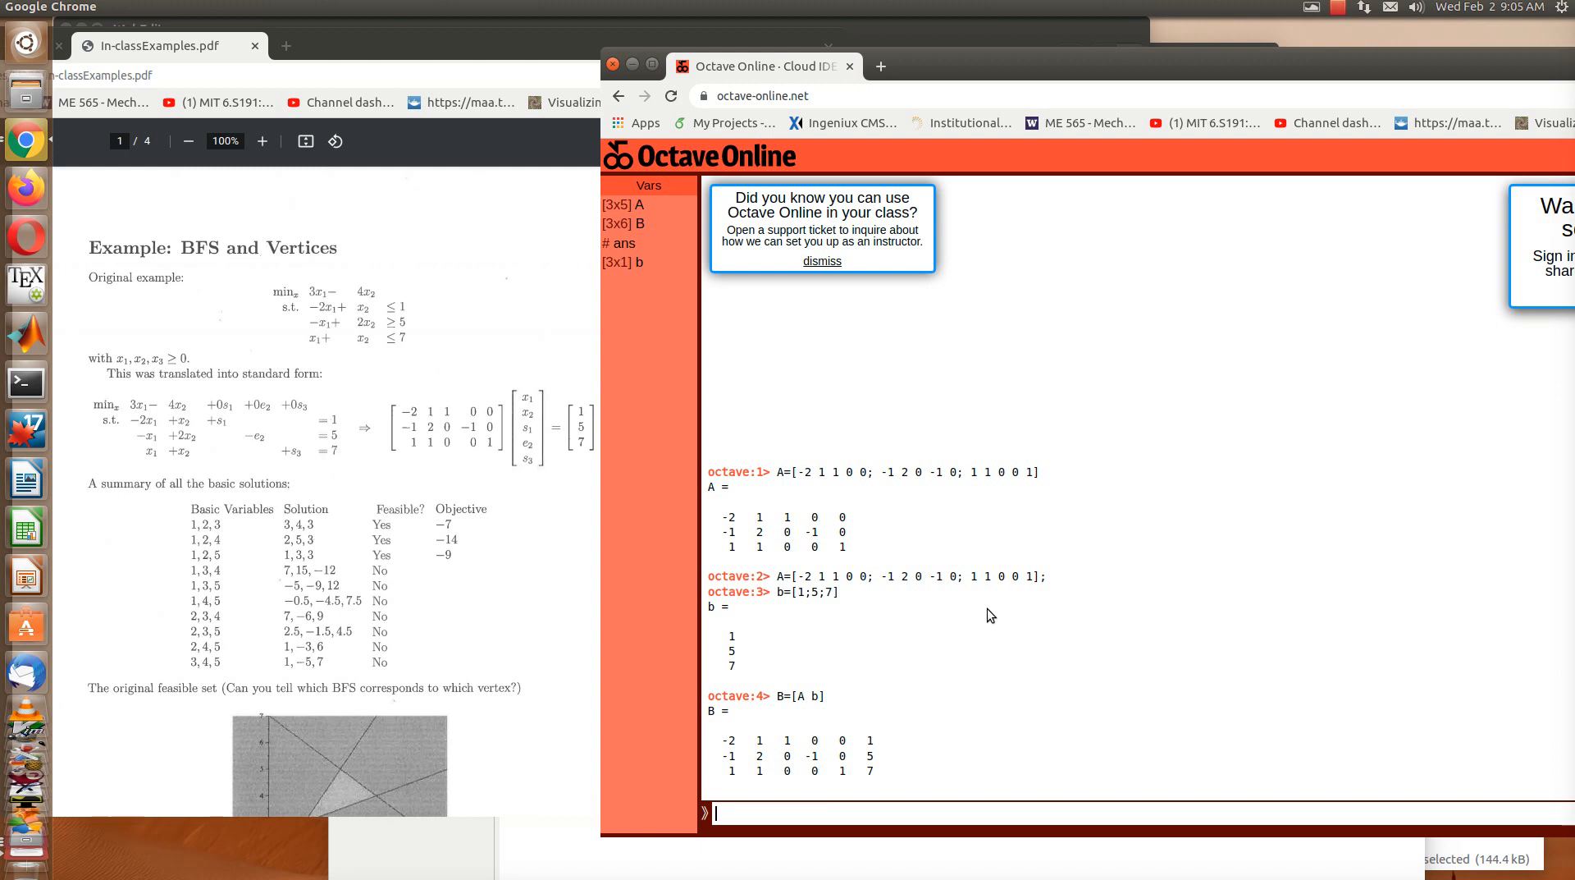
text(rref)
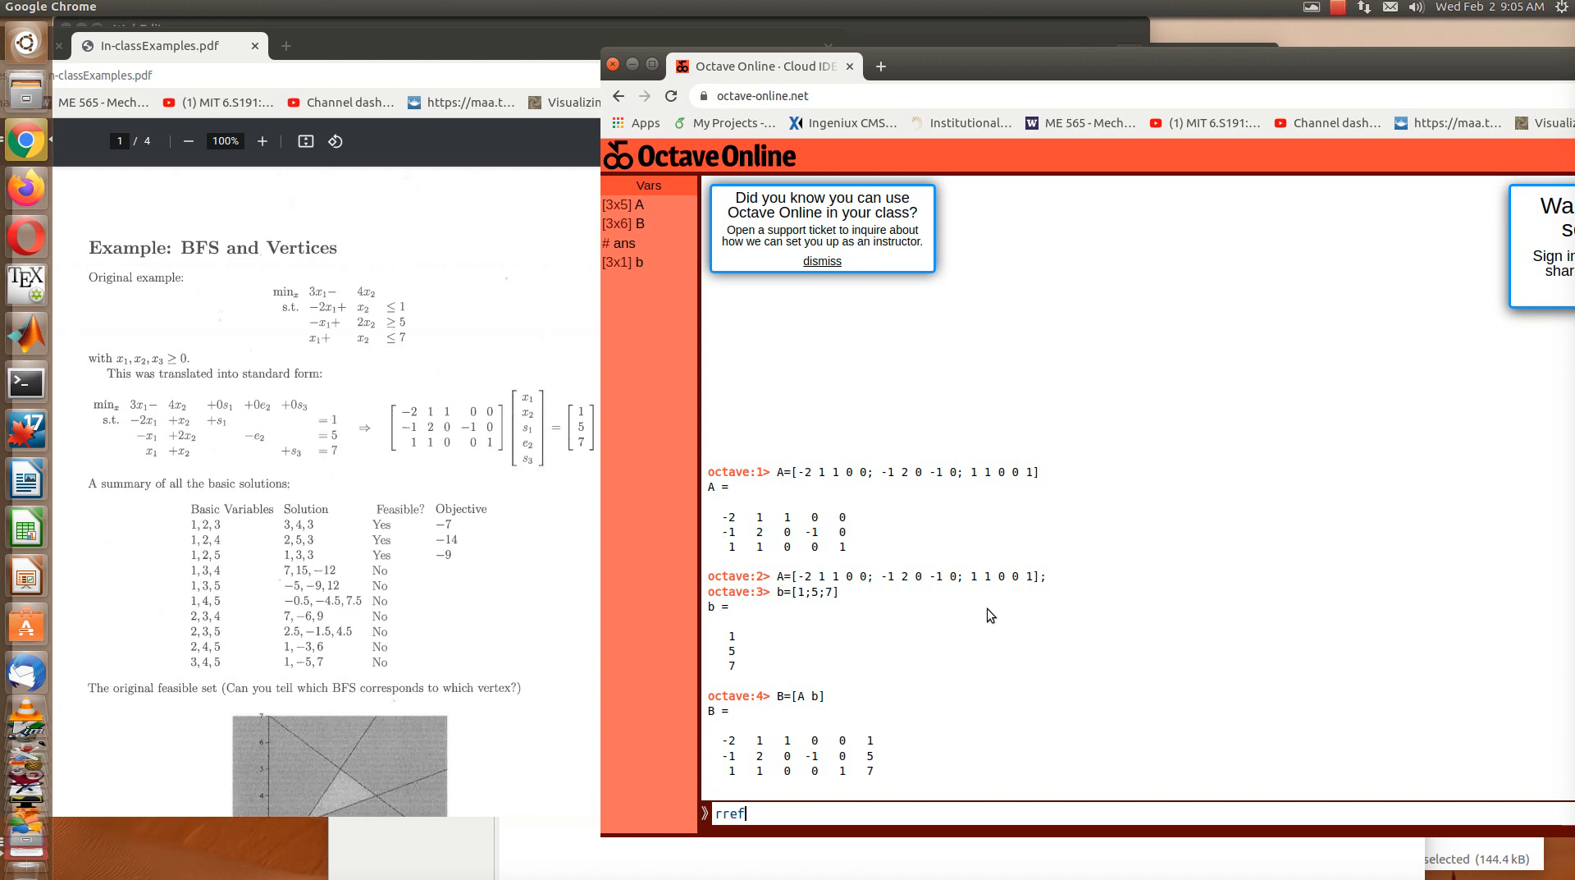
text((B))
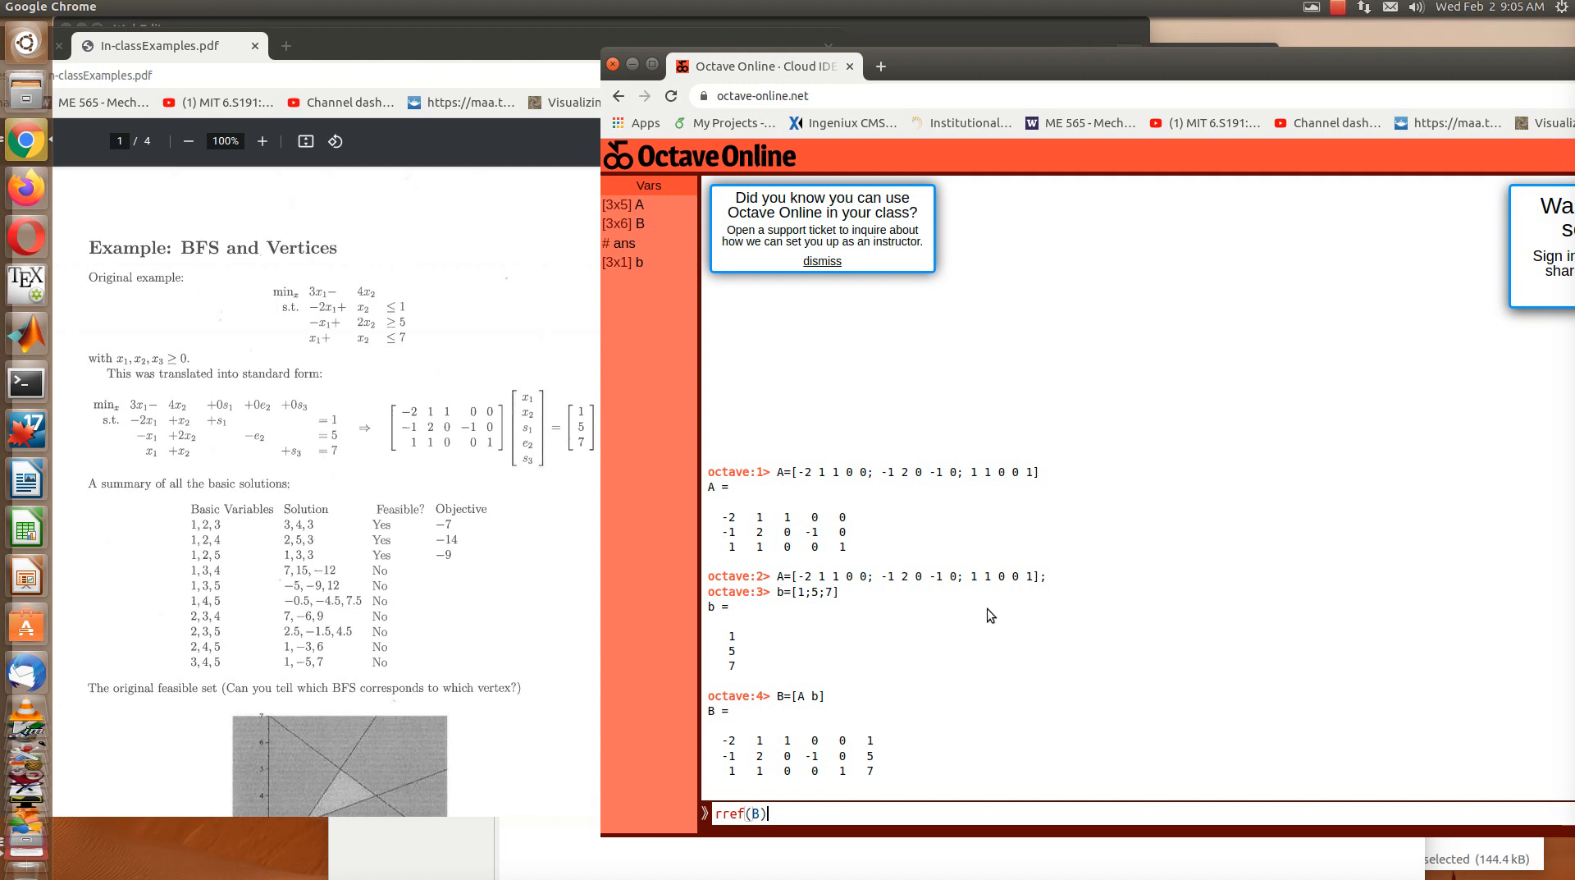
key(Return)
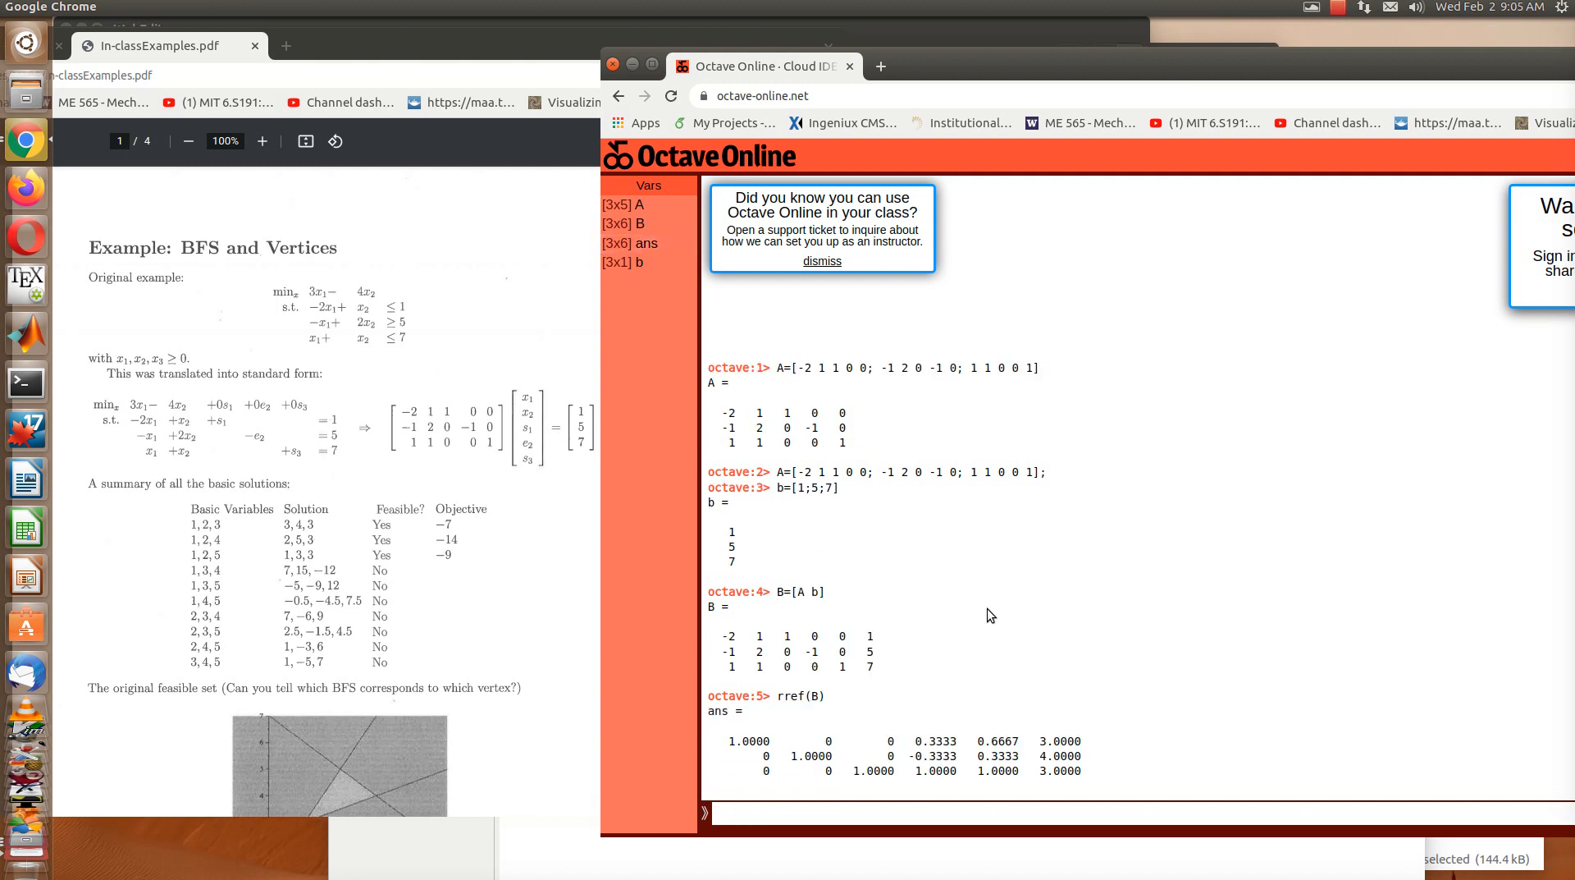
mouse_move(739, 762)
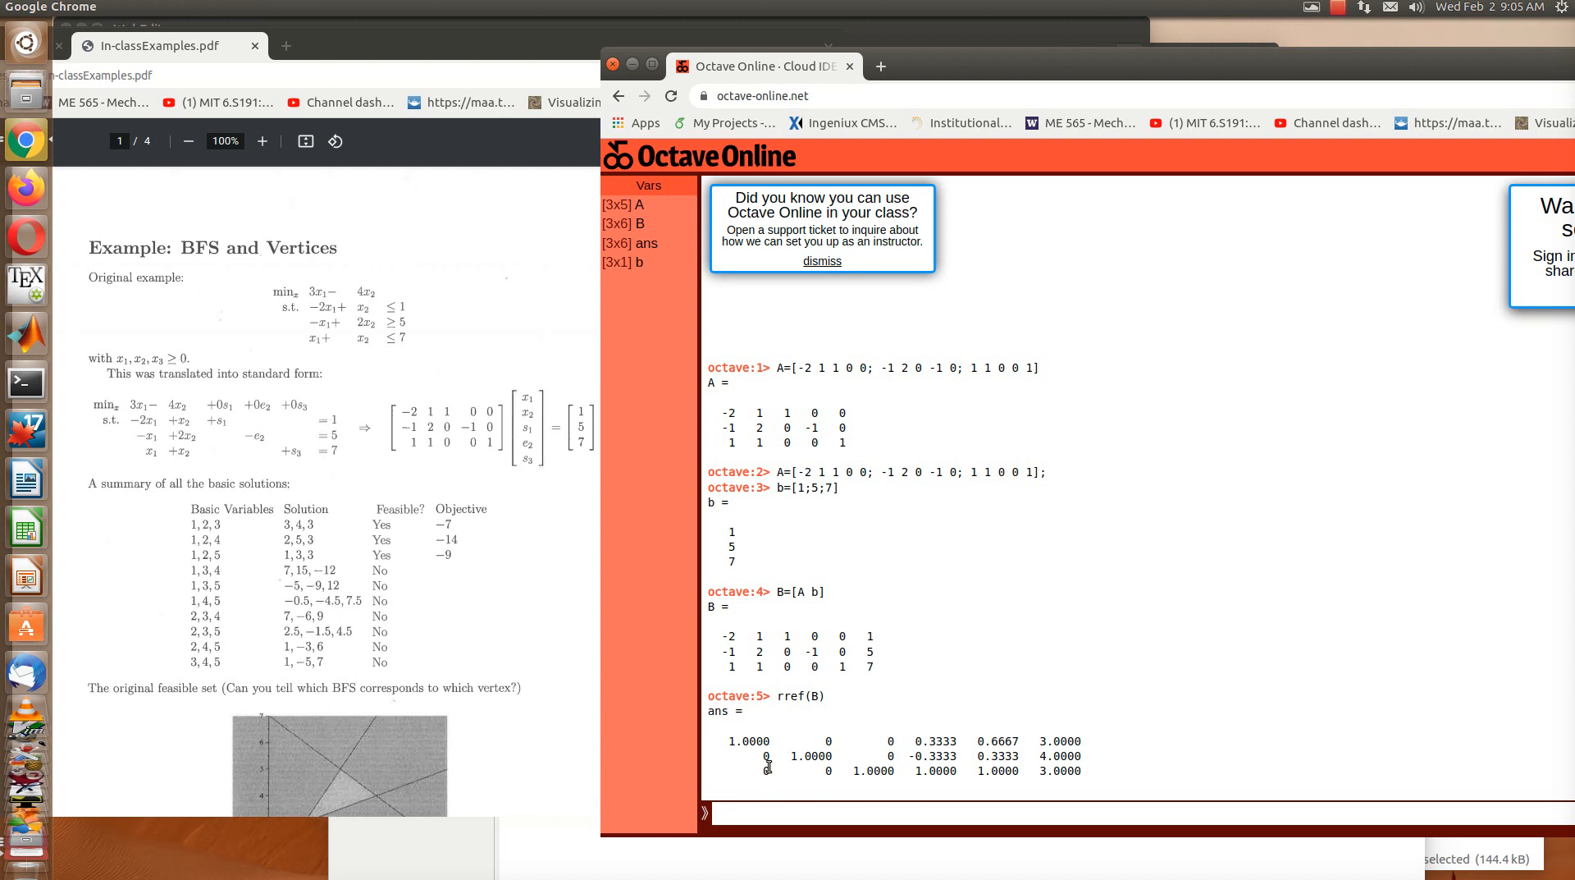
mouse_move(875, 780)
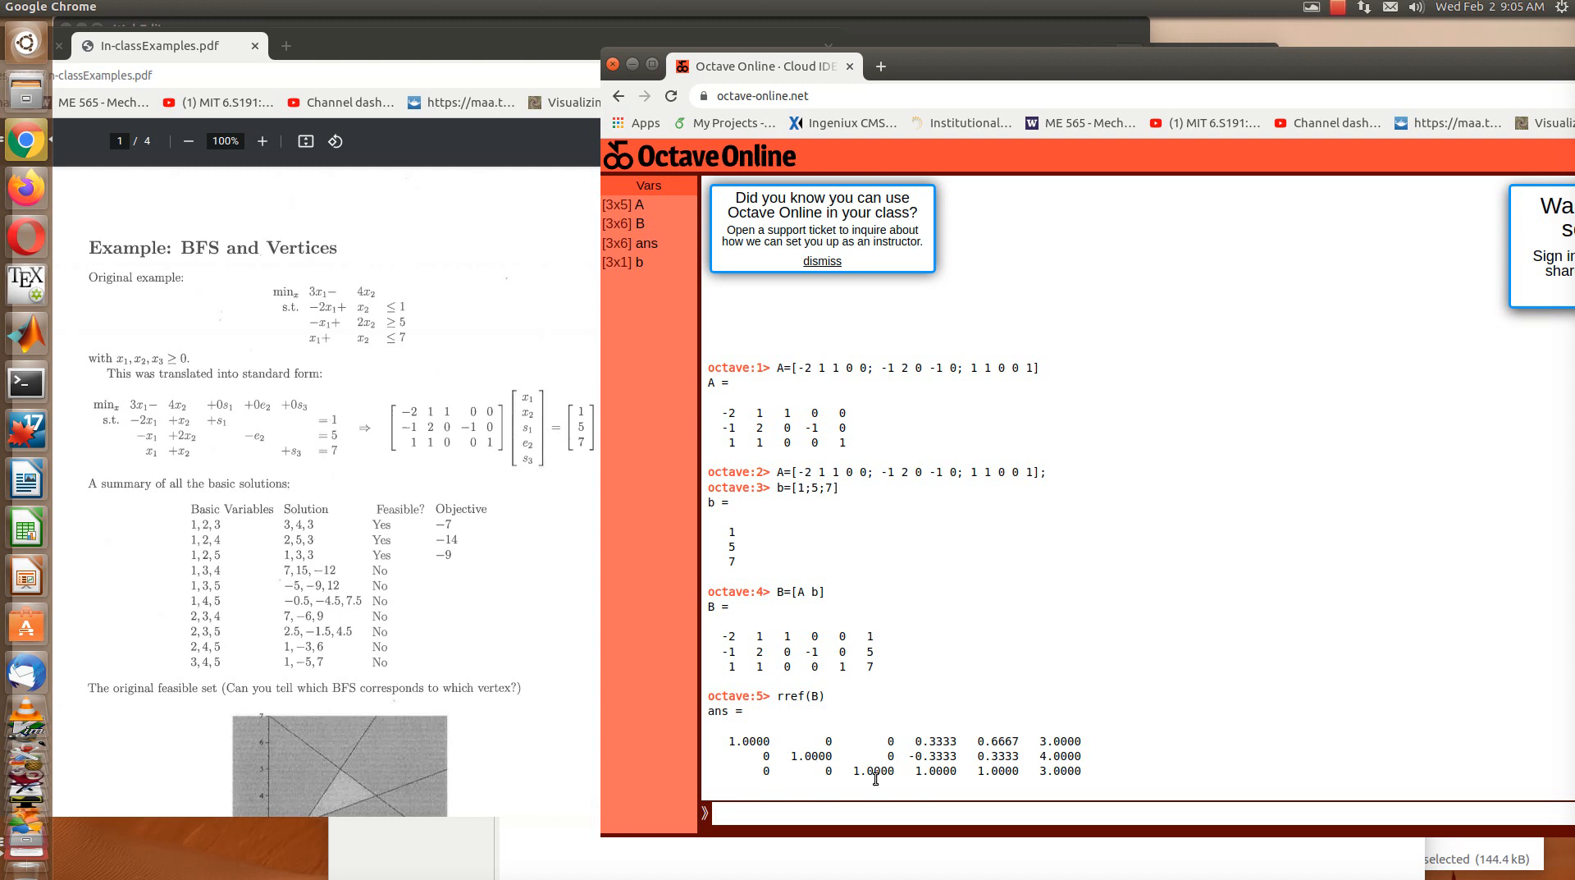
mouse_move(1085, 747)
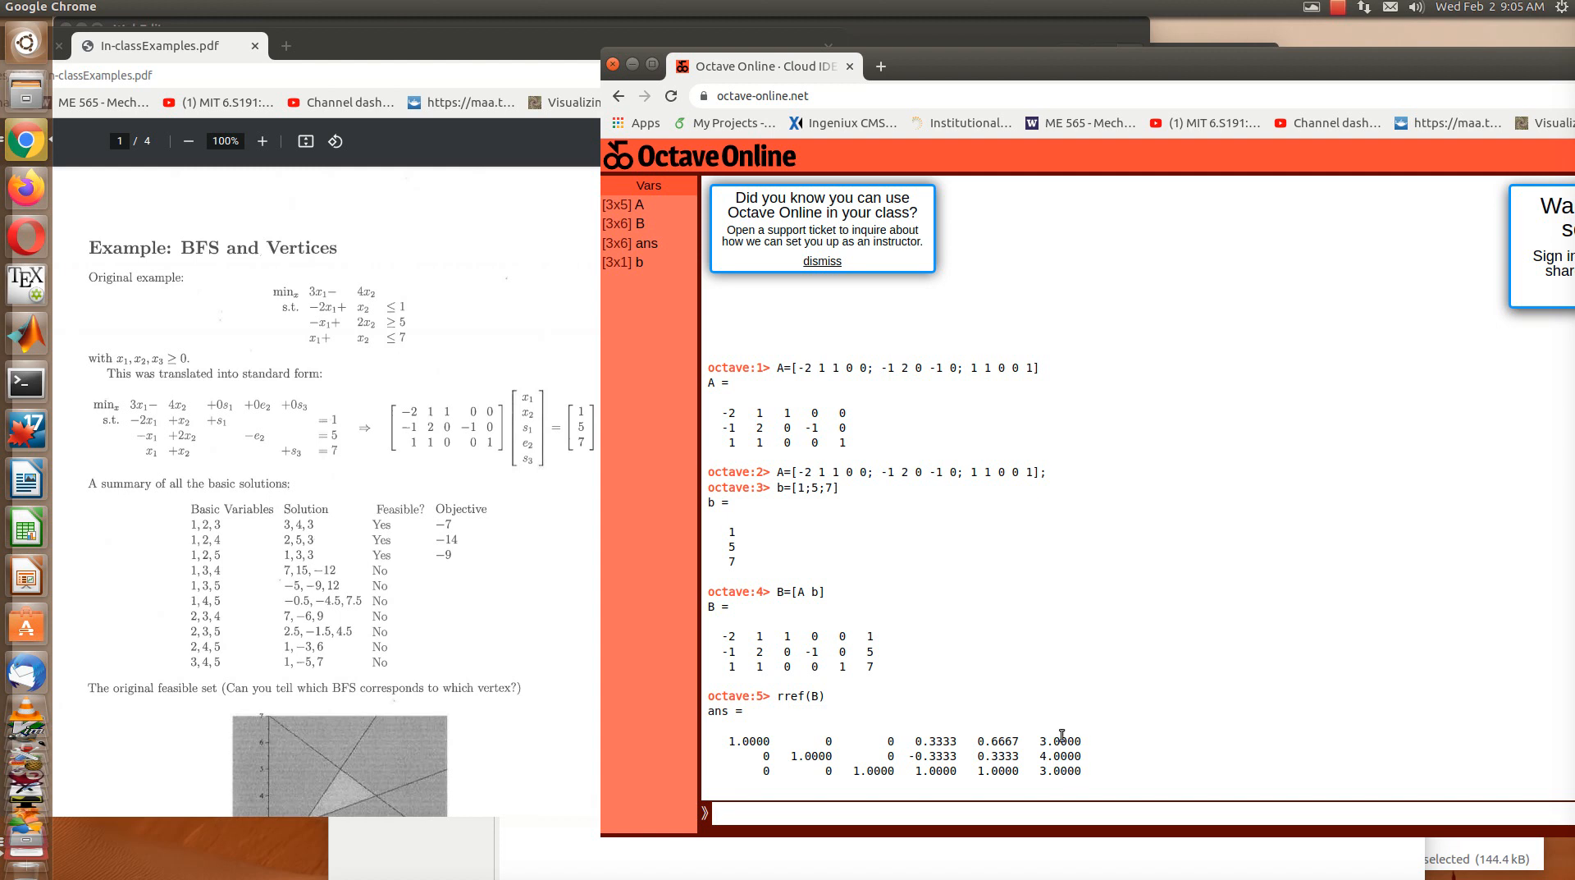
mouse_move(361, 528)
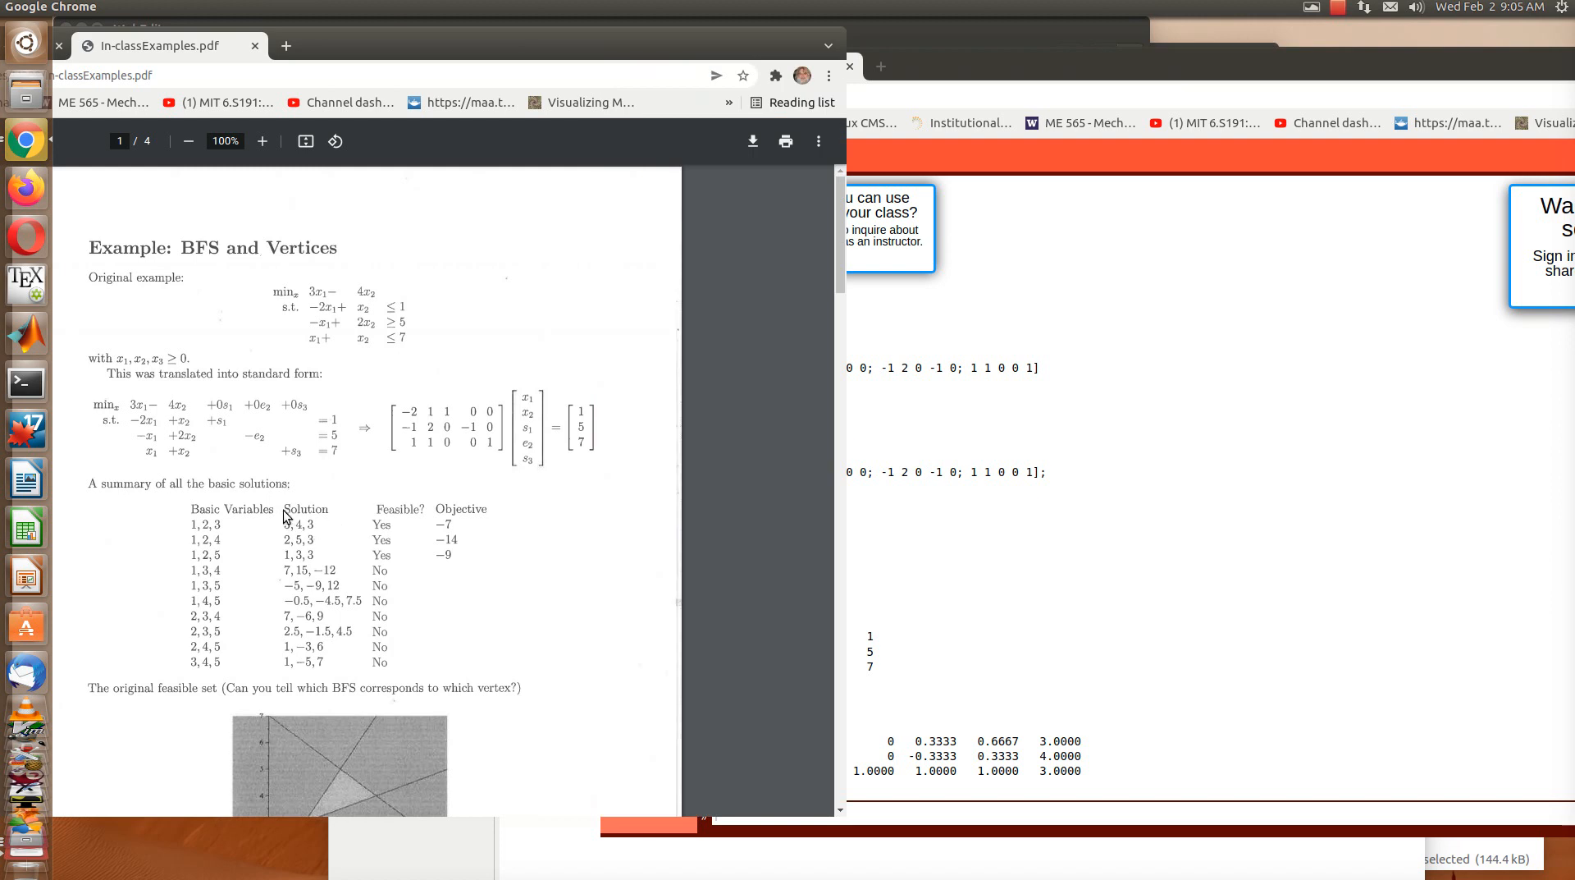
mouse_move(441, 530)
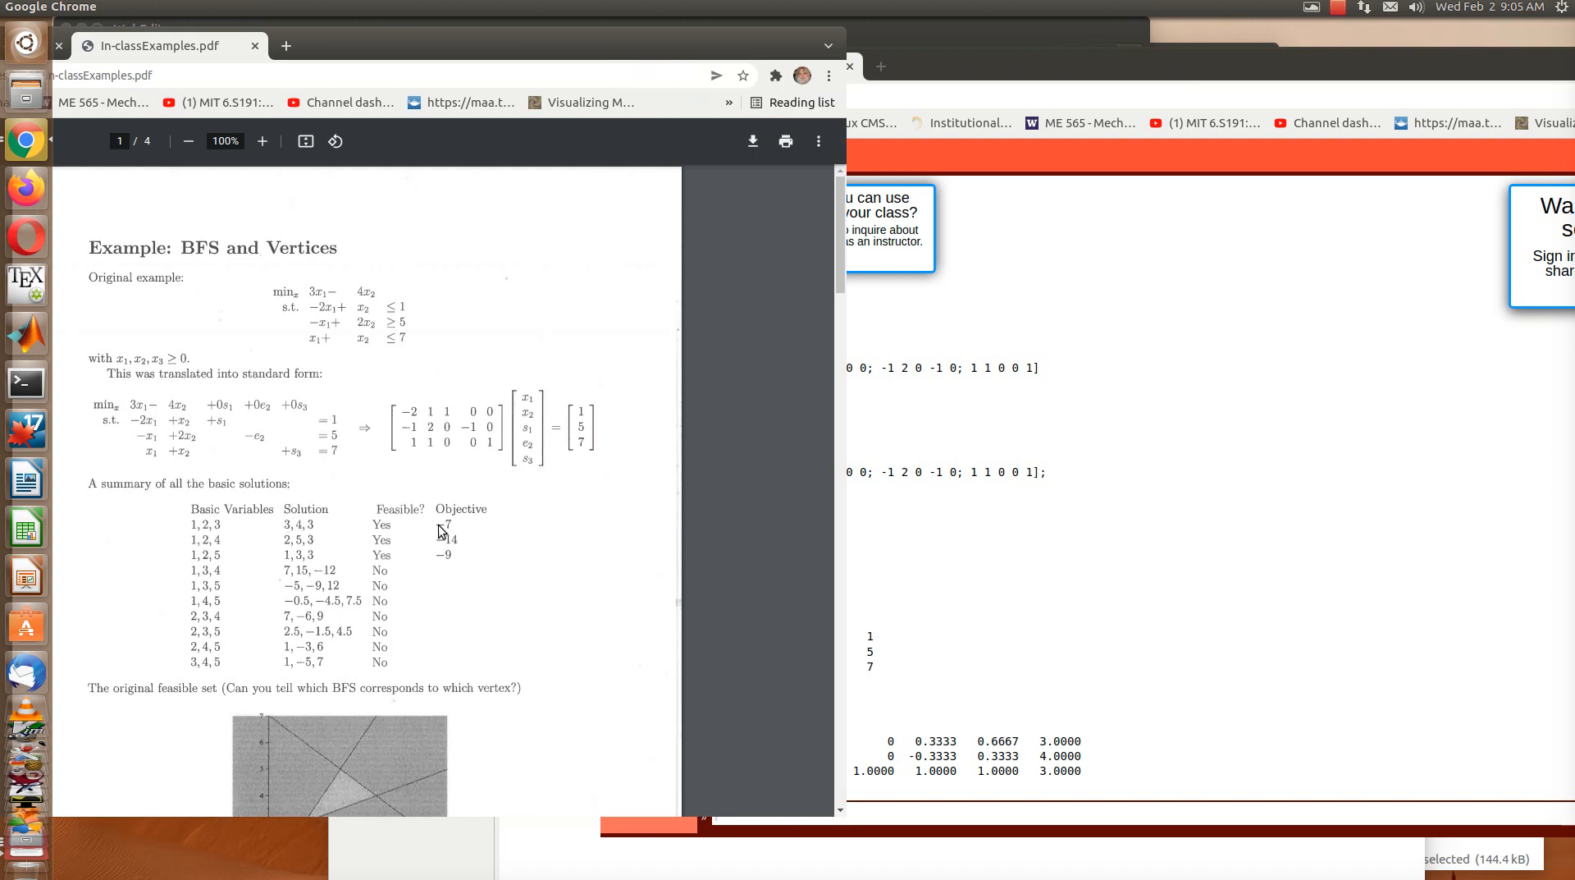
mouse_move(477, 530)
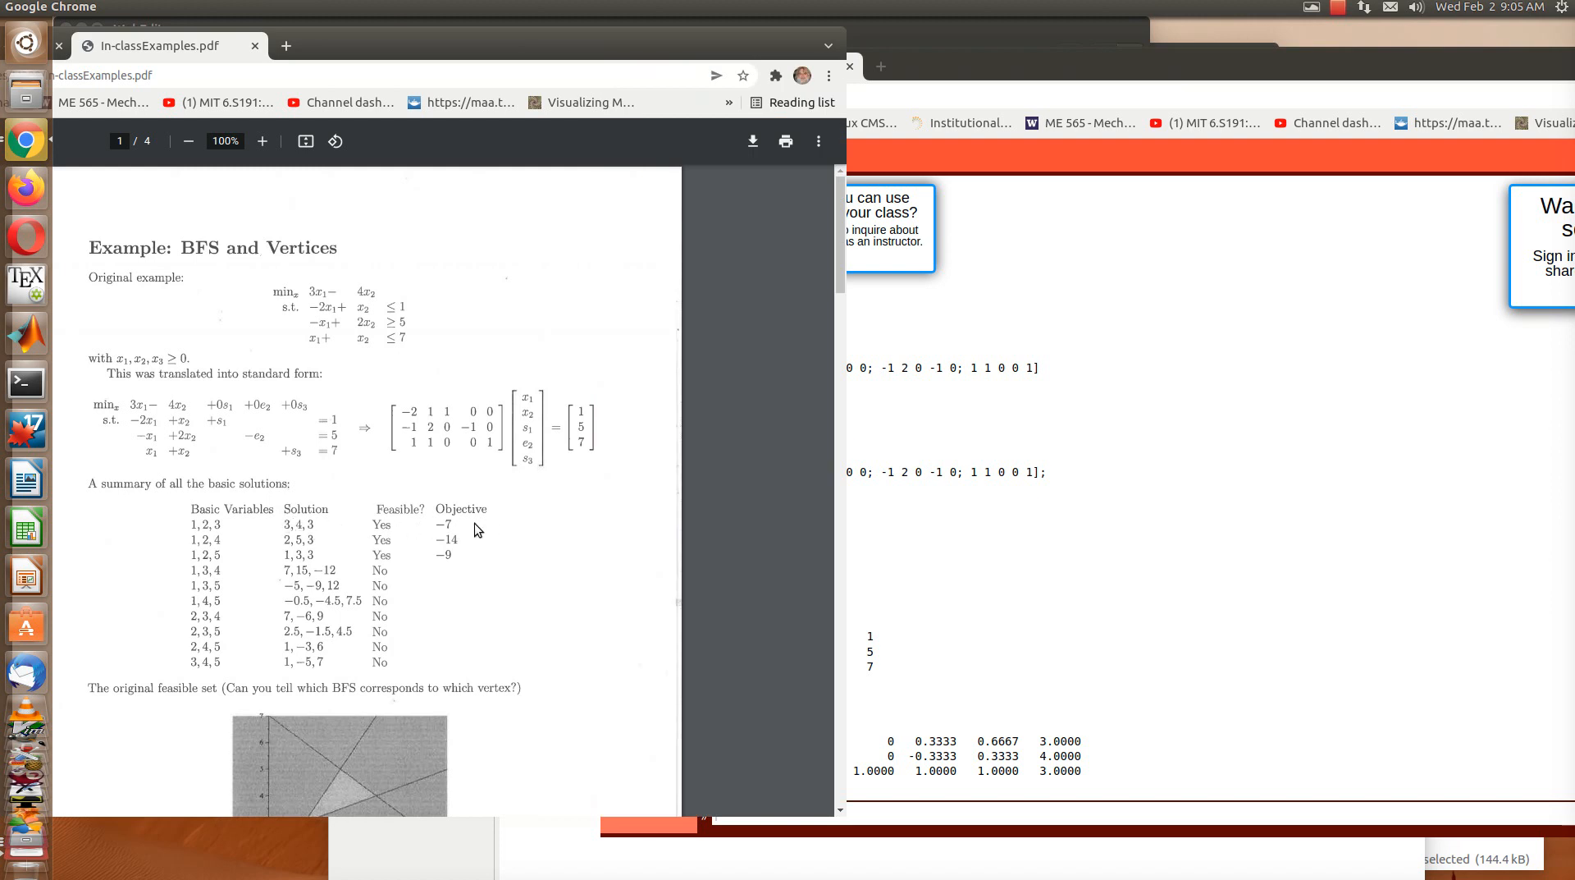
mouse_move(1013, 238)
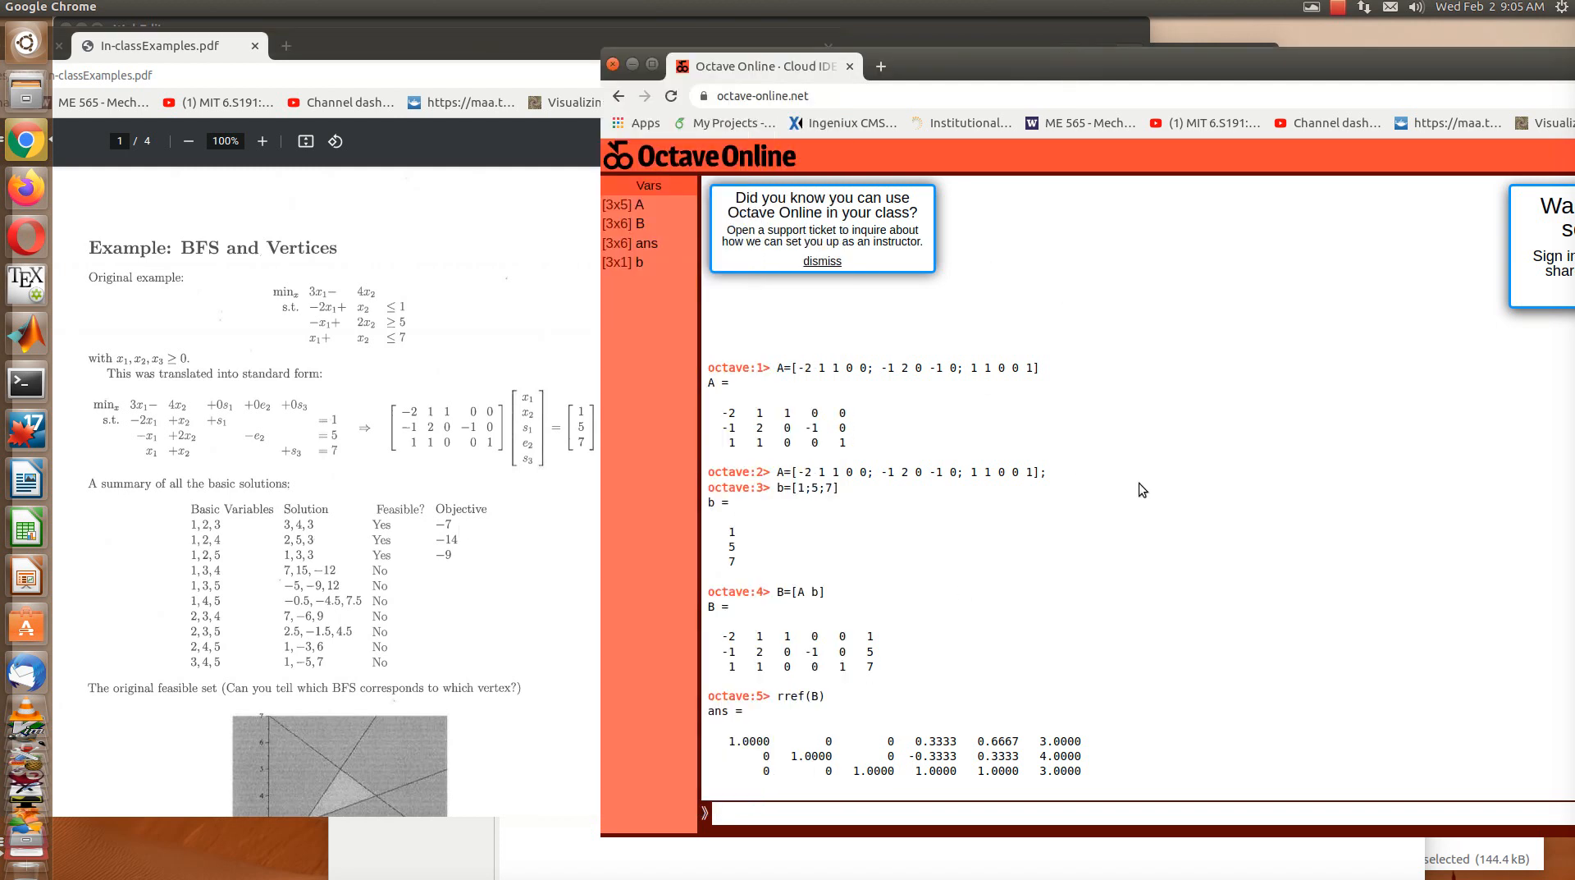
mouse_move(1159, 601)
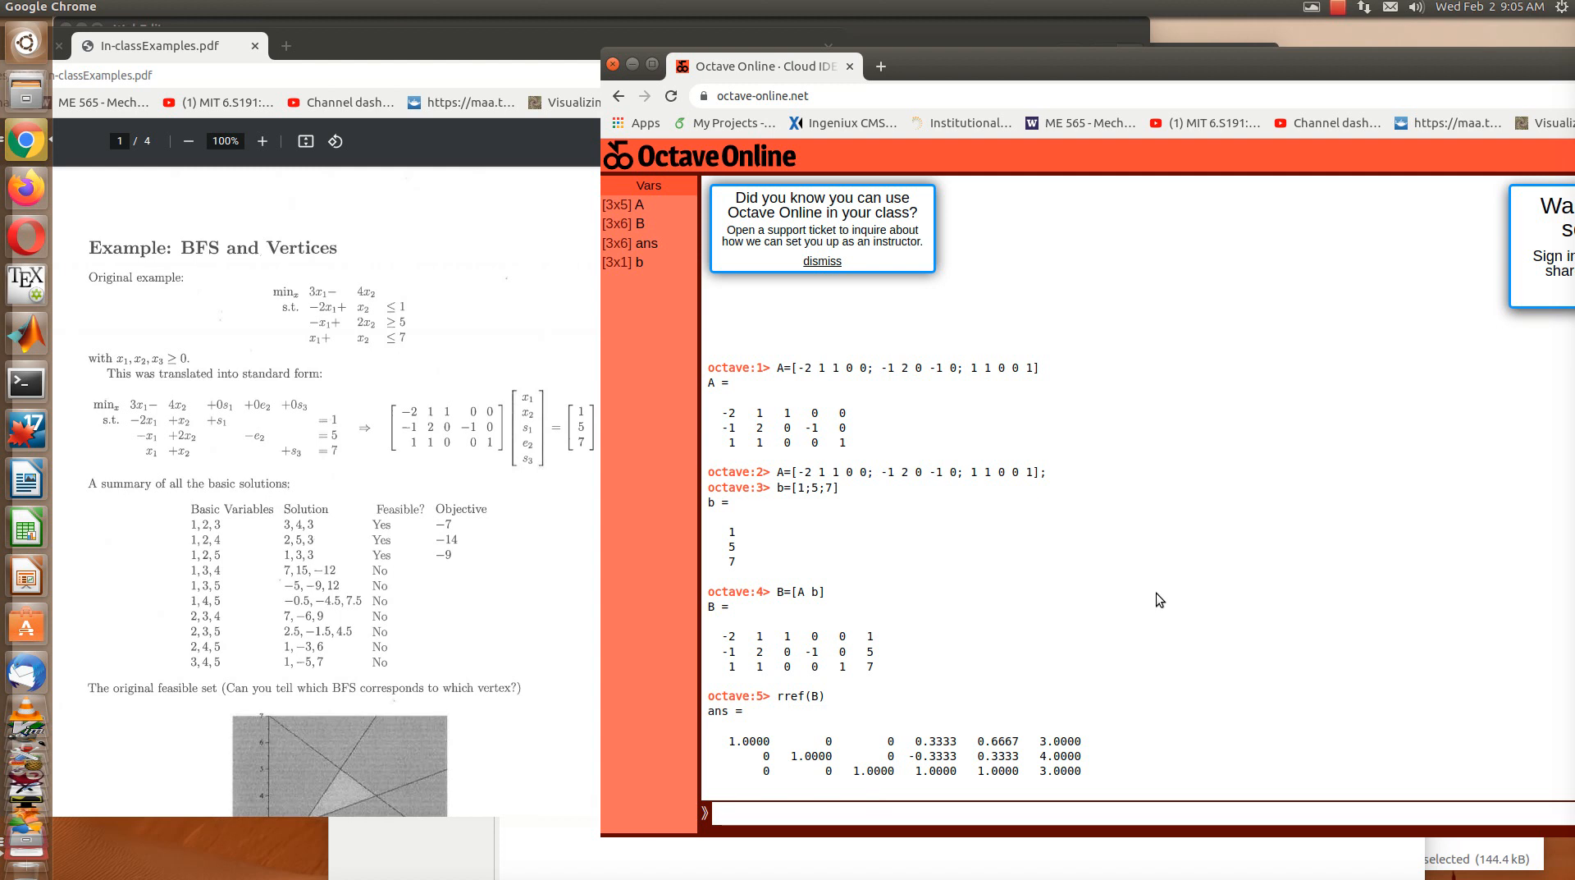
mouse_move(247, 632)
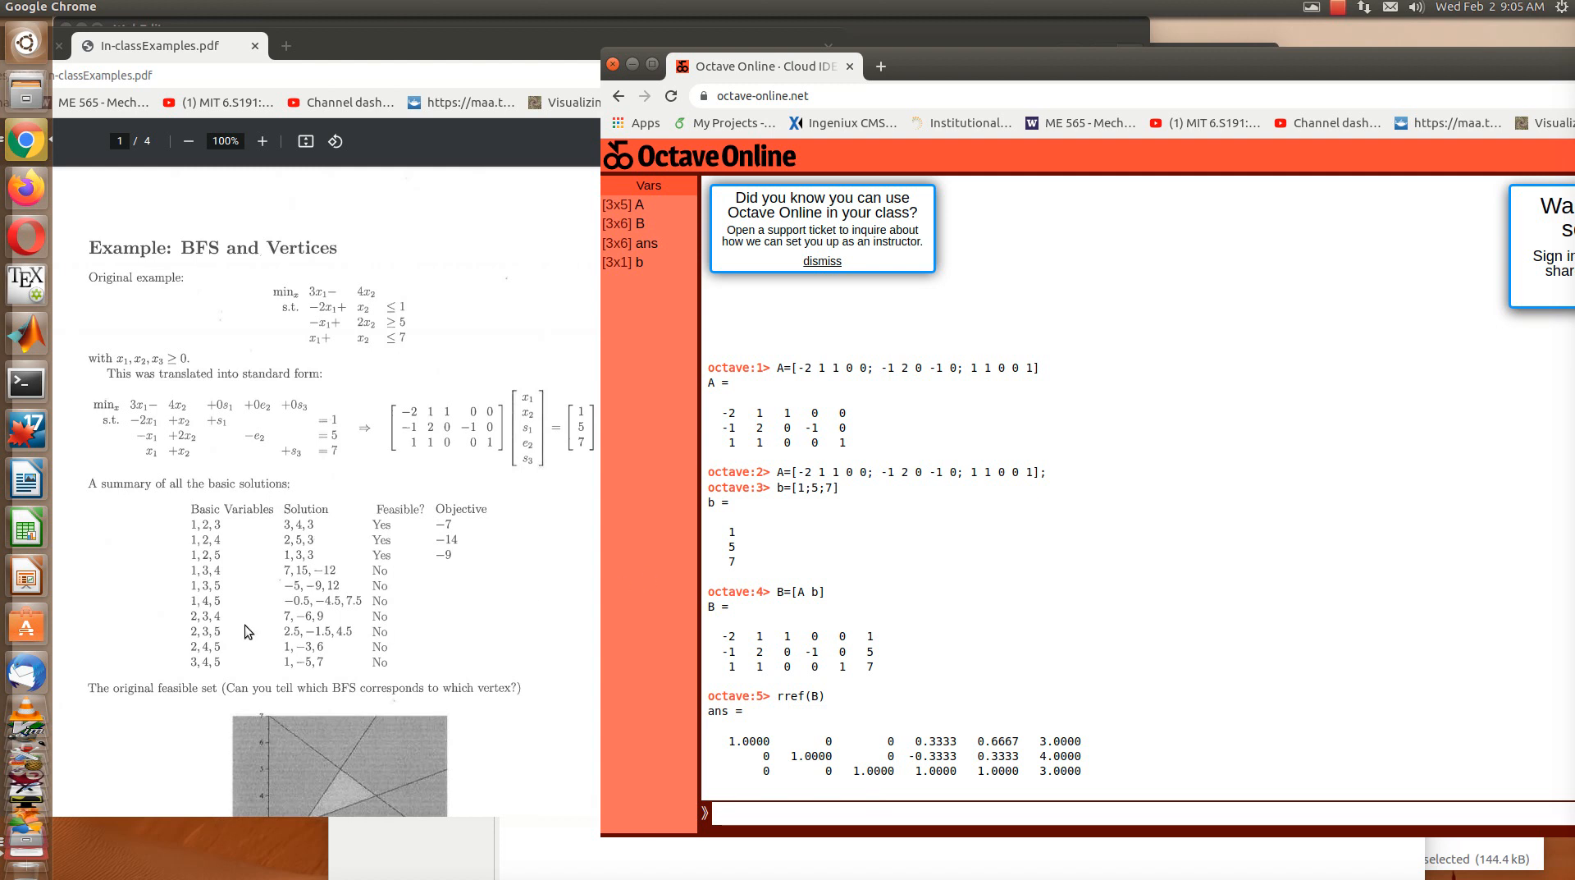
mouse_move(223, 634)
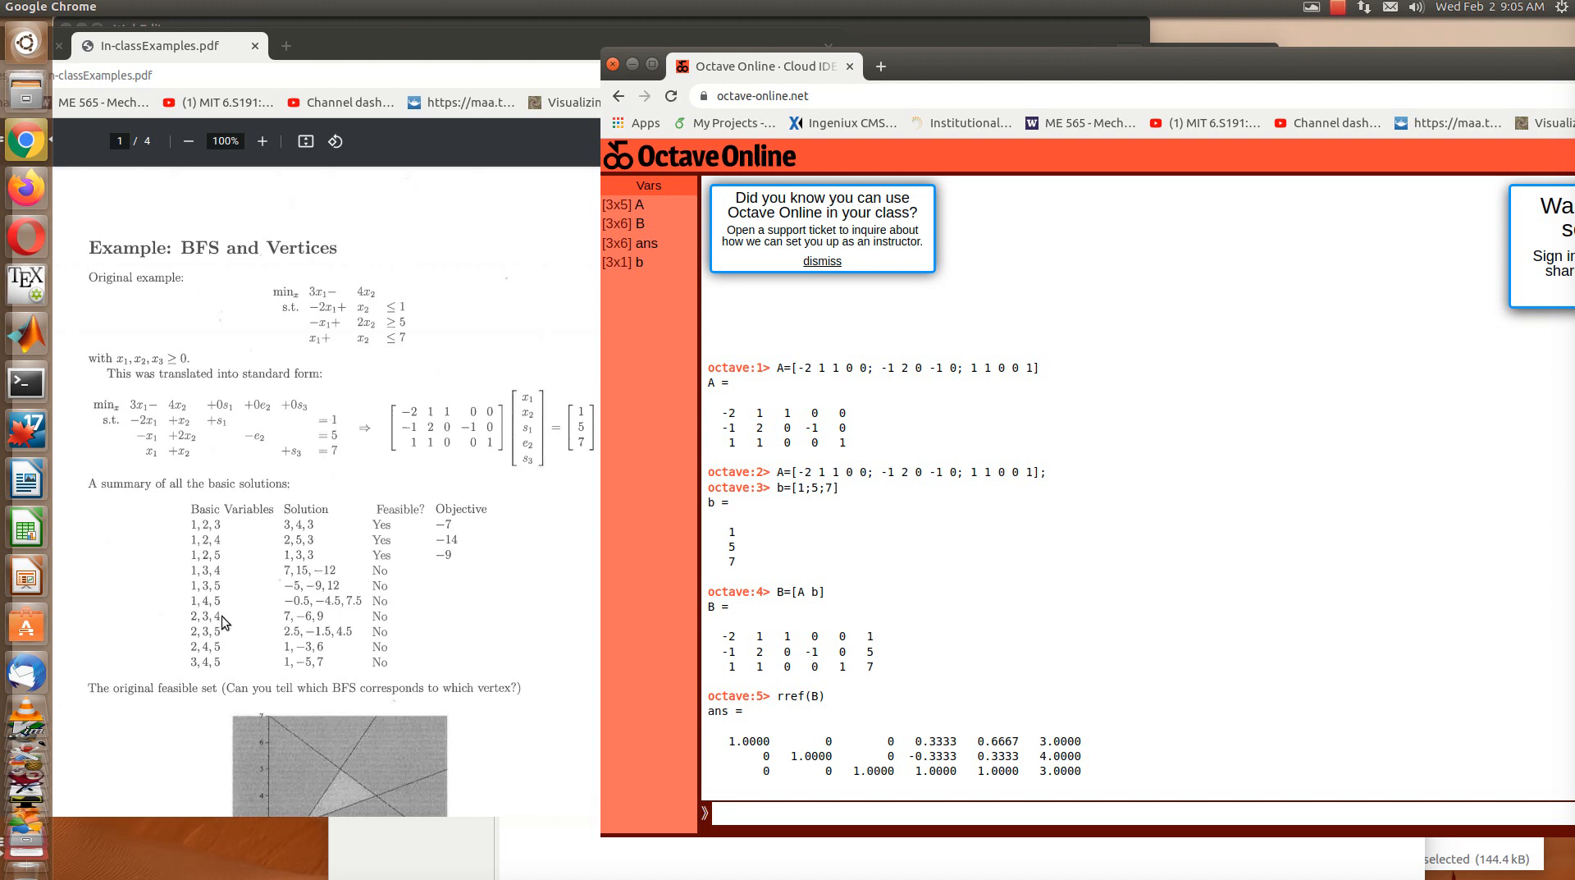
mouse_move(937, 569)
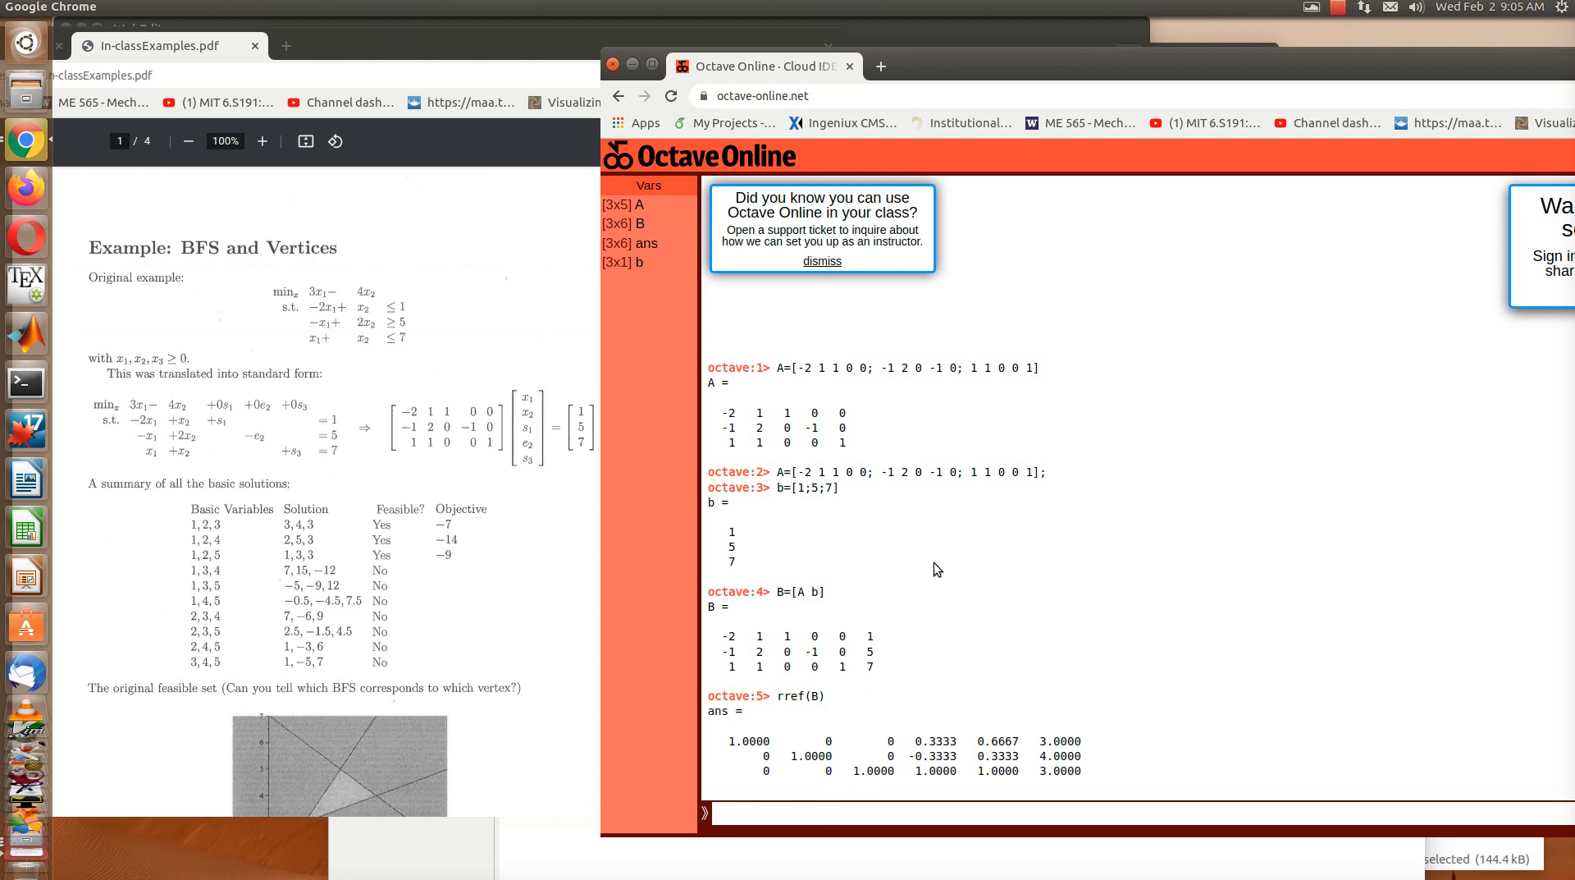
Step: Redefine B=[A(:,[2,3,4,1,5]) b] and print the column-reordered 3x6 matrix
text(B=)
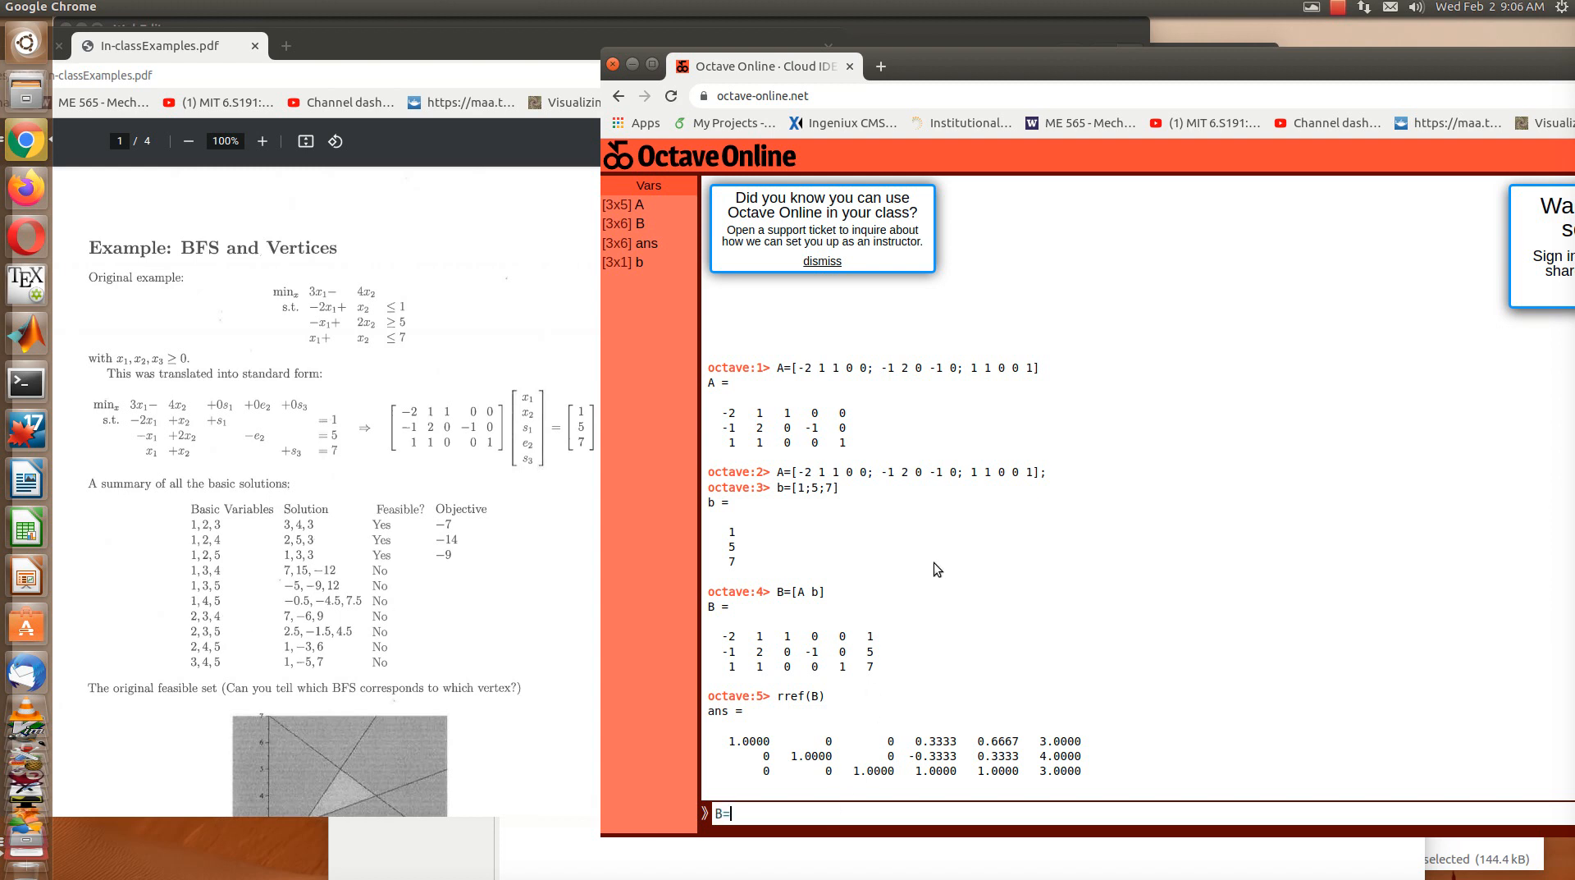
text([ A)
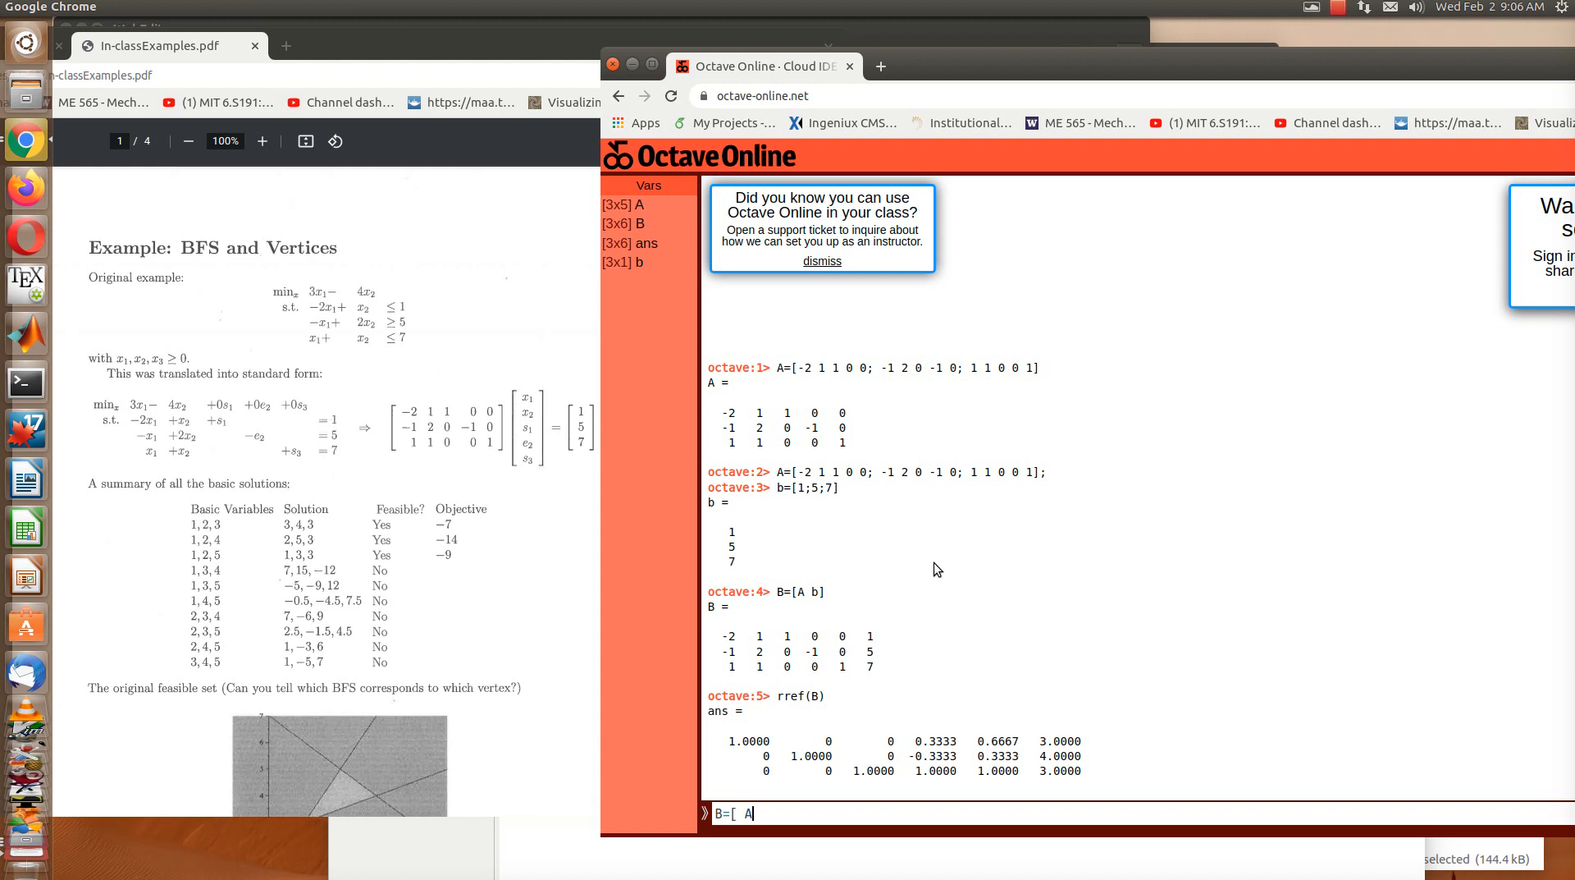
text(()
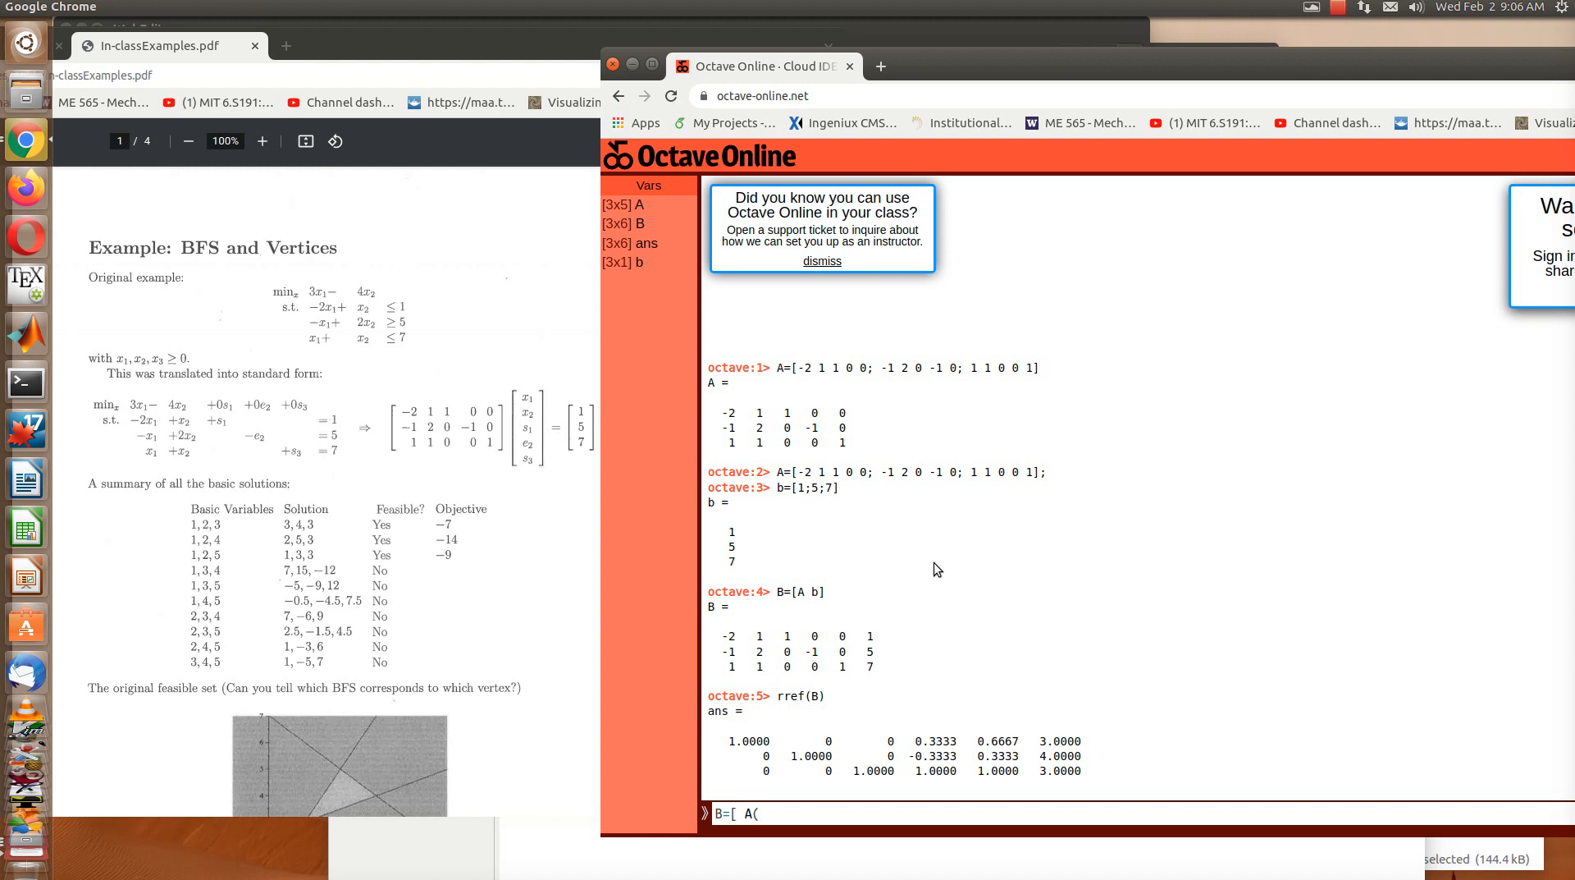
text((:)
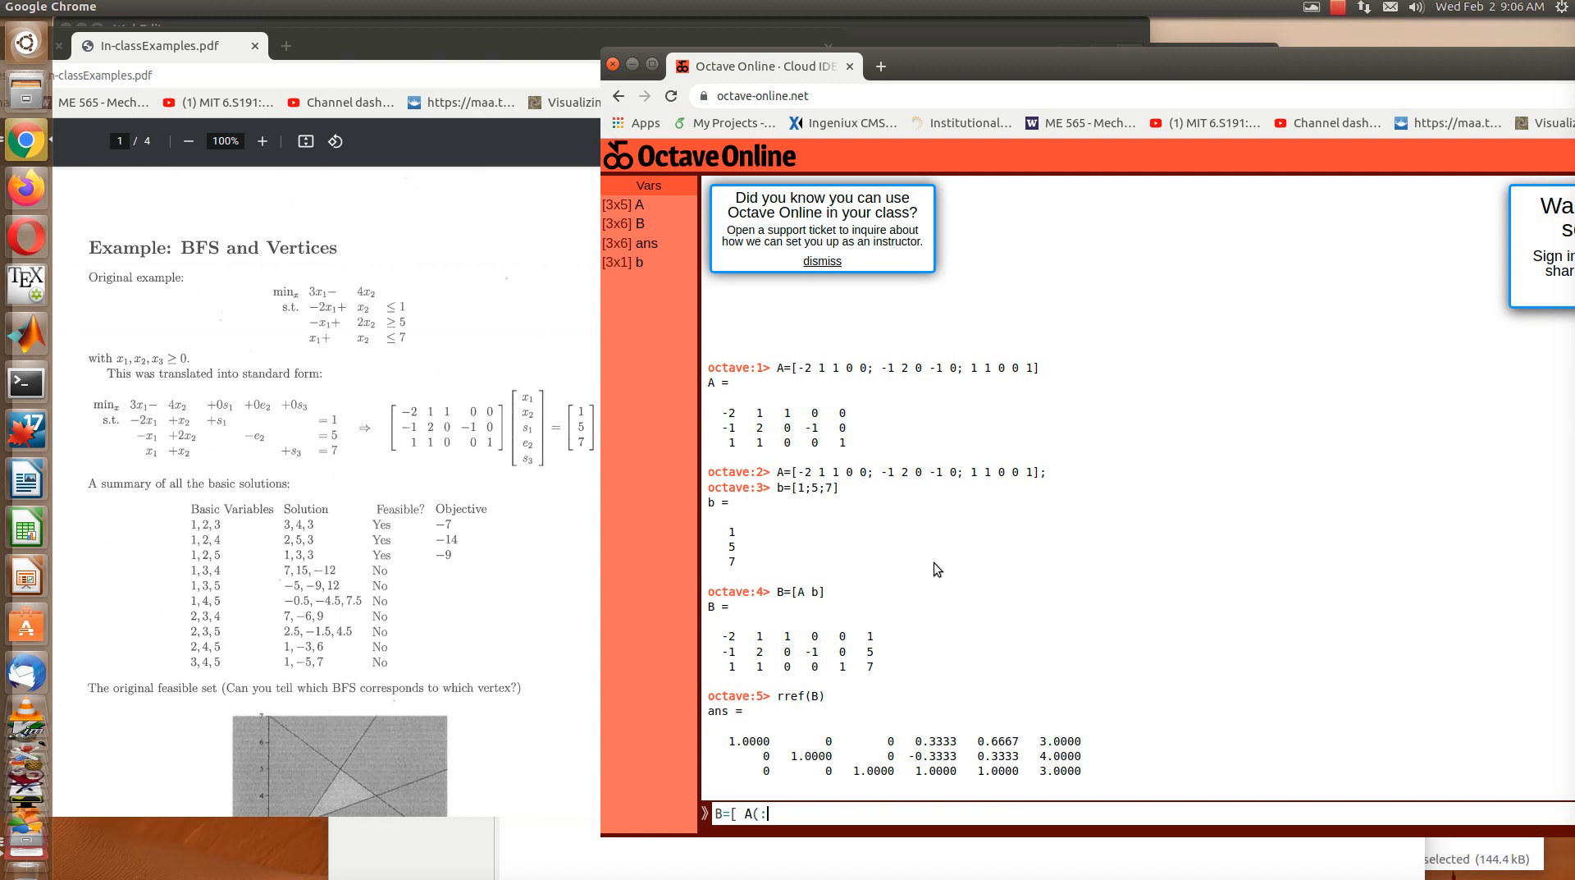
text(,)
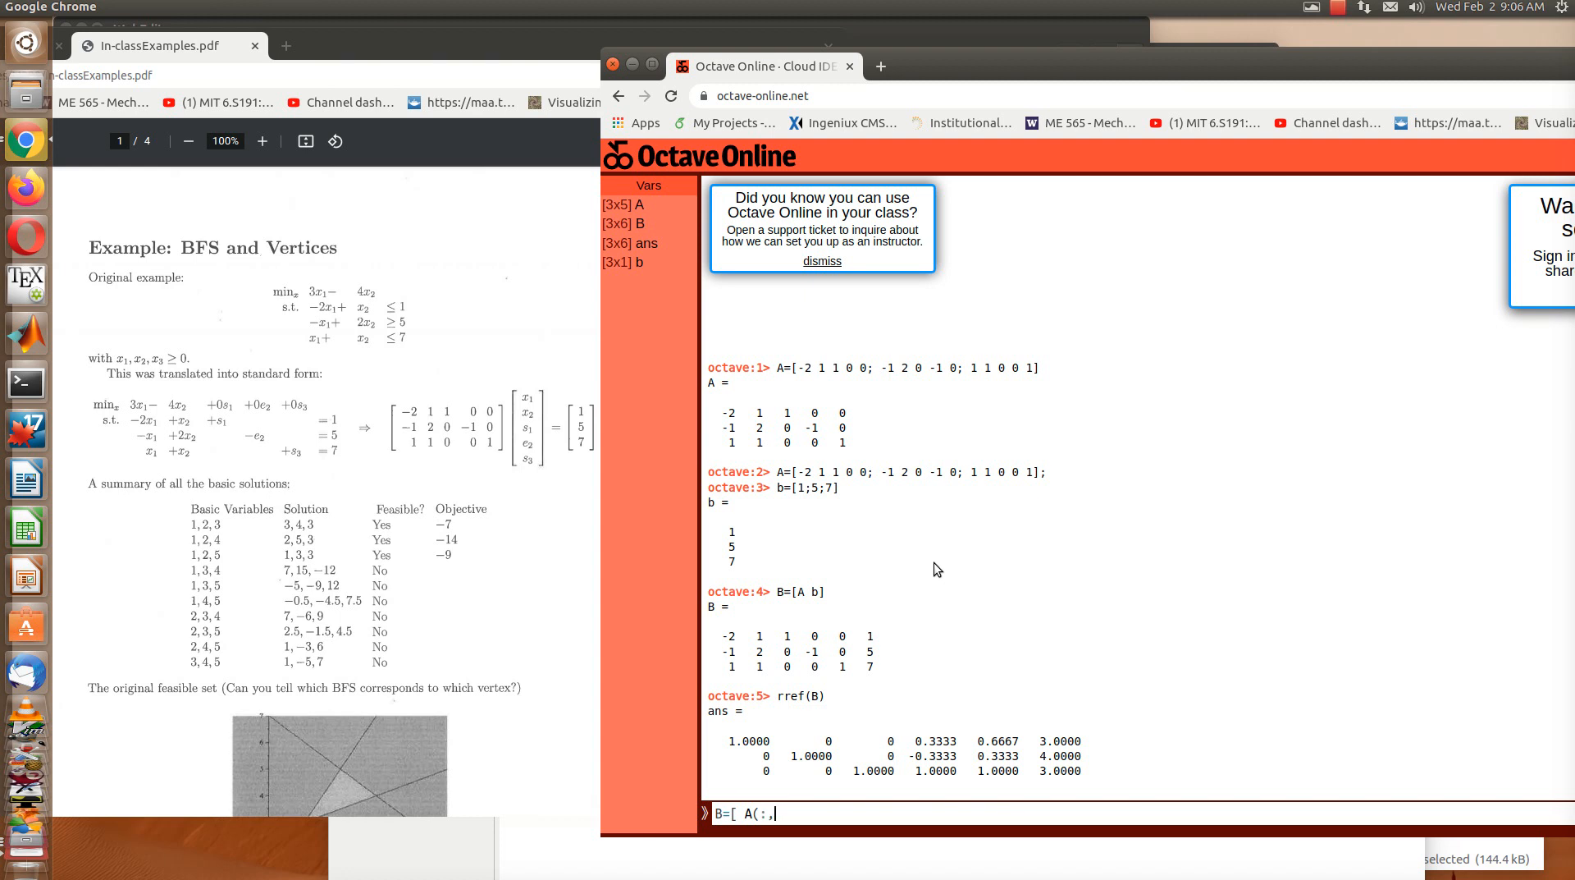
text([)
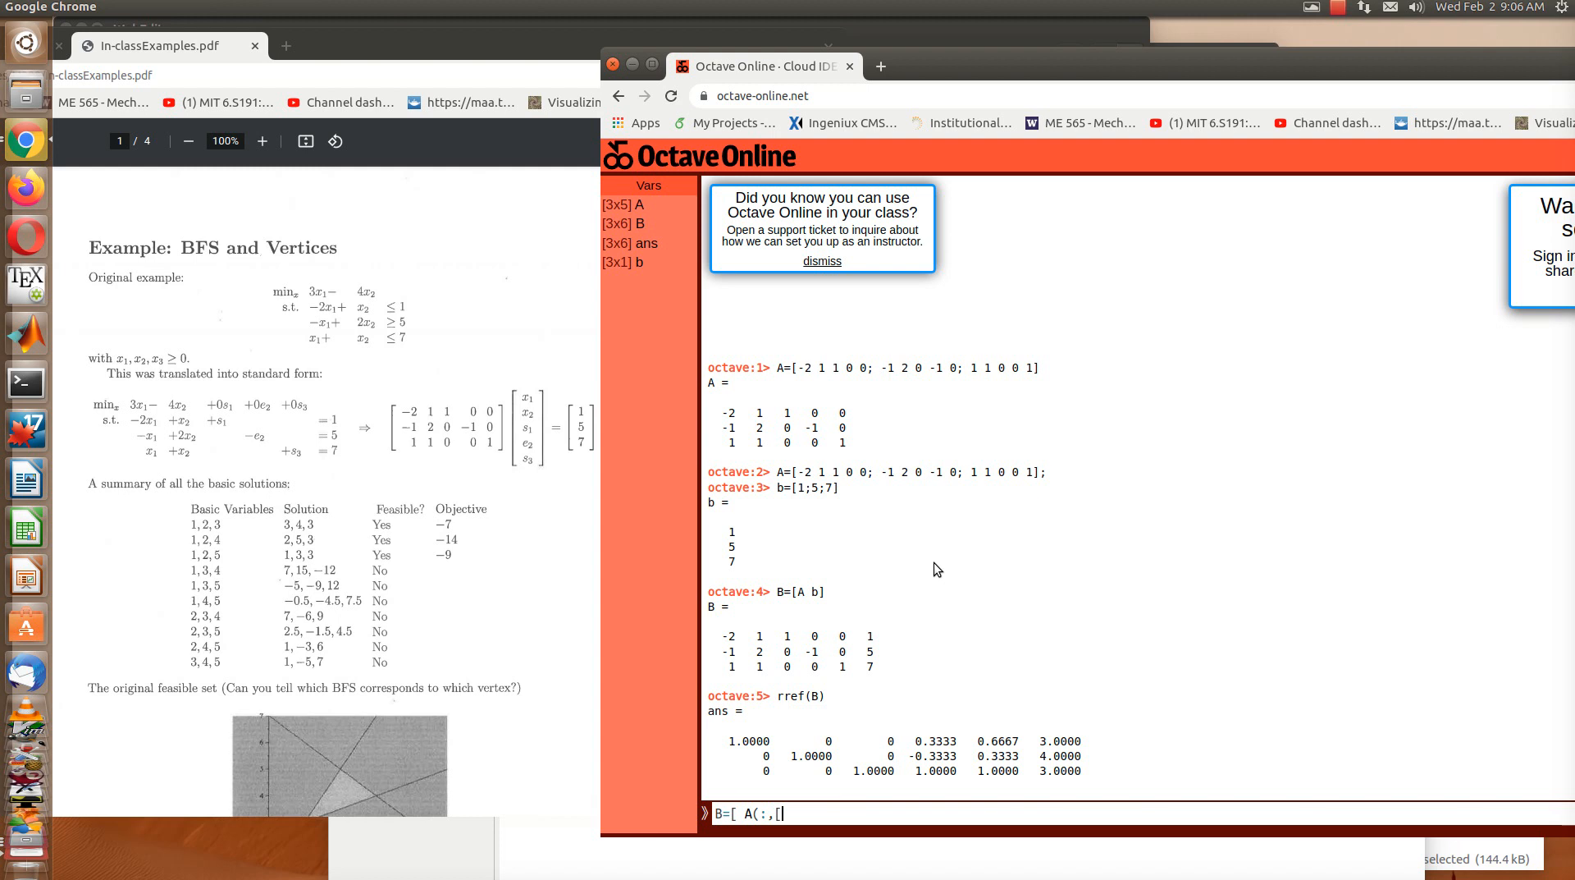
text(2)
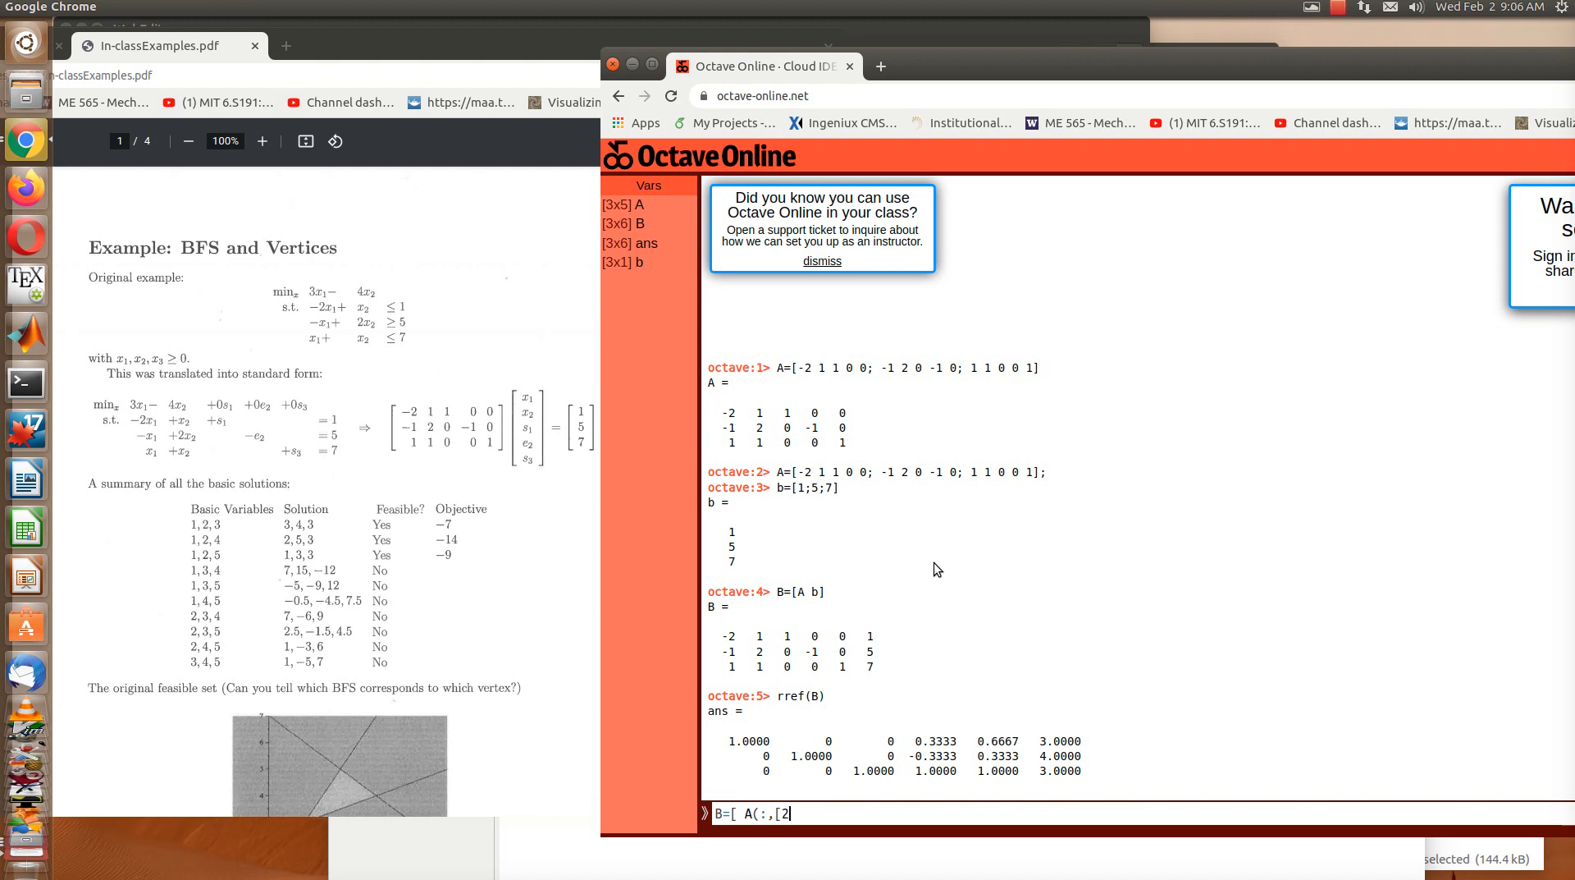
text(3,4)
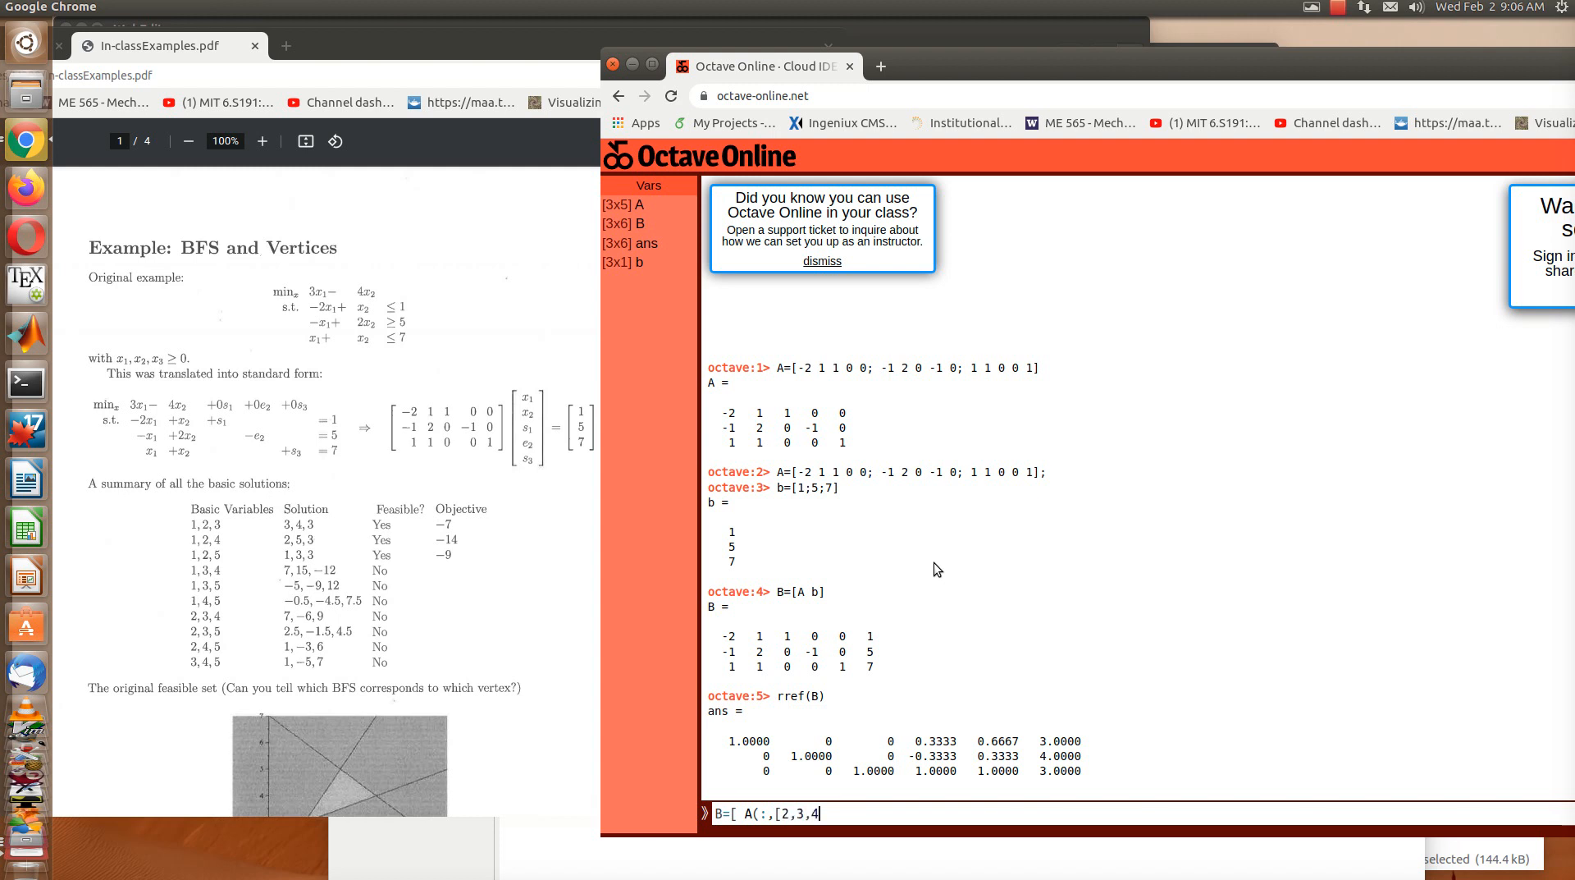
text(,)
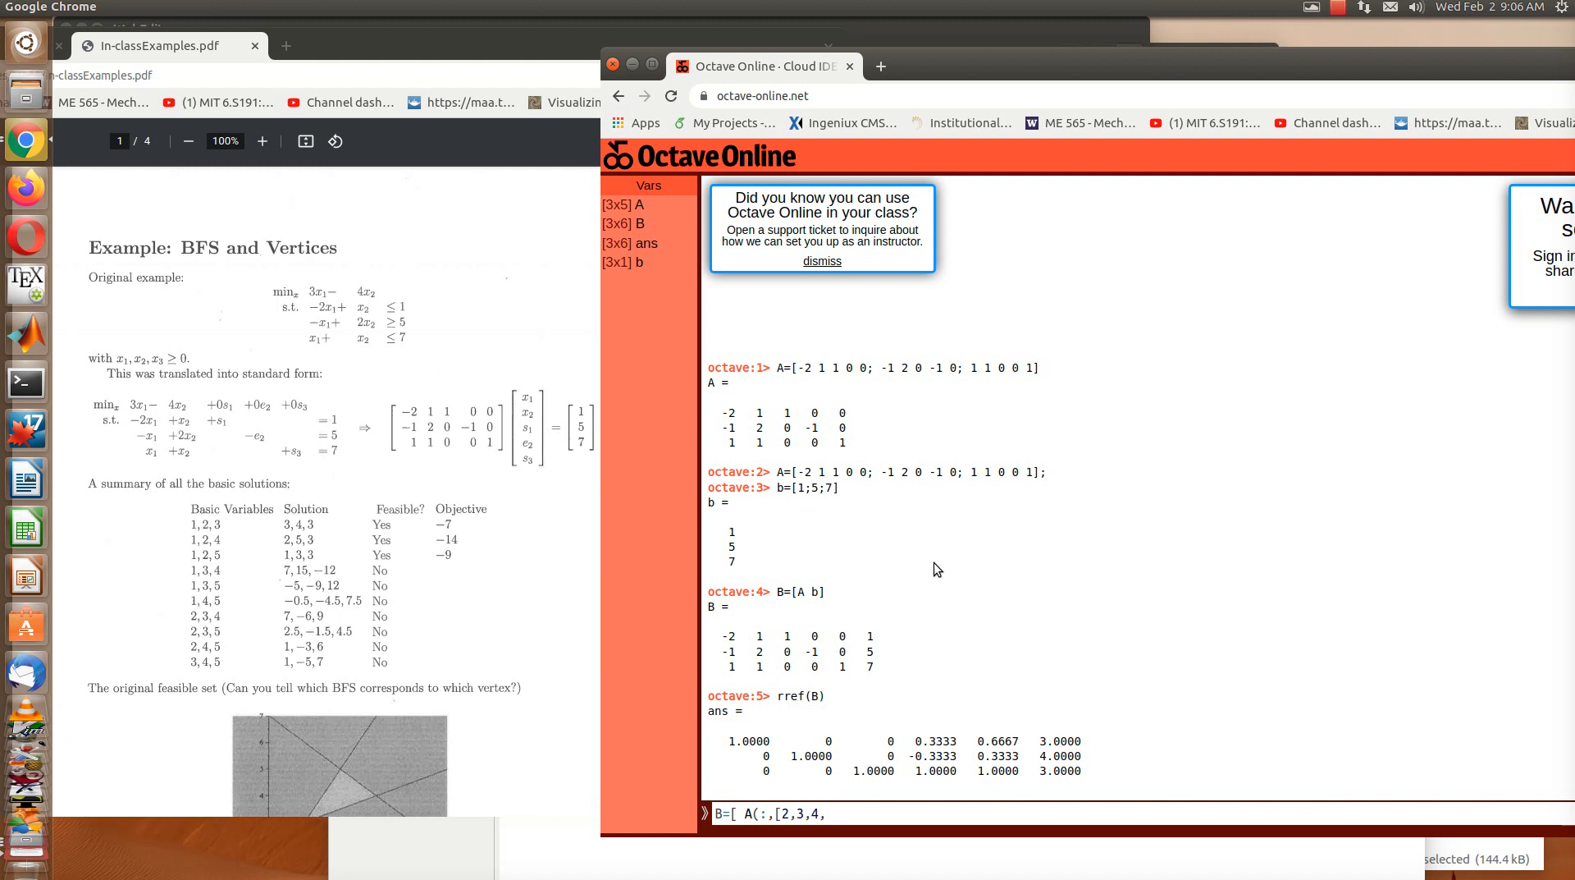
text(,1,5)
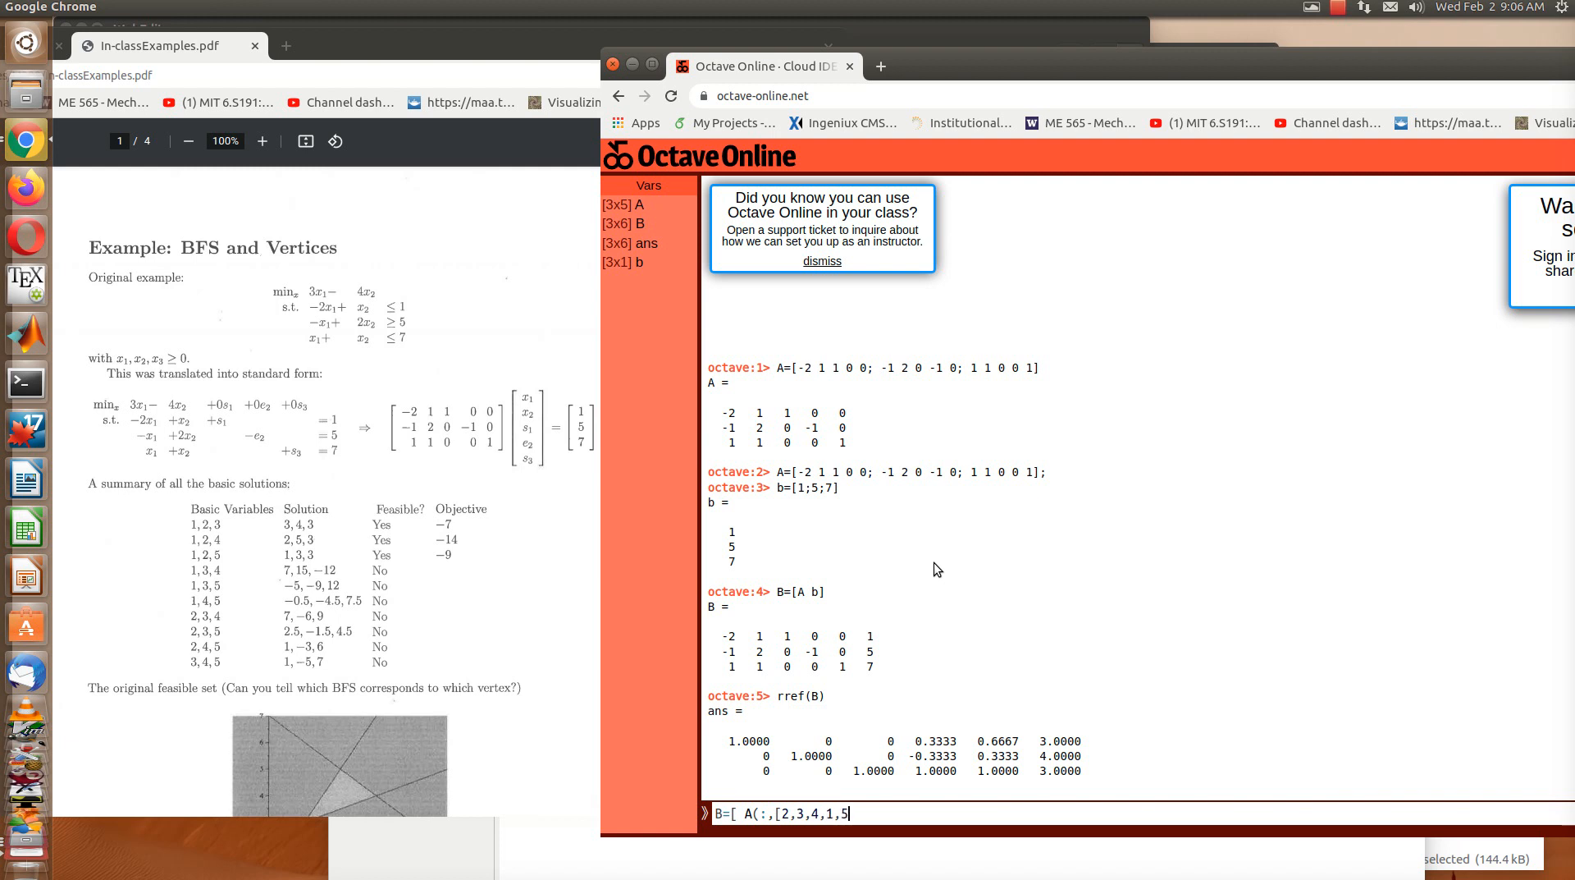
text(]))
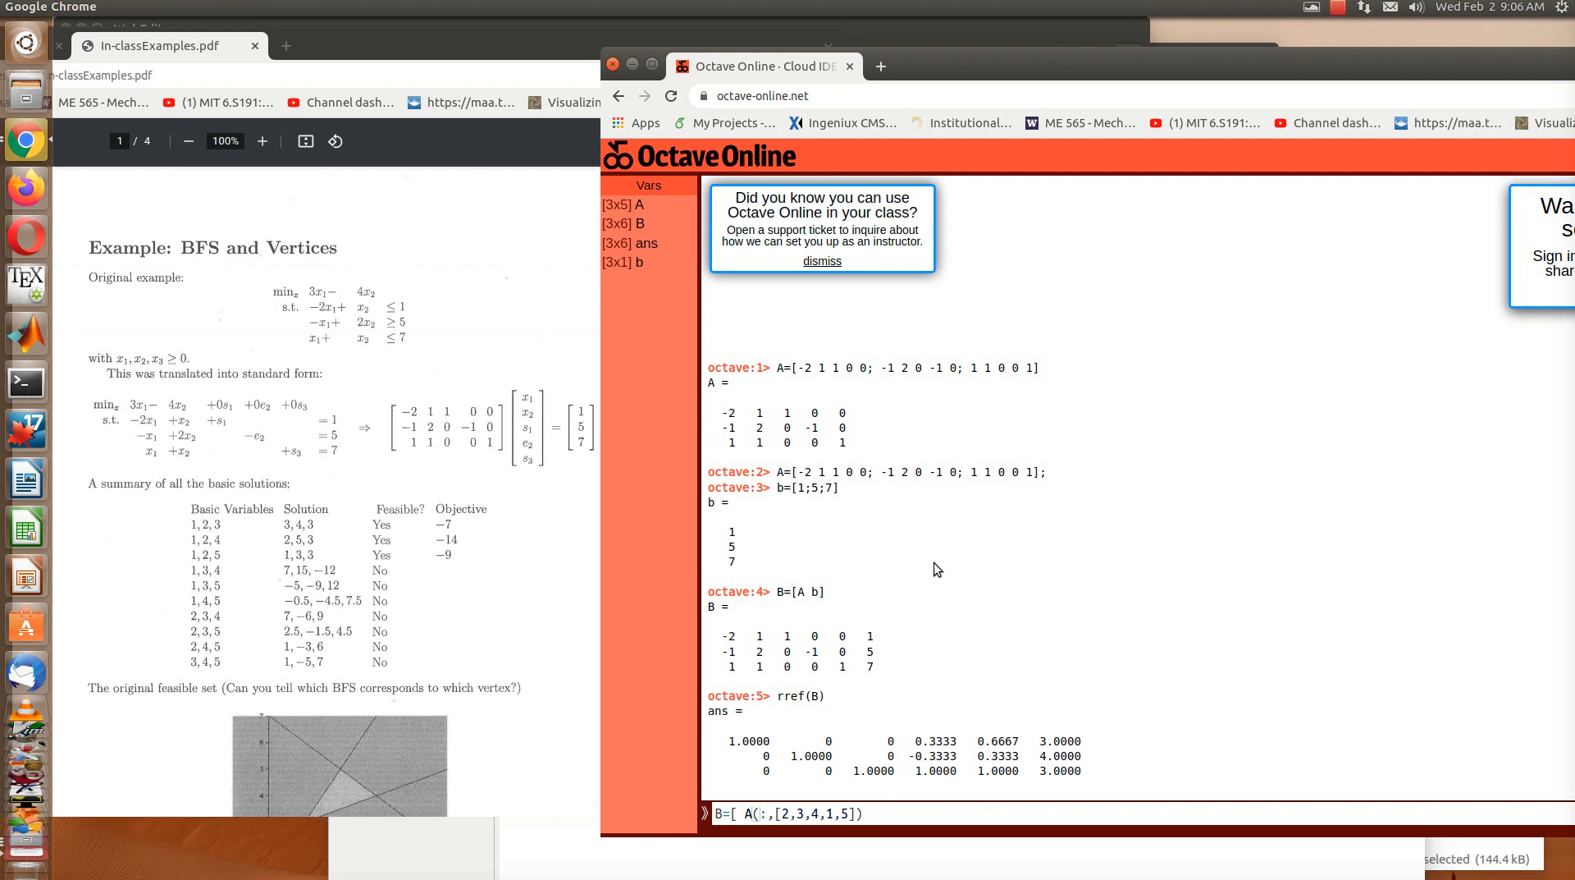
text(])
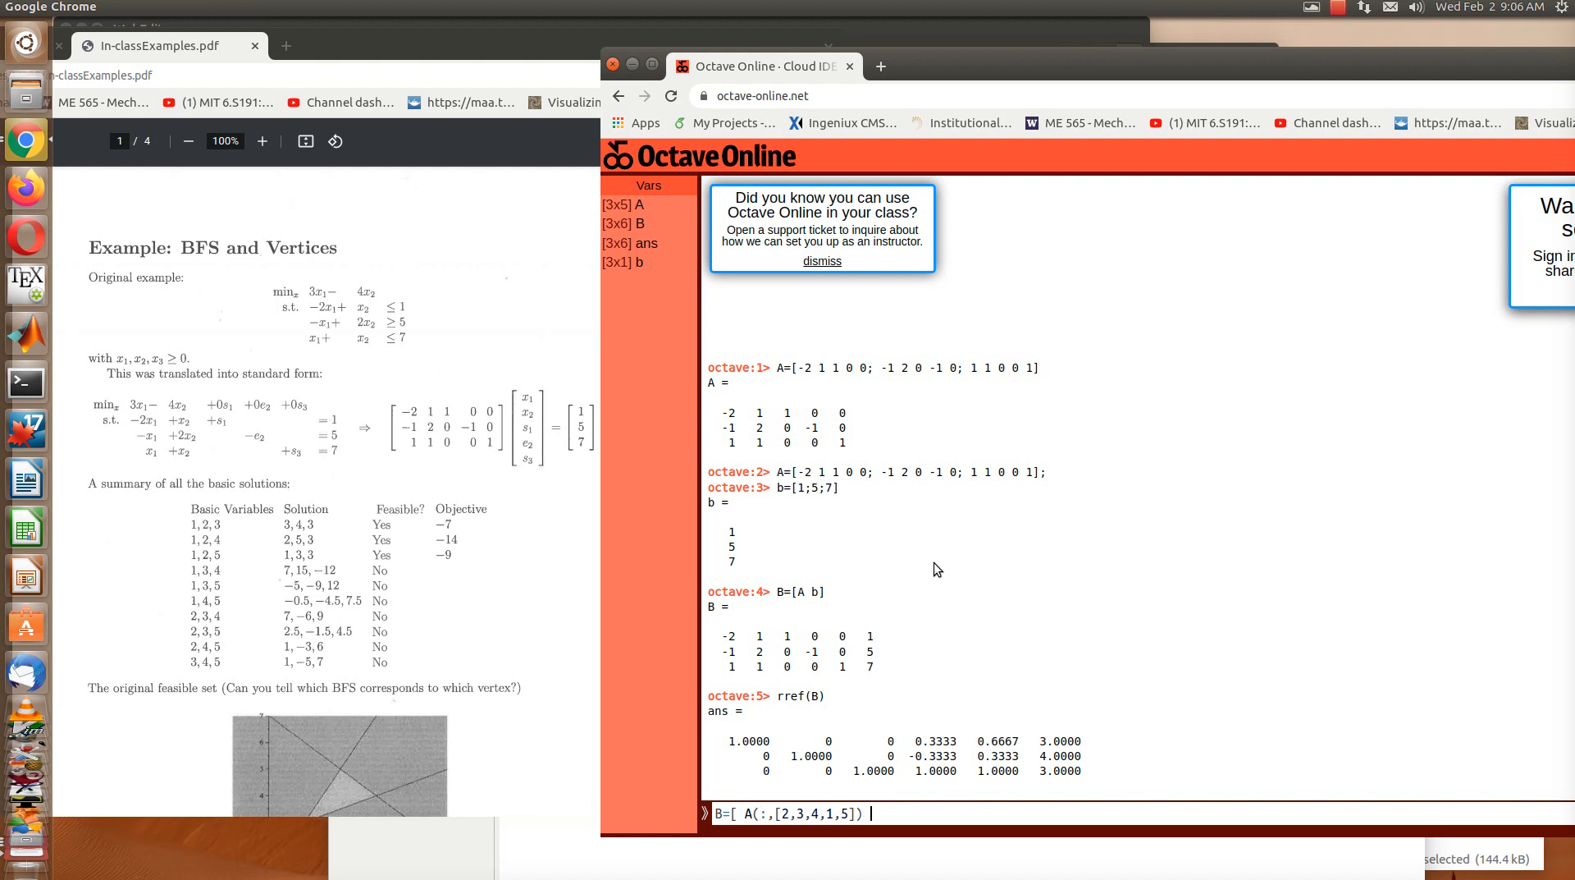
text(b])
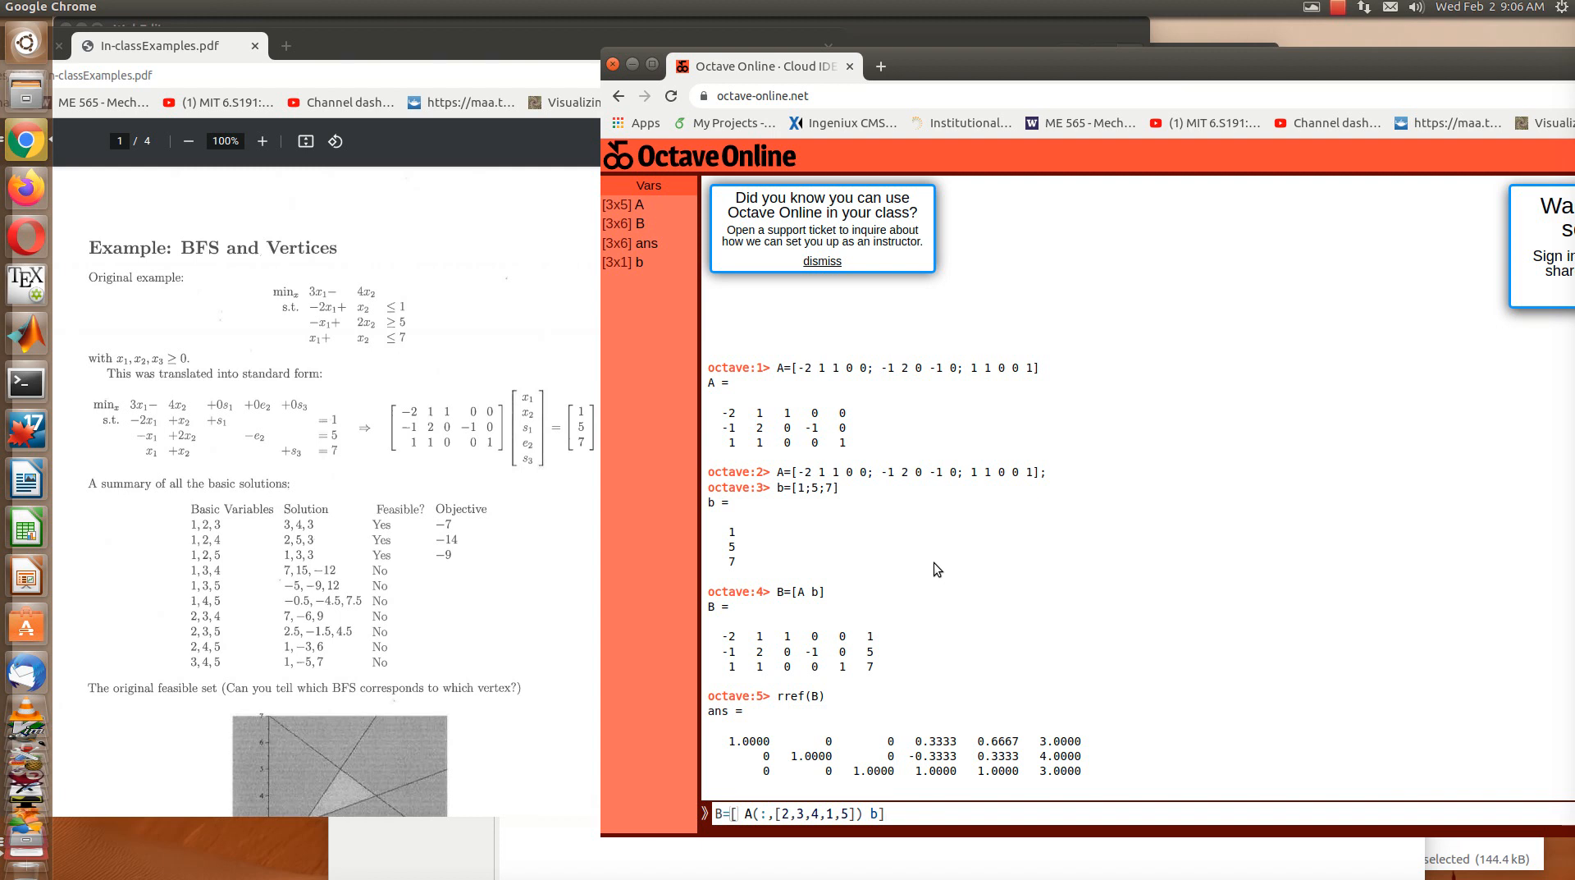
key(Return)
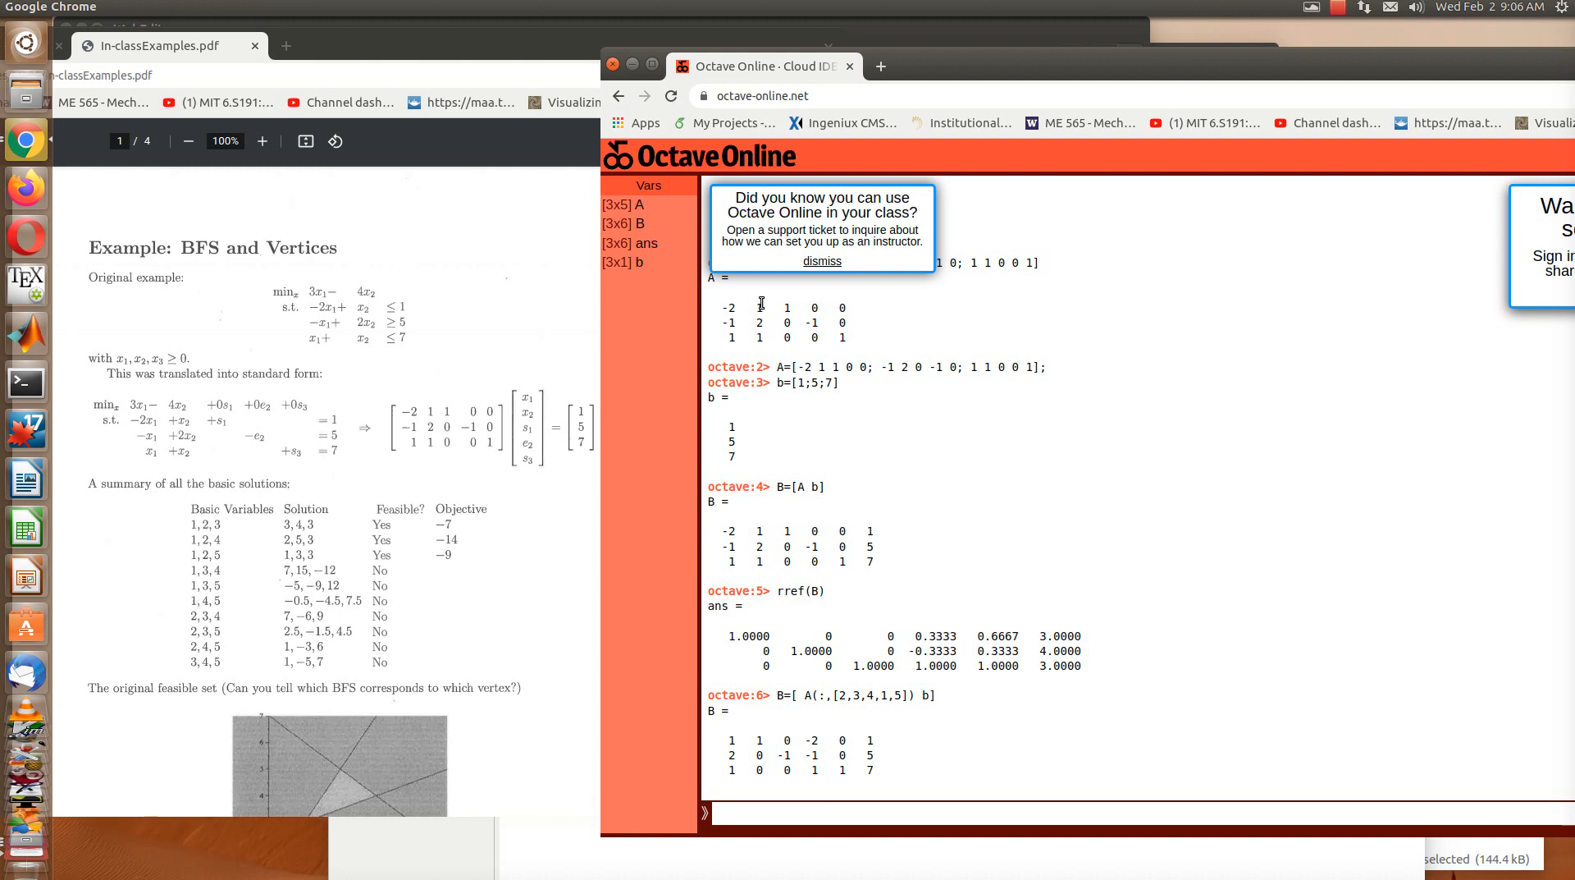
mouse_move(761, 766)
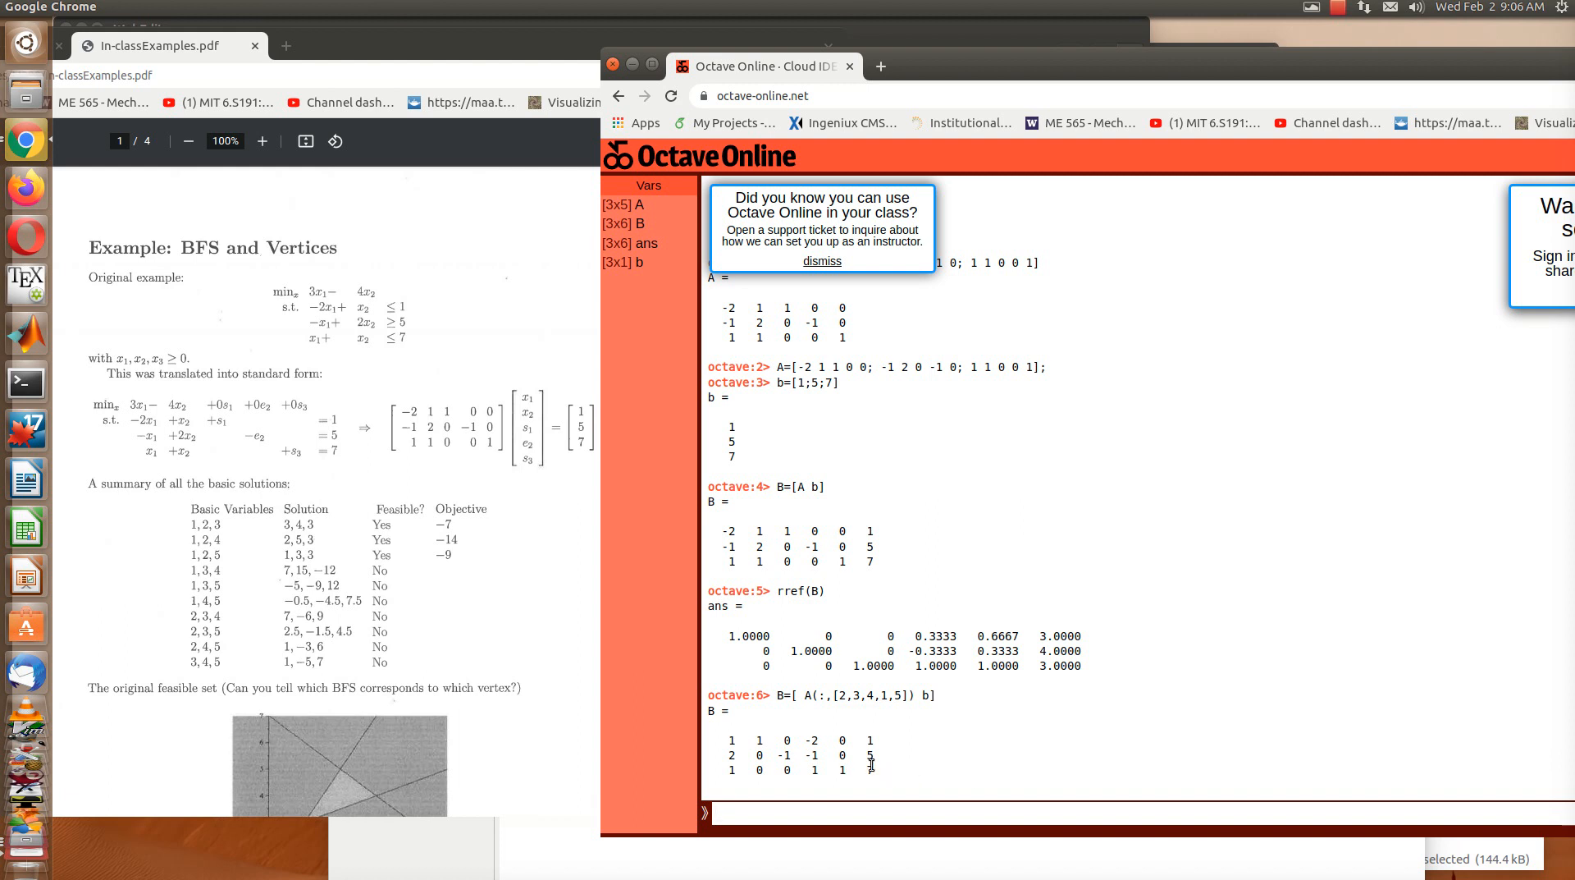
mouse_move(888, 722)
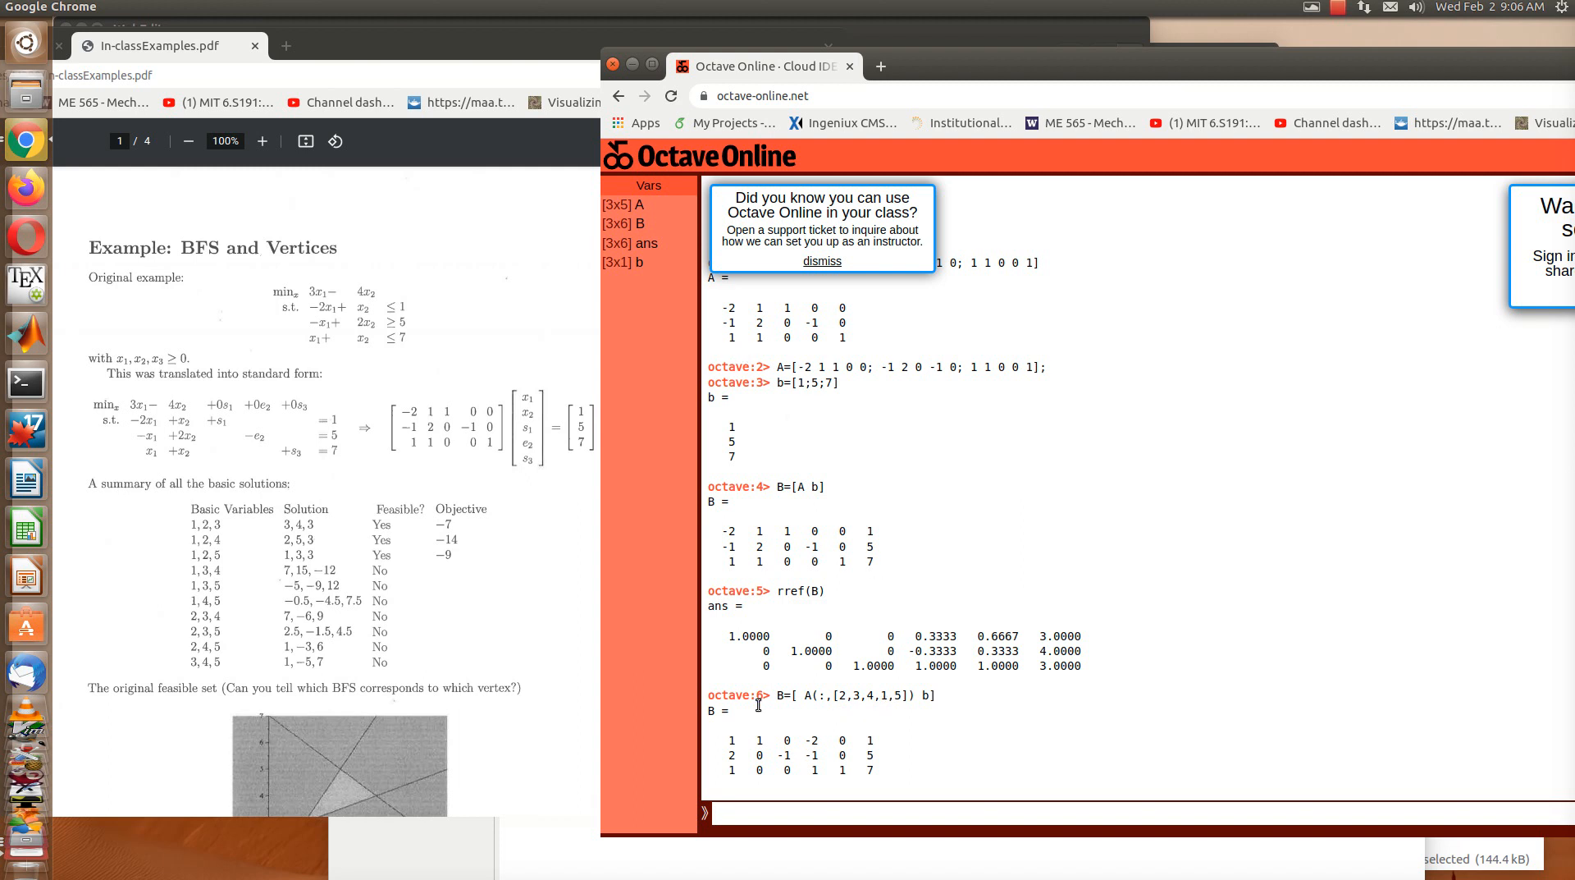
mouse_move(840, 786)
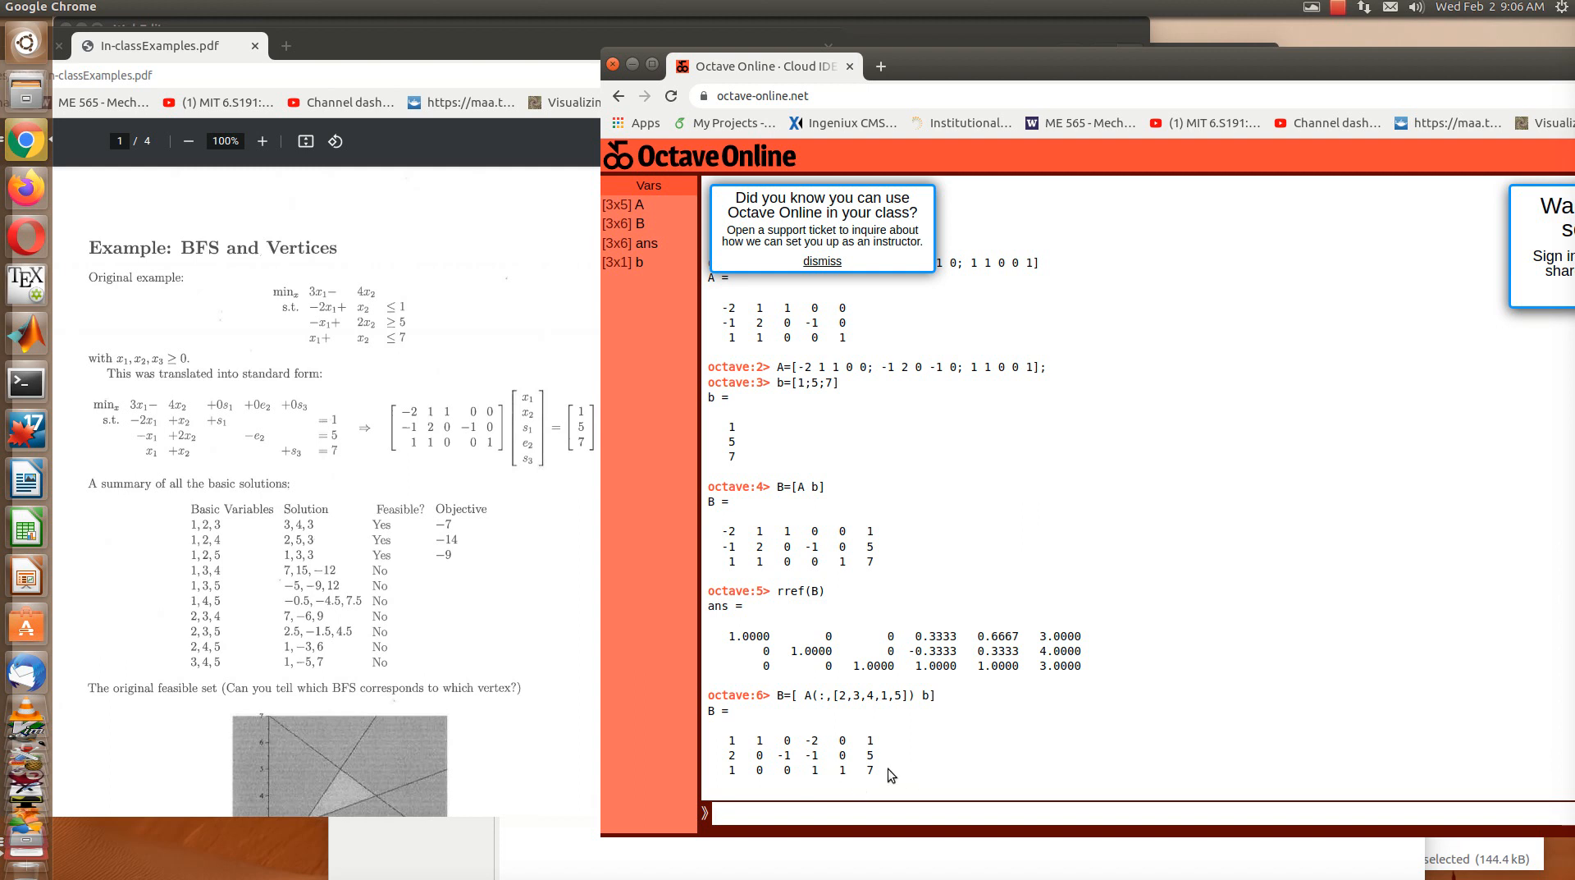
mouse_move(1048, 748)
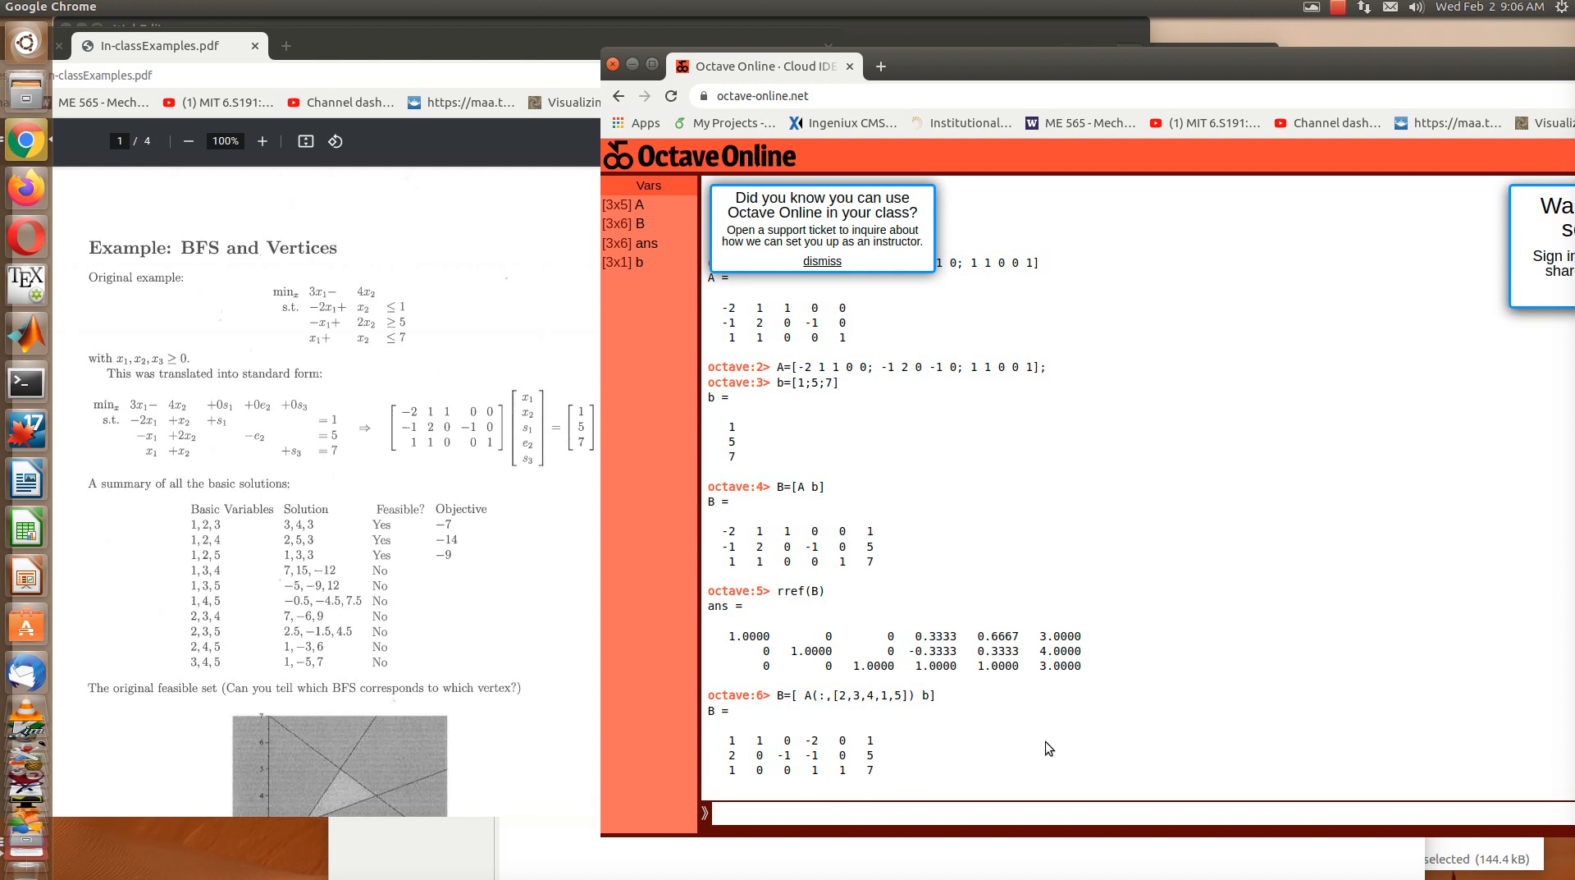
Step: Compute rref(B) of the reordered matrix, giving rows ending in 7, -6 and 9
text(rref)
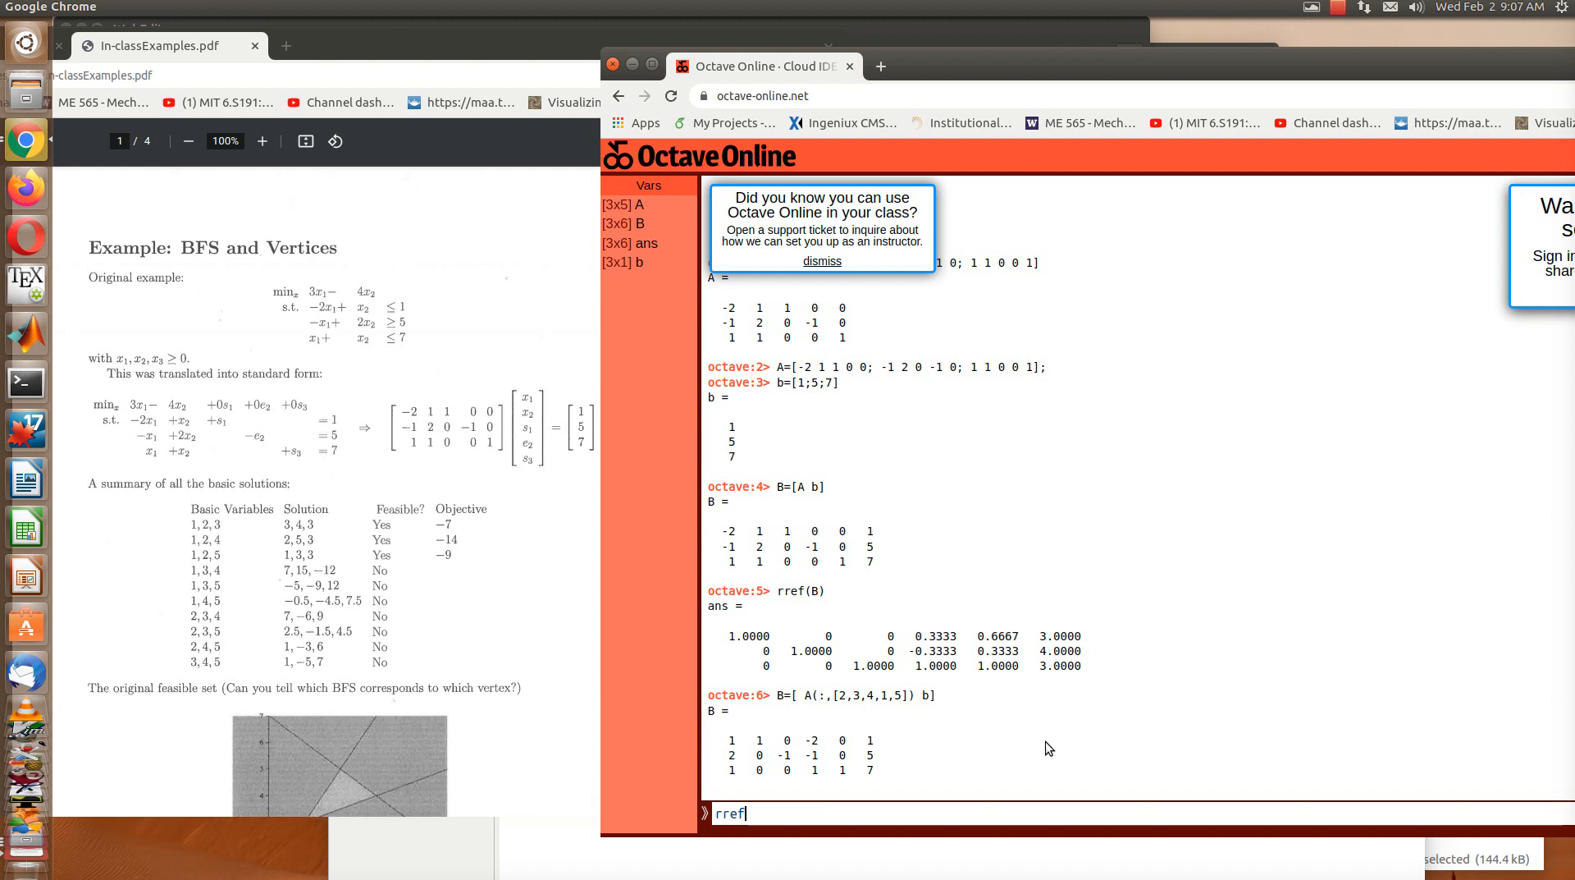
key(Return)
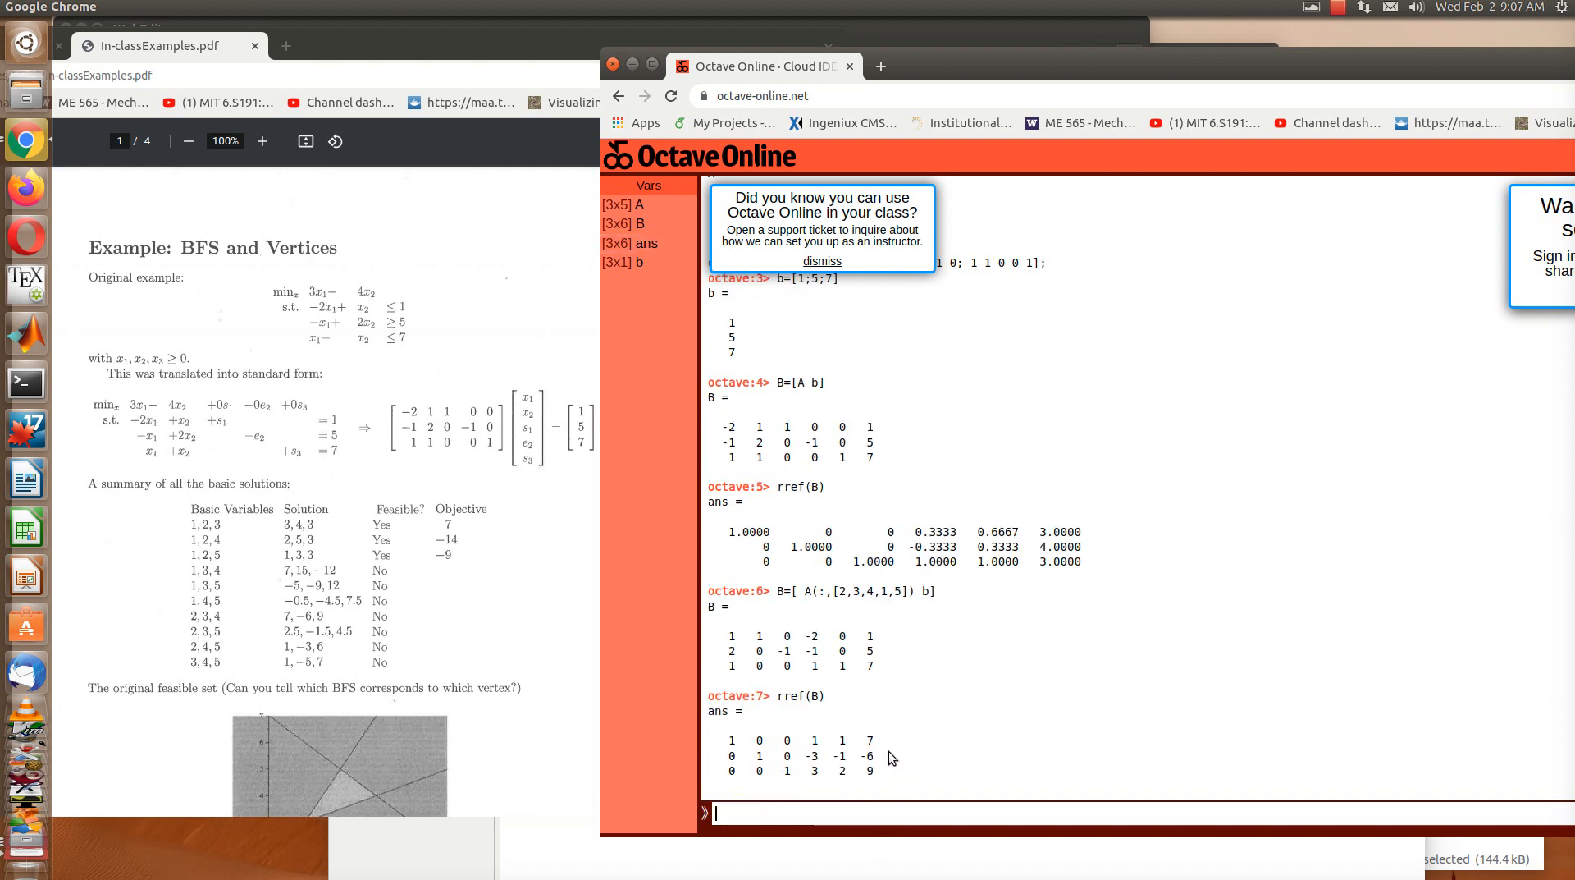
mouse_move(889, 792)
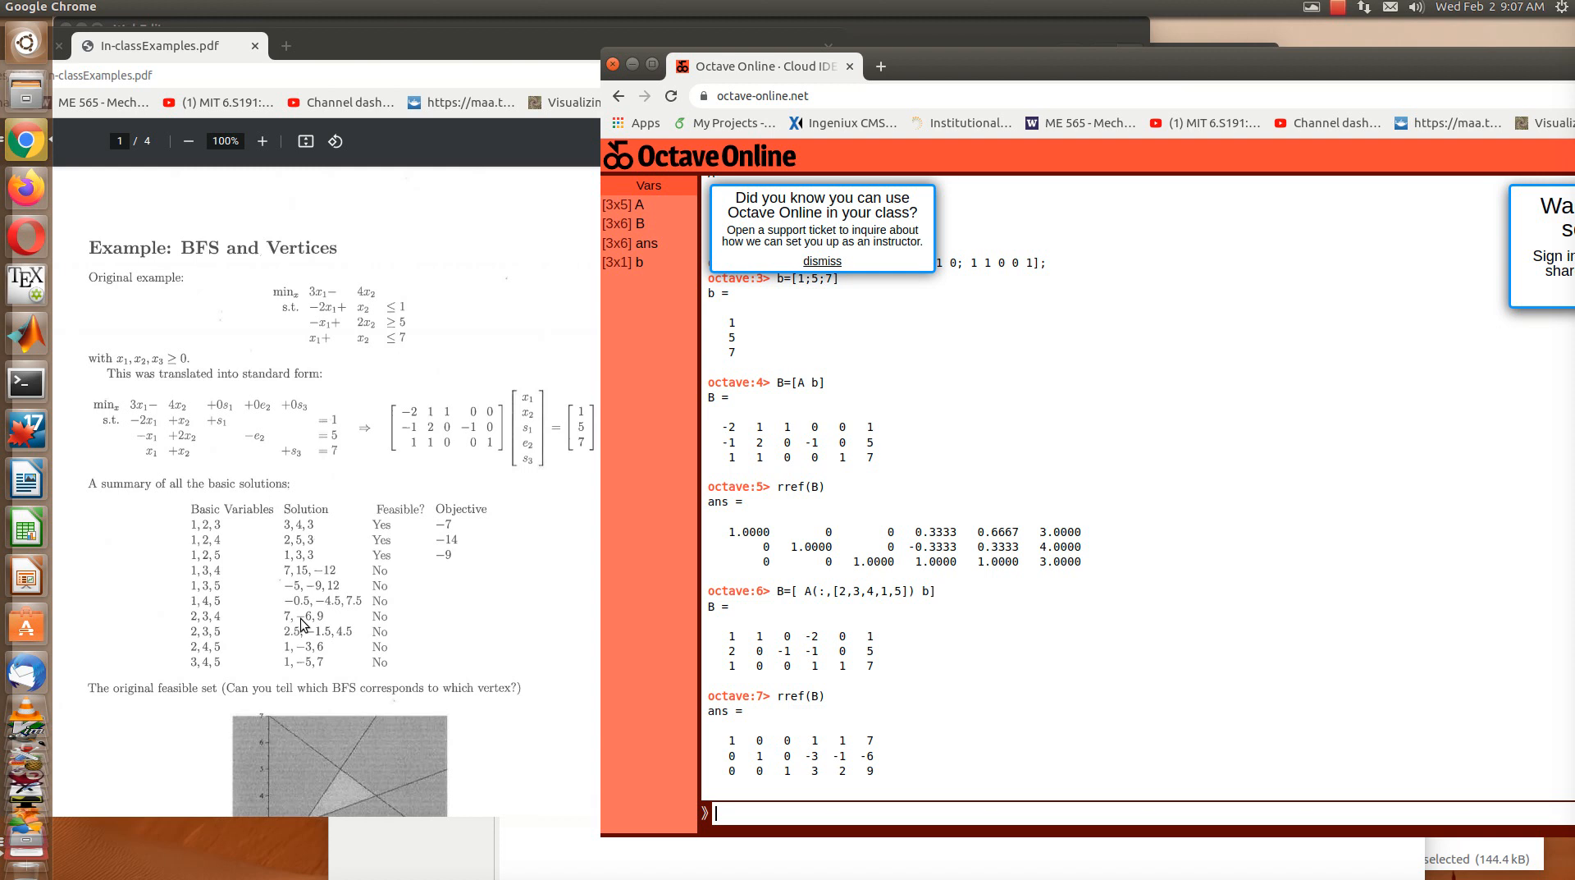
mouse_move(342, 625)
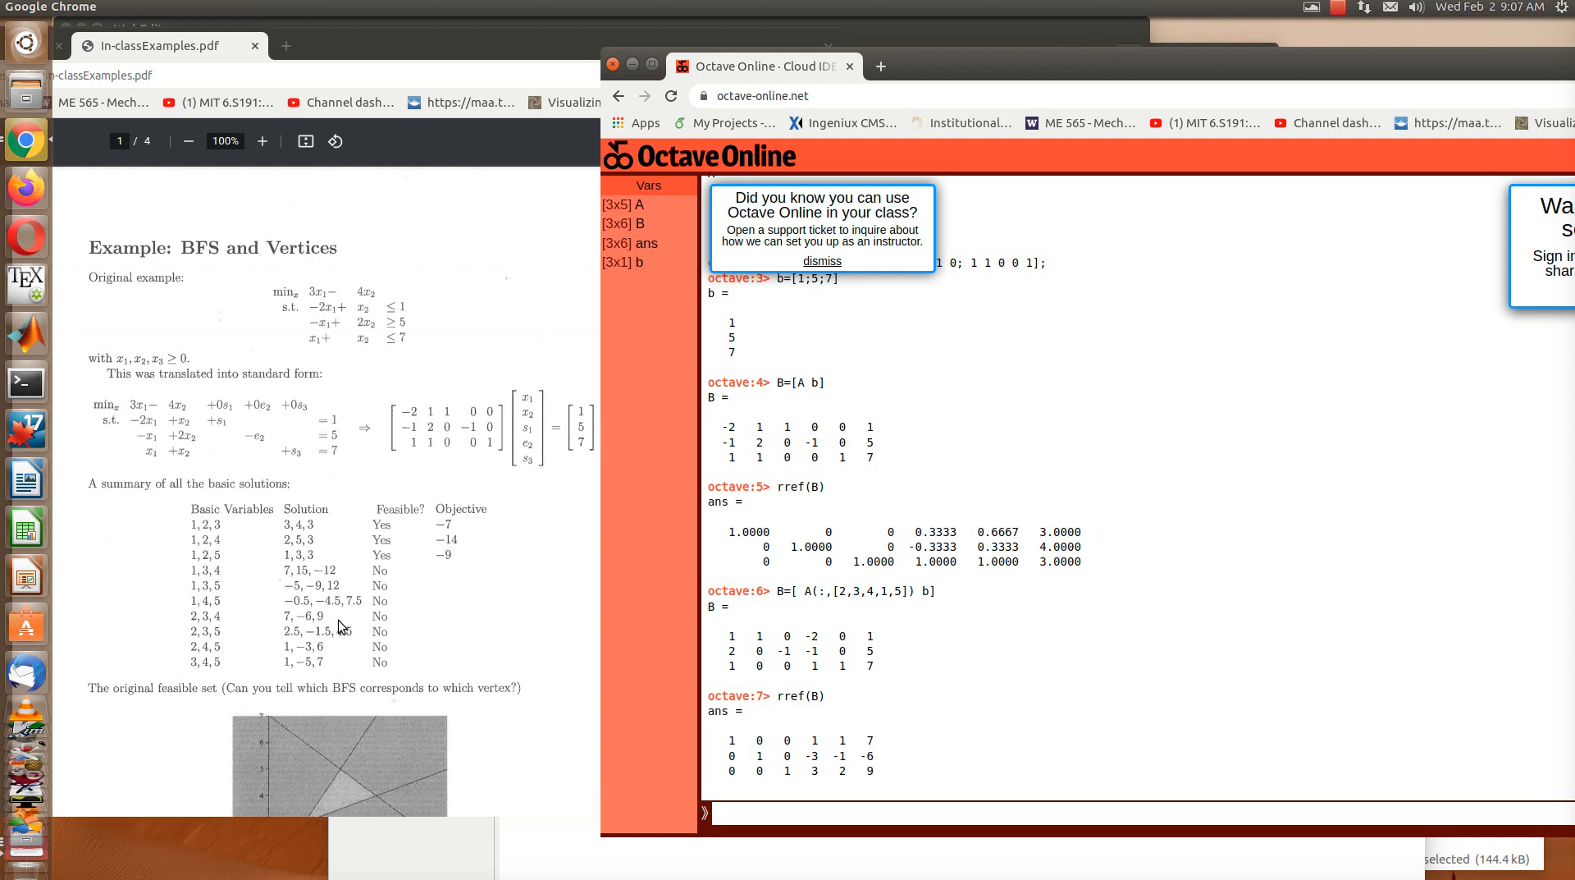
mouse_move(387, 626)
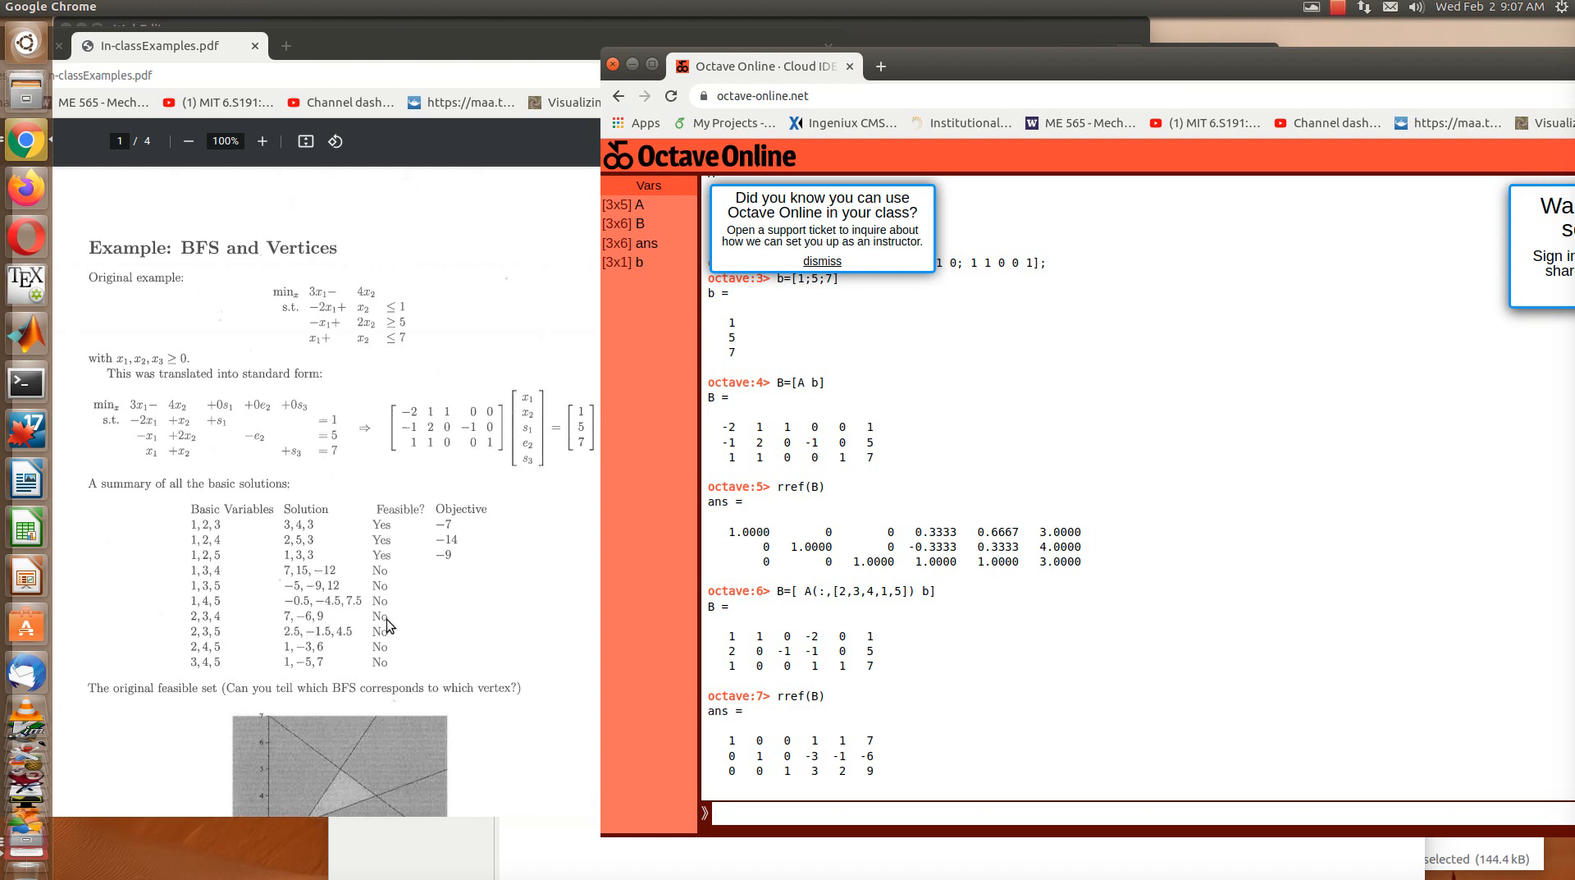
mouse_move(1435, 734)
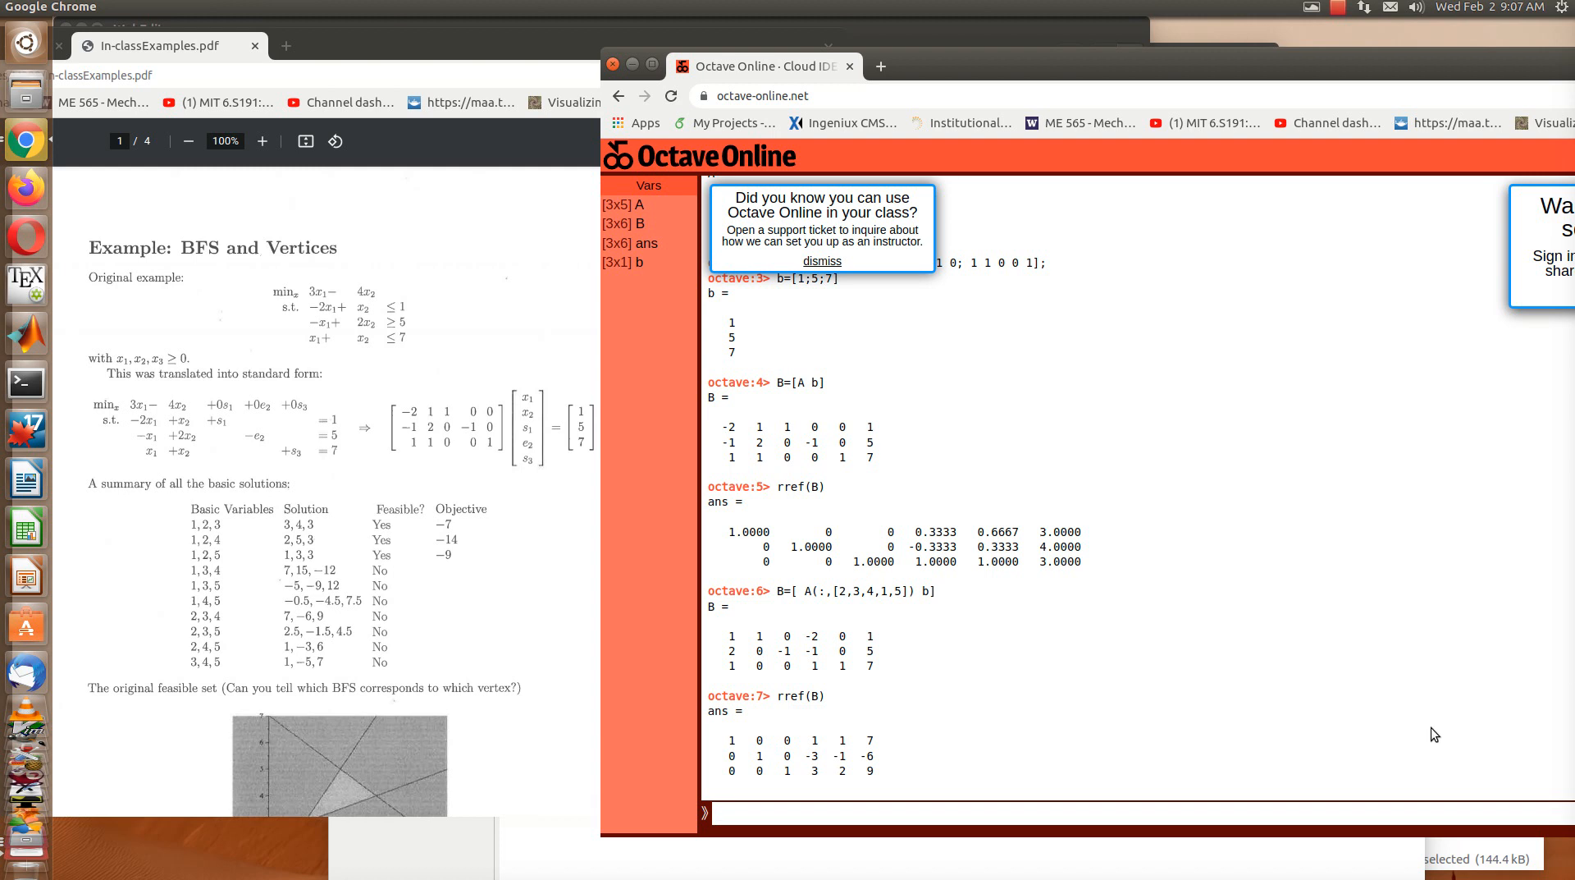
mouse_move(958, 133)
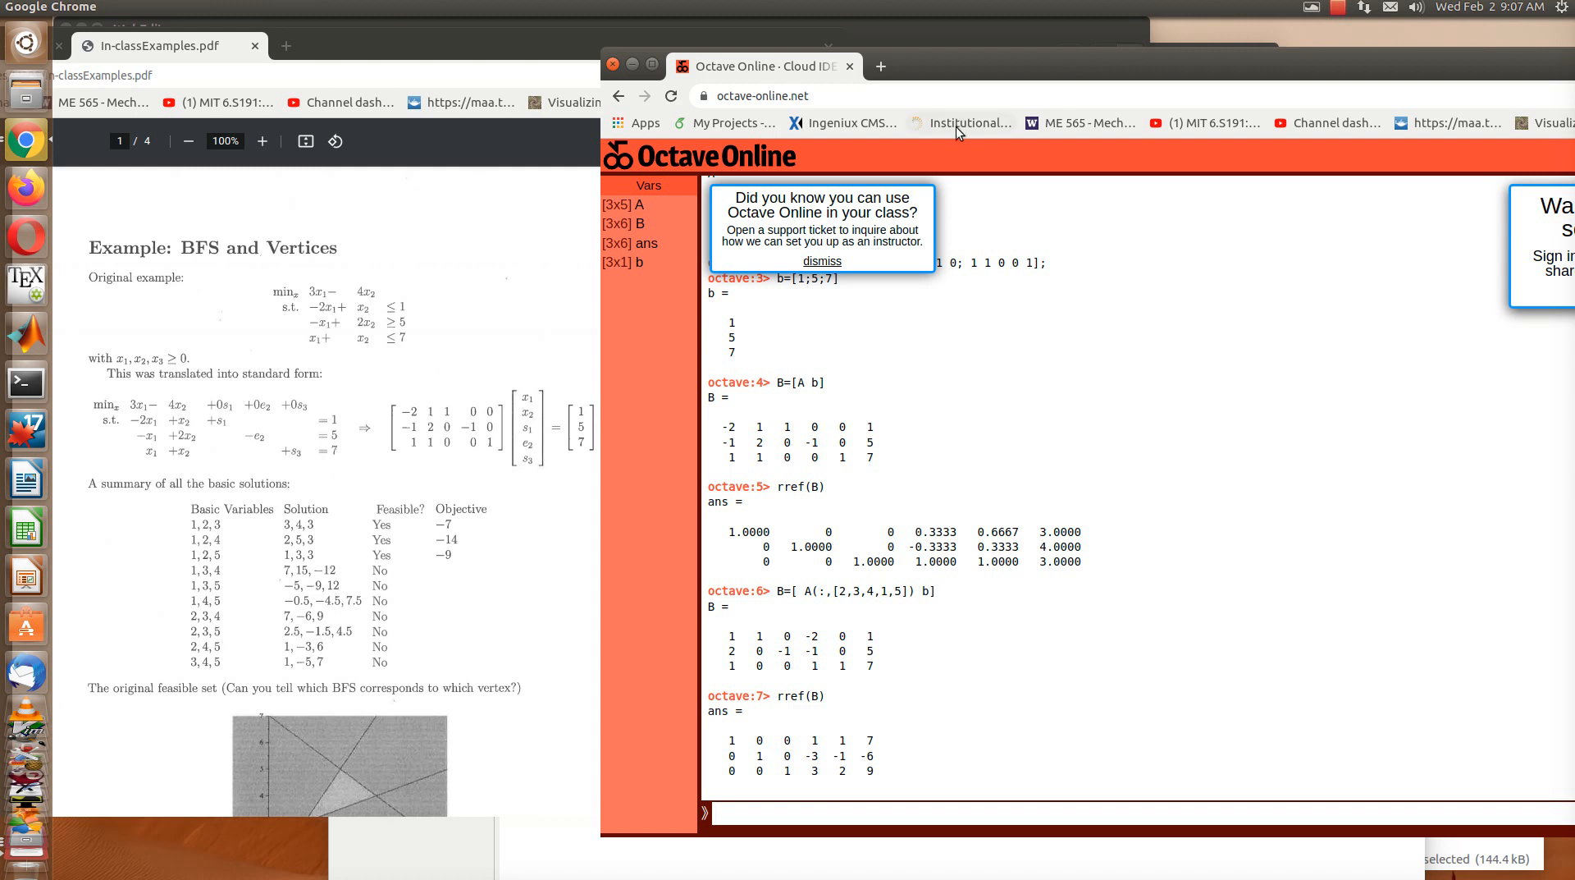
mouse_move(818, 613)
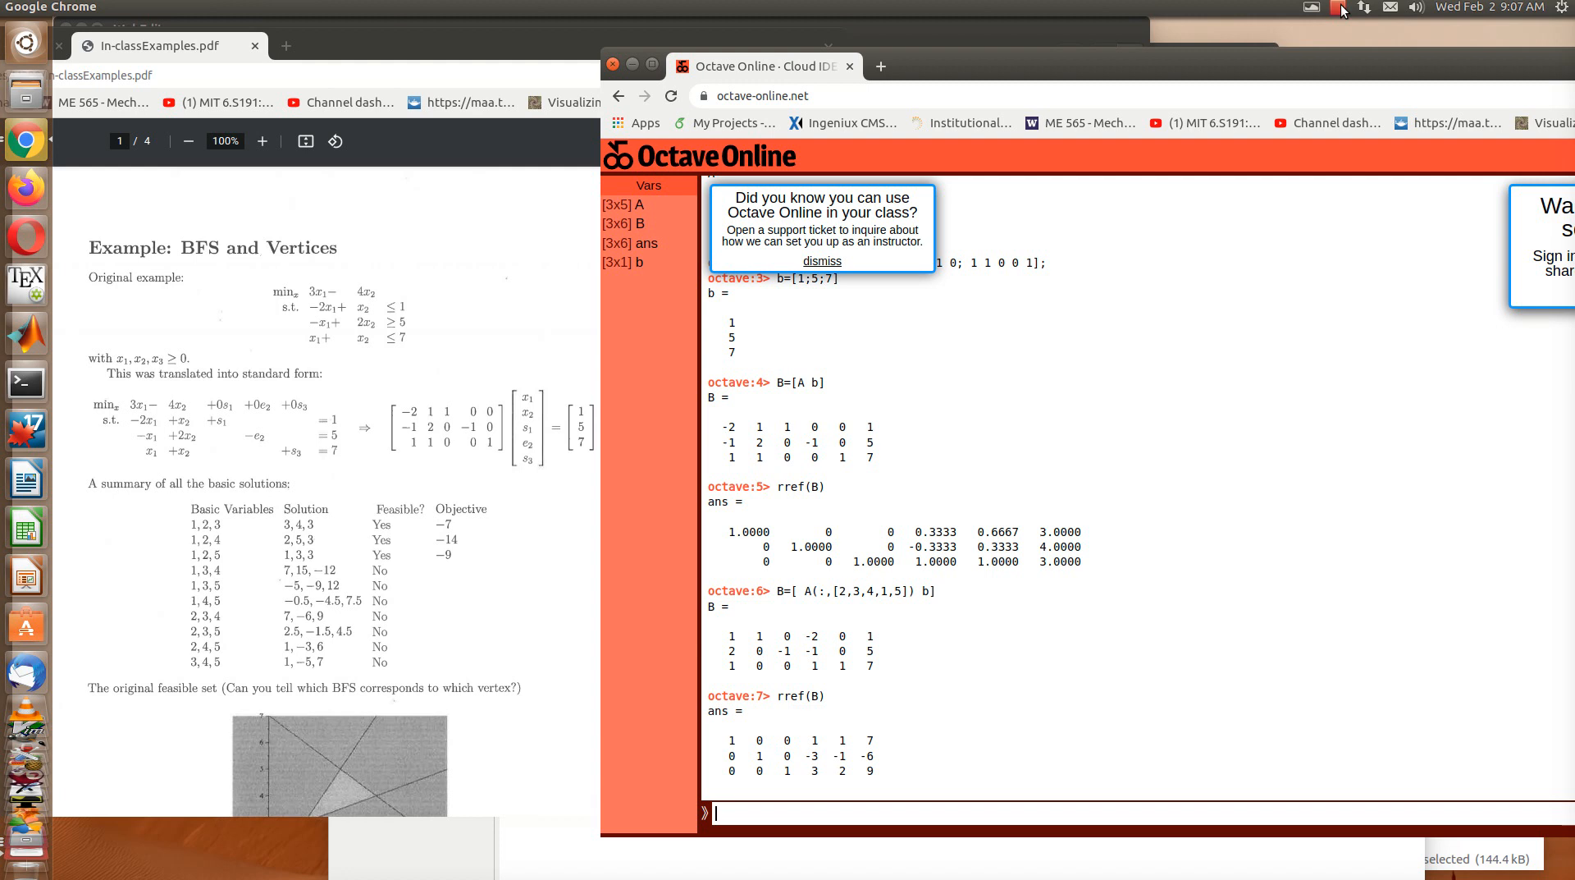
click(1364, 8)
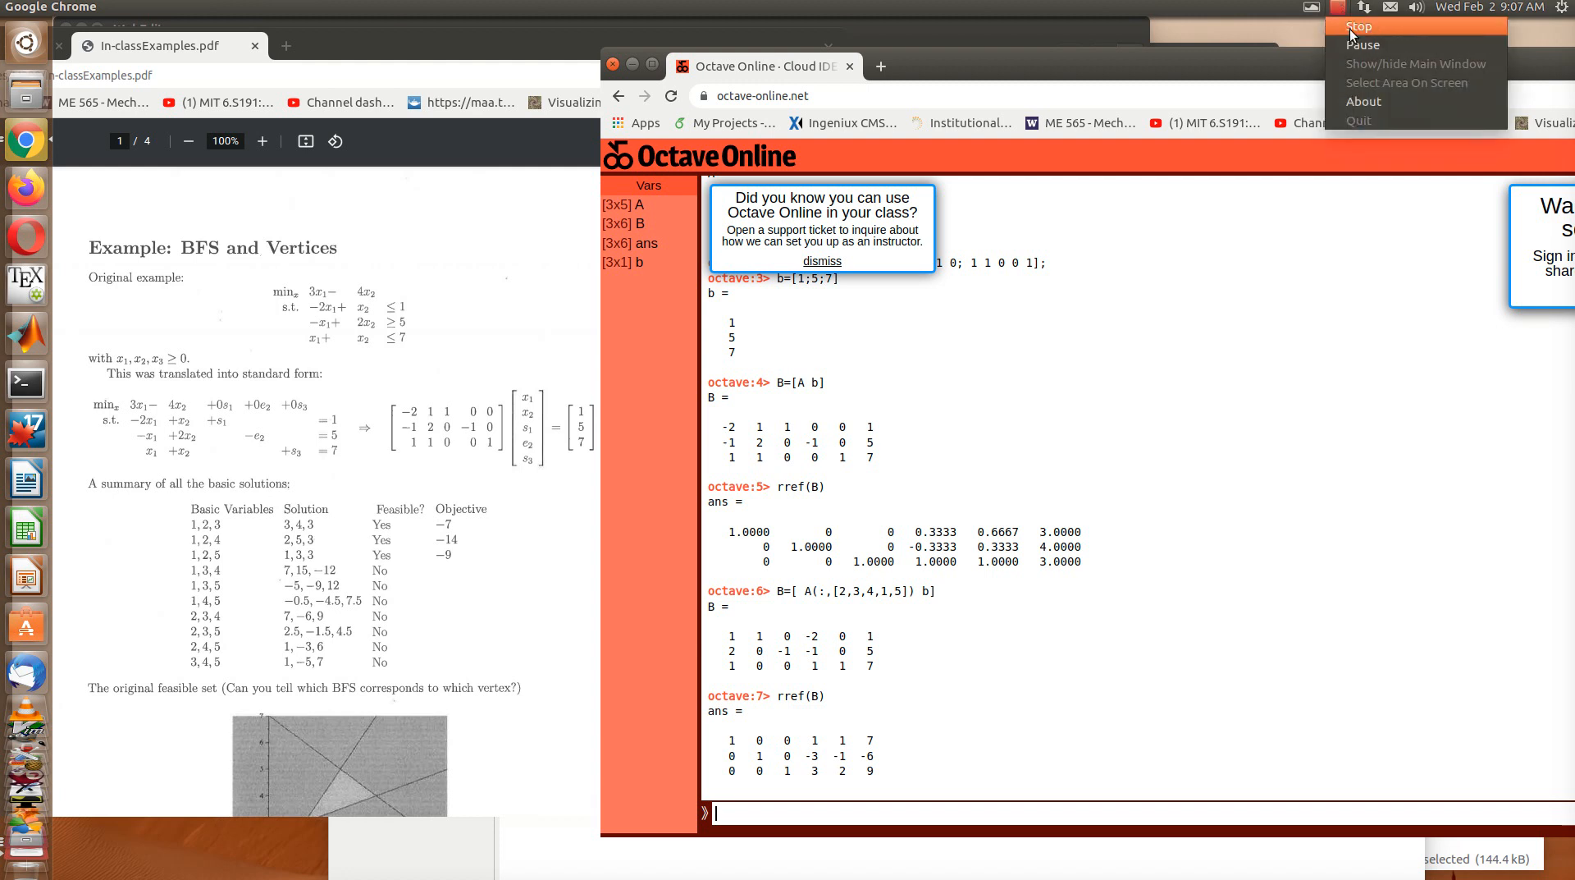